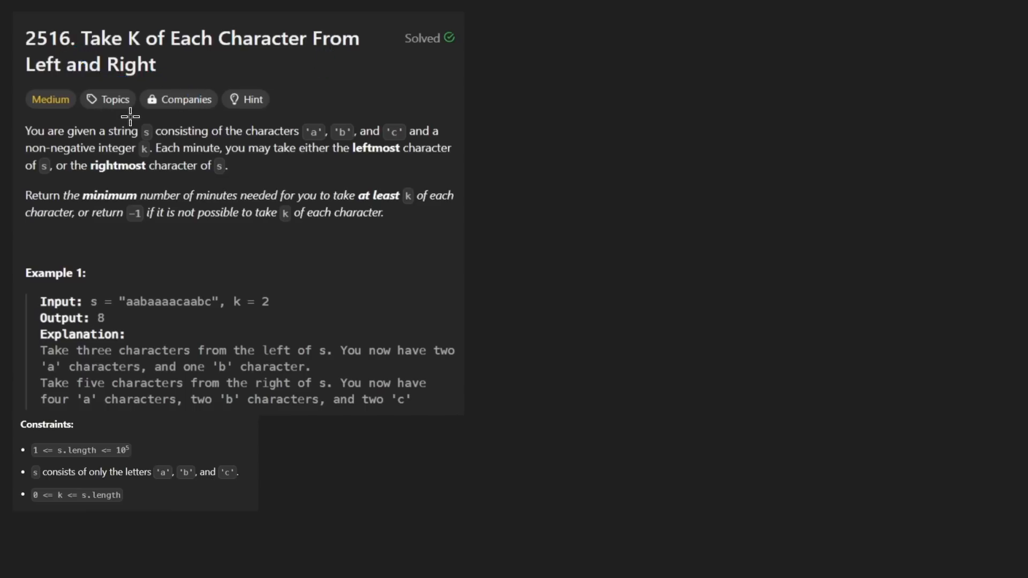
mouse_move(216, 286)
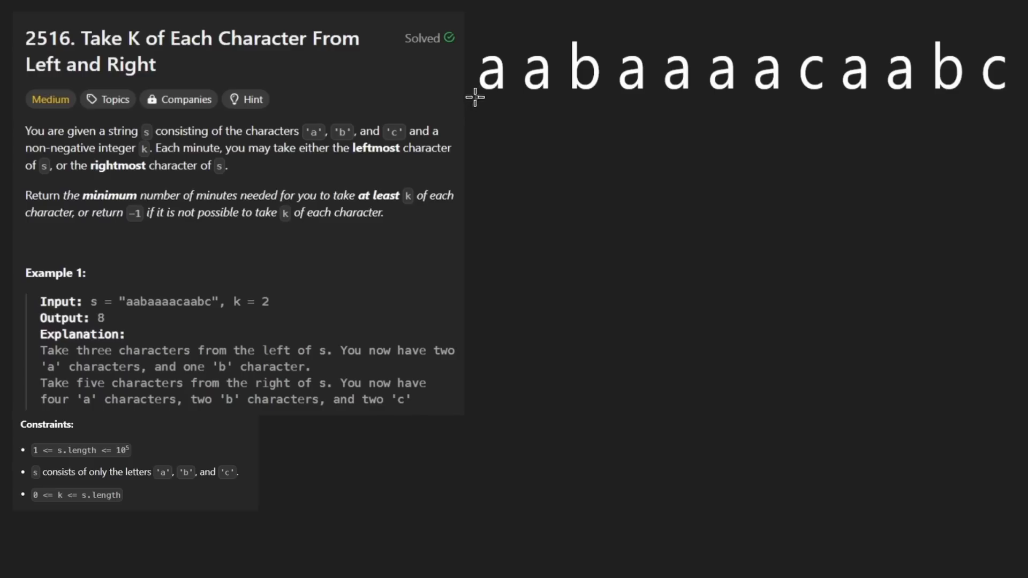
- Write the example string 'aabaaaacaabc' out letter by letter beside problem 2516
left_click_drag(471, 96, 970, 108)
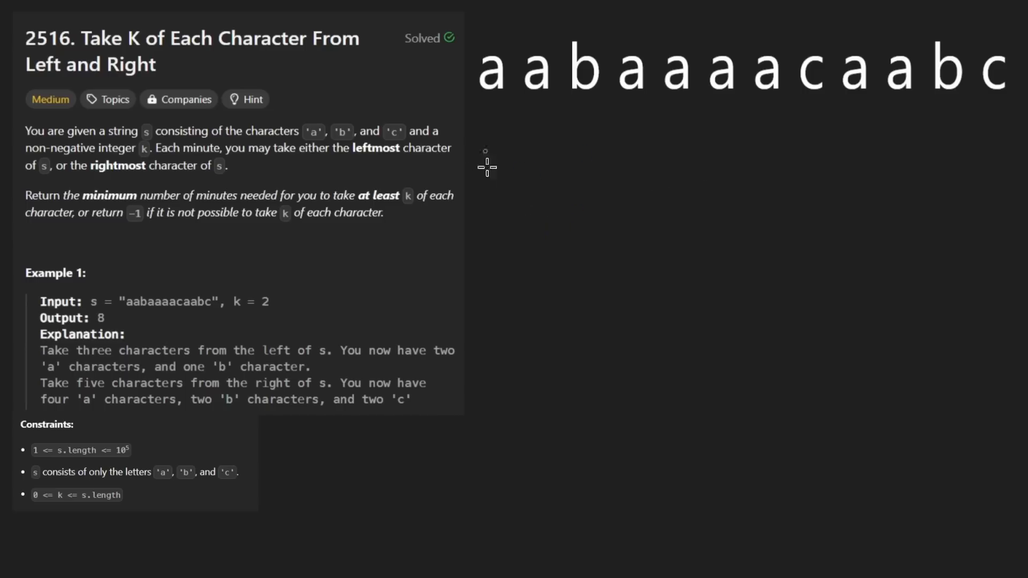
- Draw blue arrows up to the first a and a middle a, and box 'aab' in green
left_click_drag(485, 167, 491, 233)
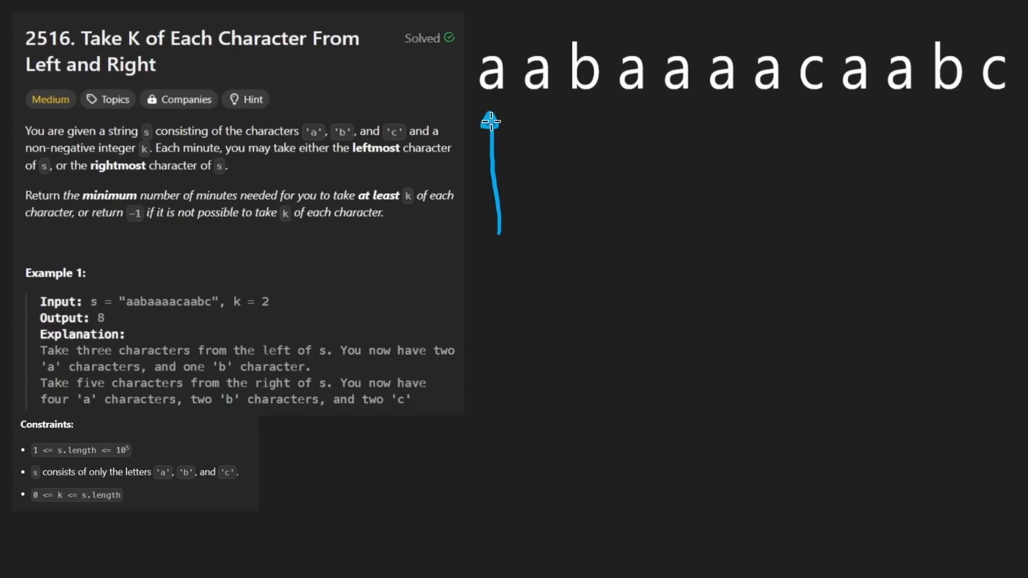
left_click_drag(999, 226, 999, 114)
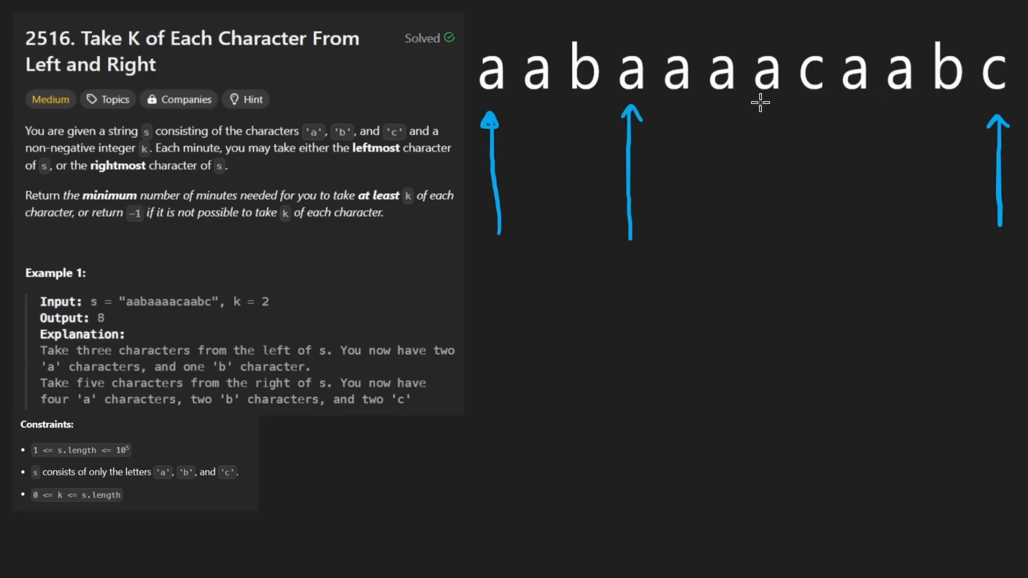
left_click_drag(782, 261, 765, 99)
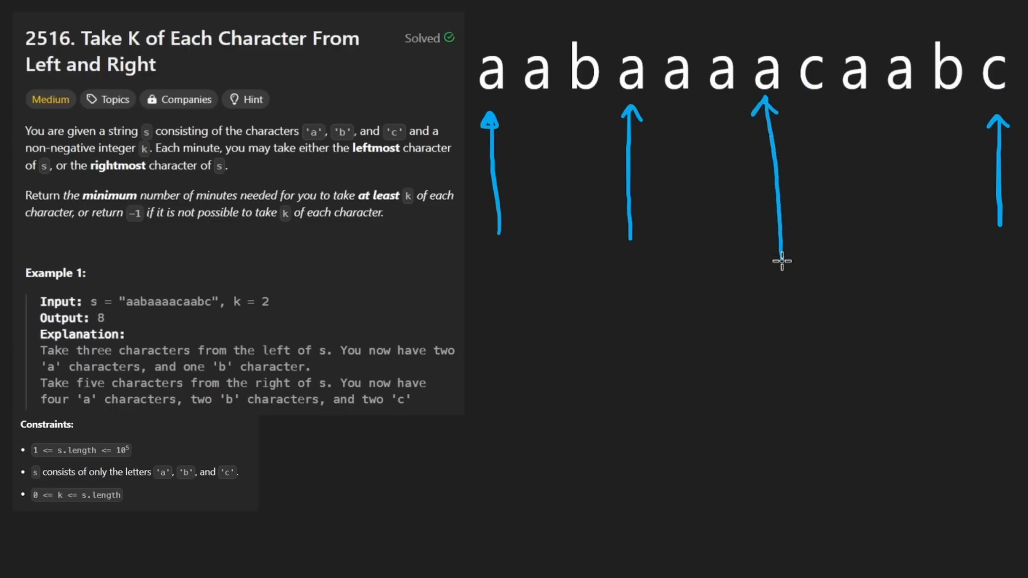
mouse_move(592, 56)
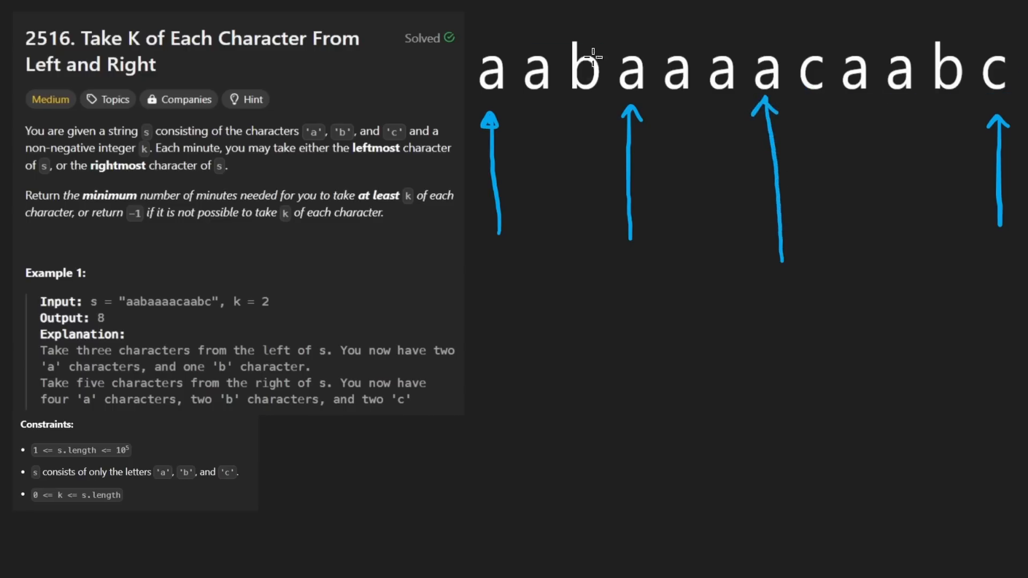
left_click_drag(459, 41, 610, 102)
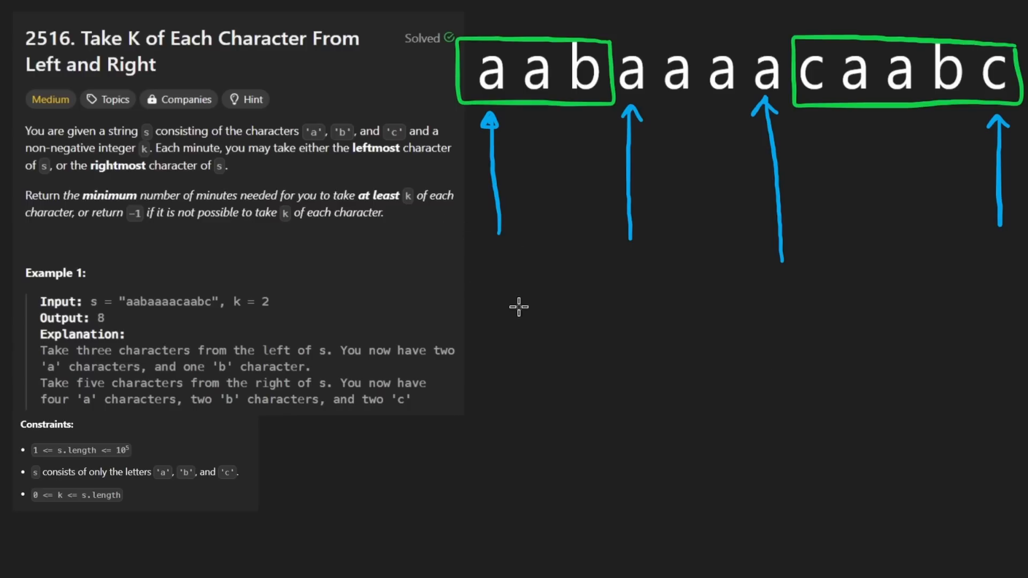
- Write the notes 'K=2' and 'a, b, c' below the annotated string
left_click_drag(517, 301, 649, 334)
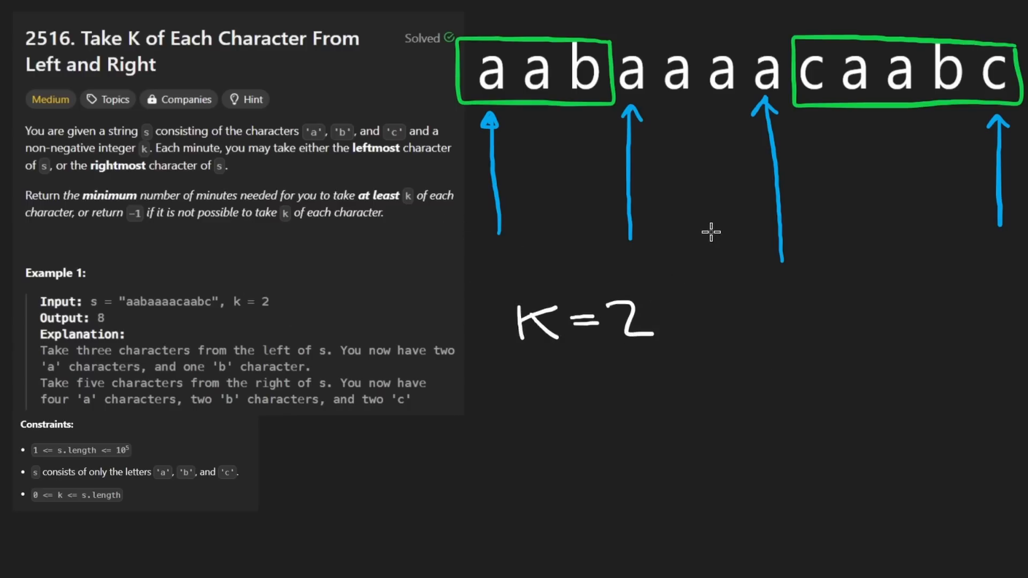
mouse_move(619, 351)
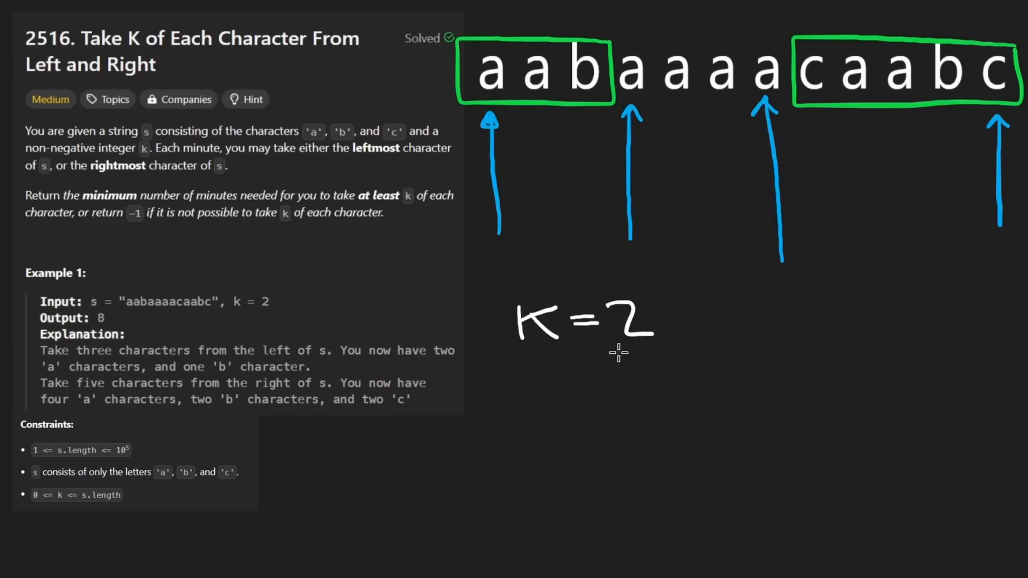
left_click_drag(610, 353, 665, 353)
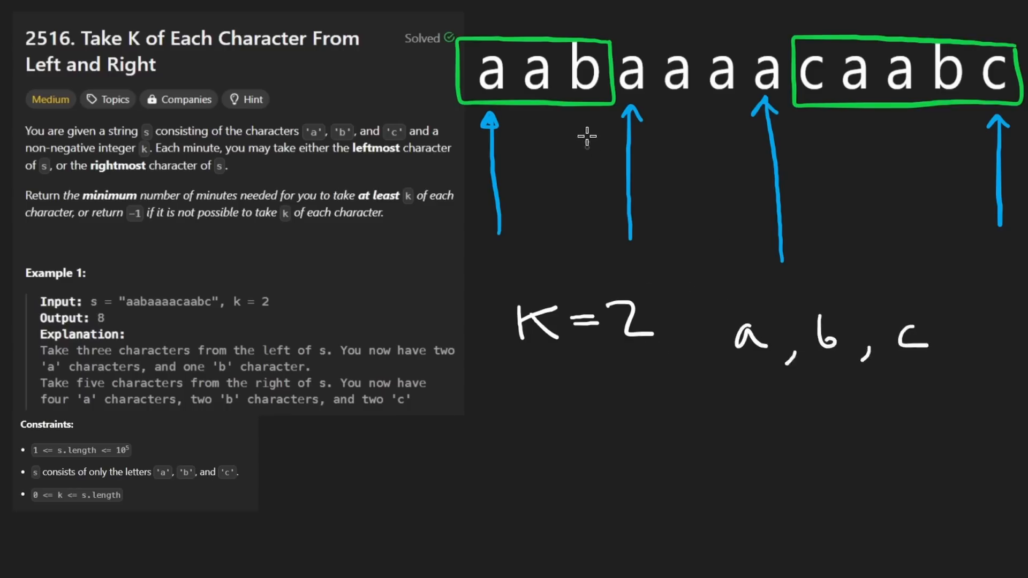
mouse_move(750, 405)
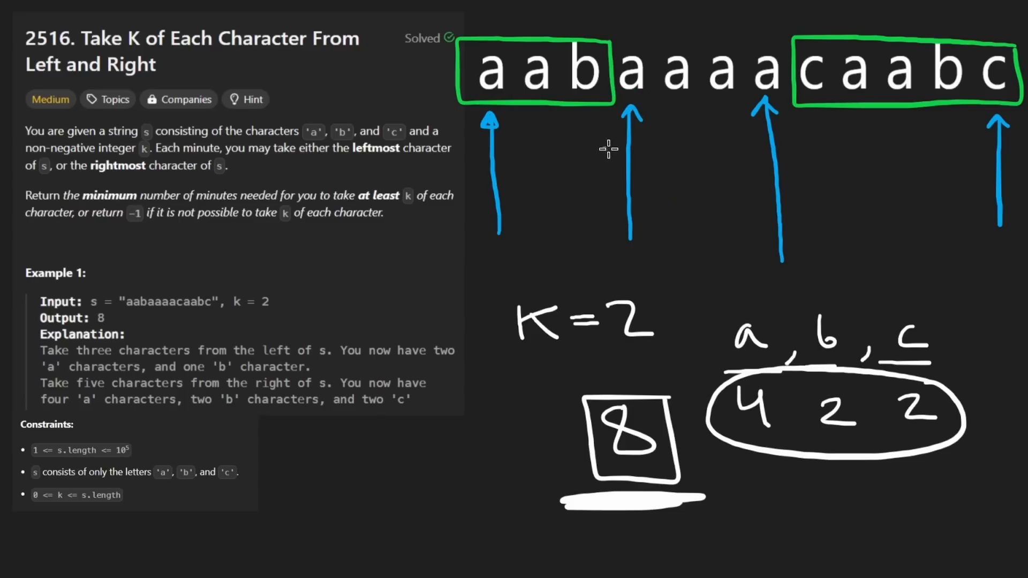
mouse_move(608, 83)
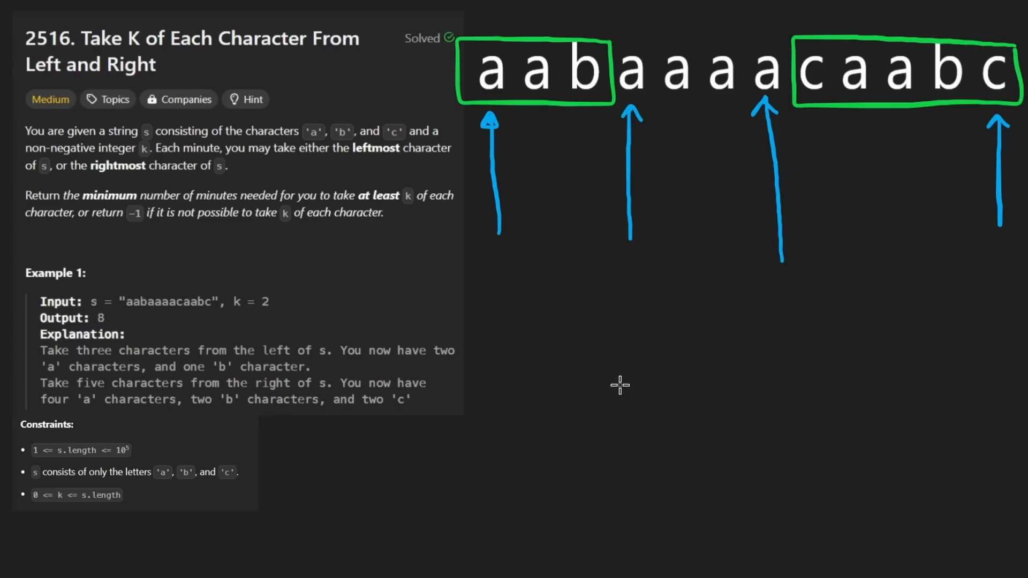
mouse_move(648, 433)
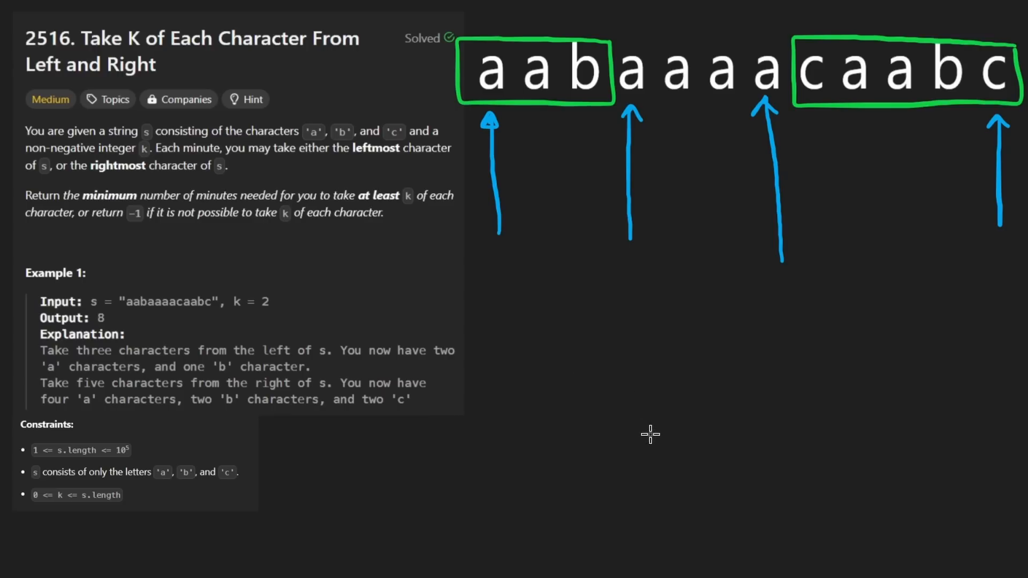
mouse_move(585, 281)
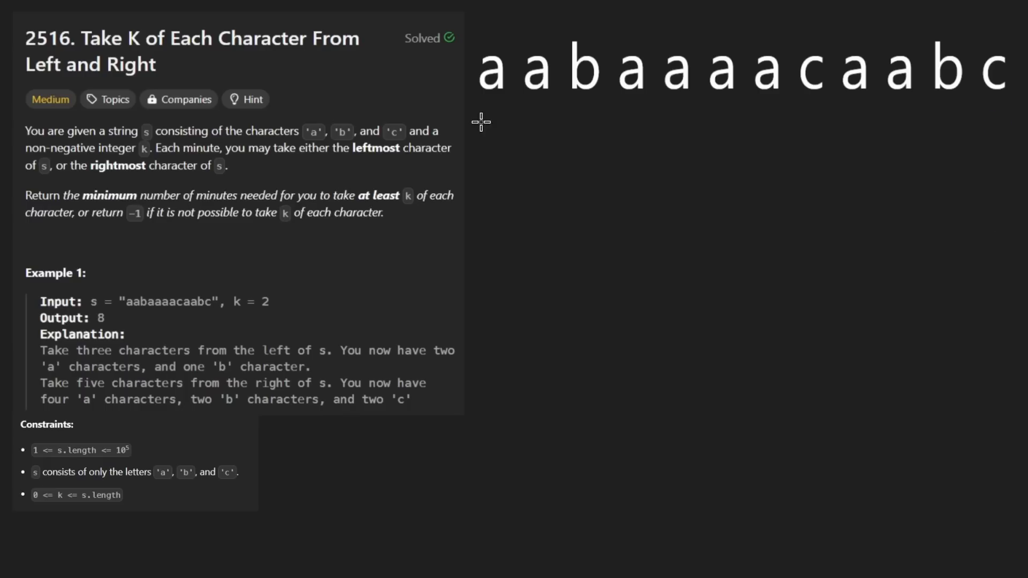
mouse_move(490, 123)
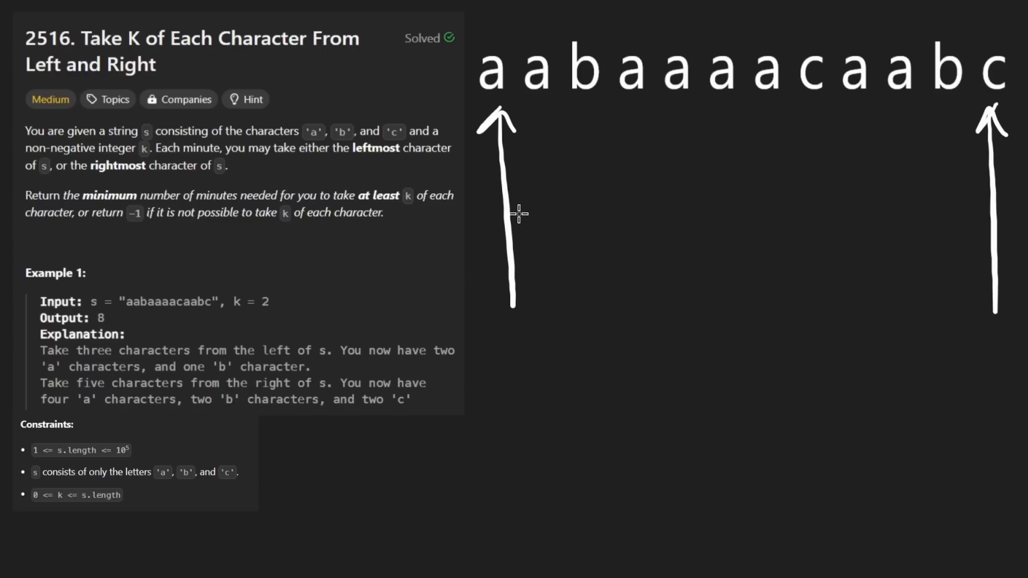
mouse_move(1011, 74)
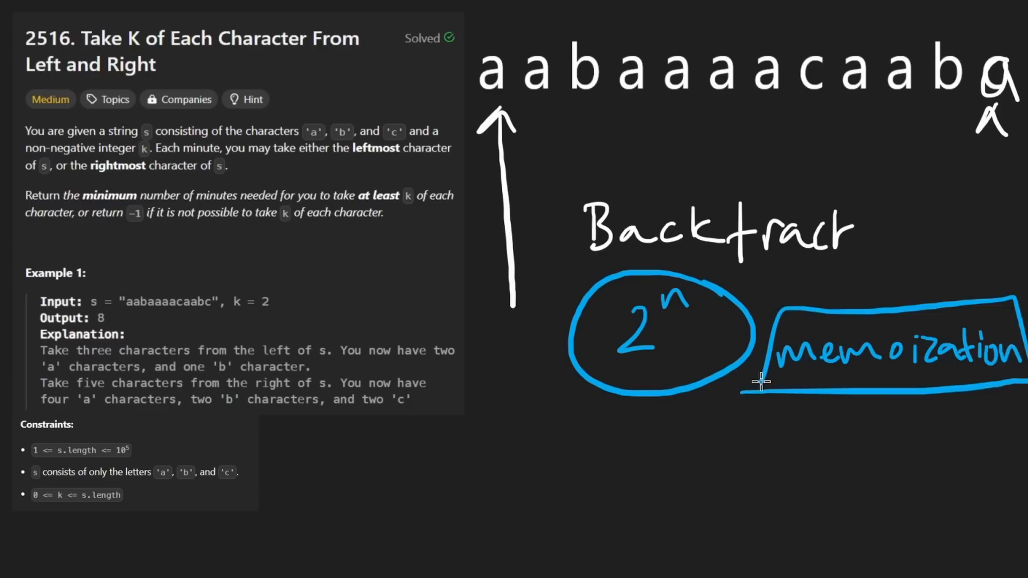
mouse_move(672, 511)
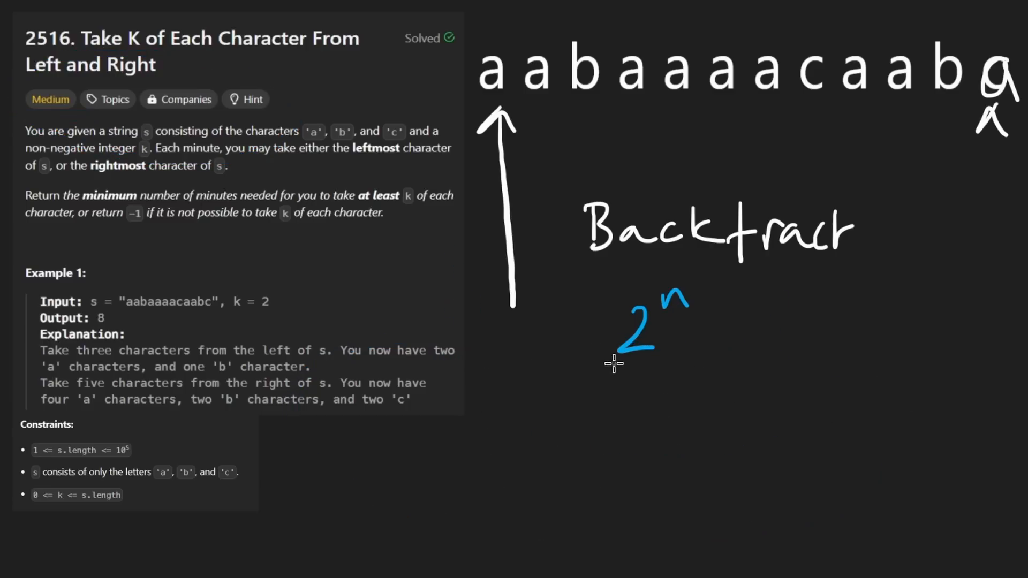
mouse_move(539, 379)
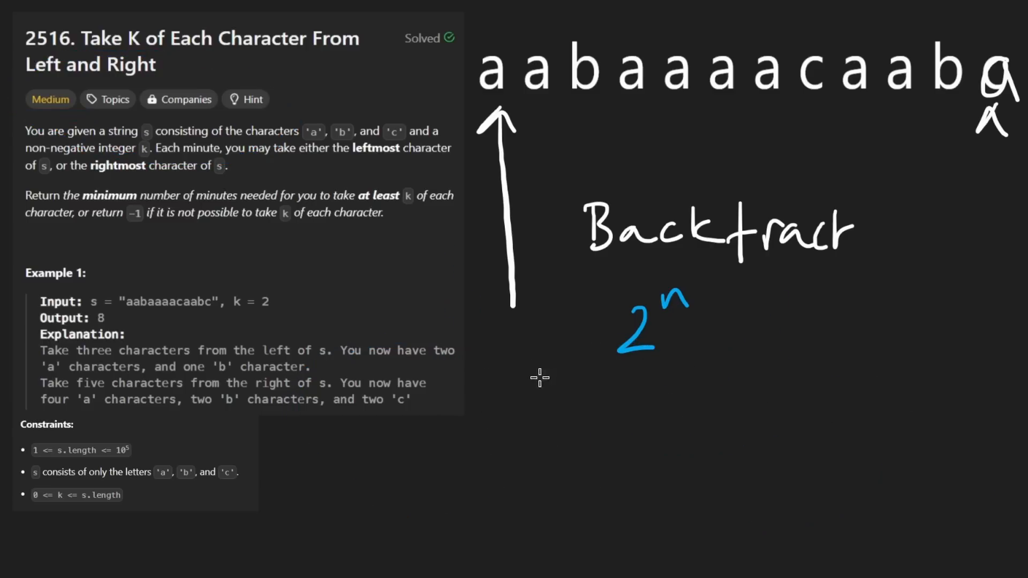
- Write '(left, right, count' with 'a,b,c', underlining count and the letters
left_click_drag(551, 393, 613, 459)
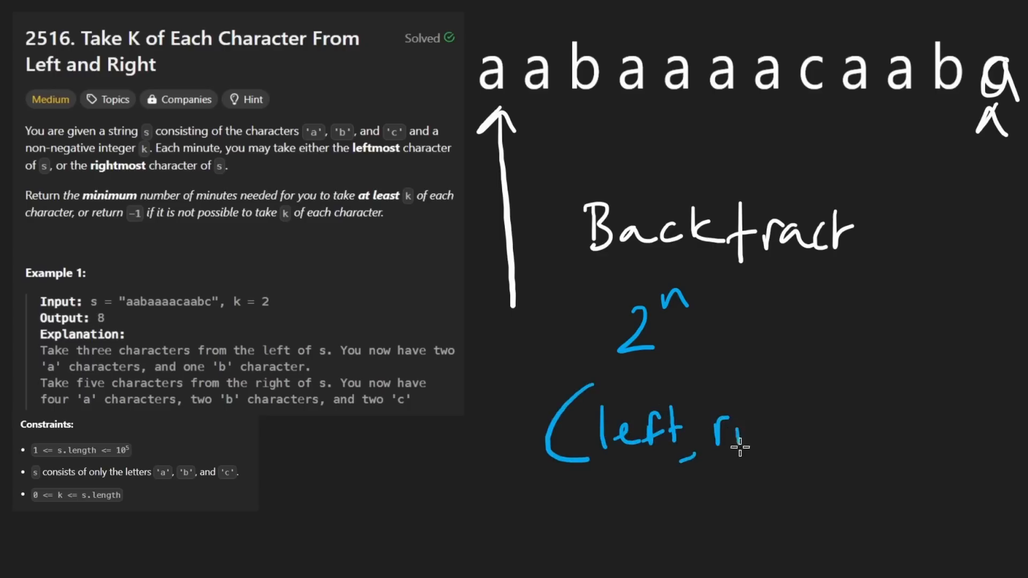
left_click_drag(734, 446, 853, 458)
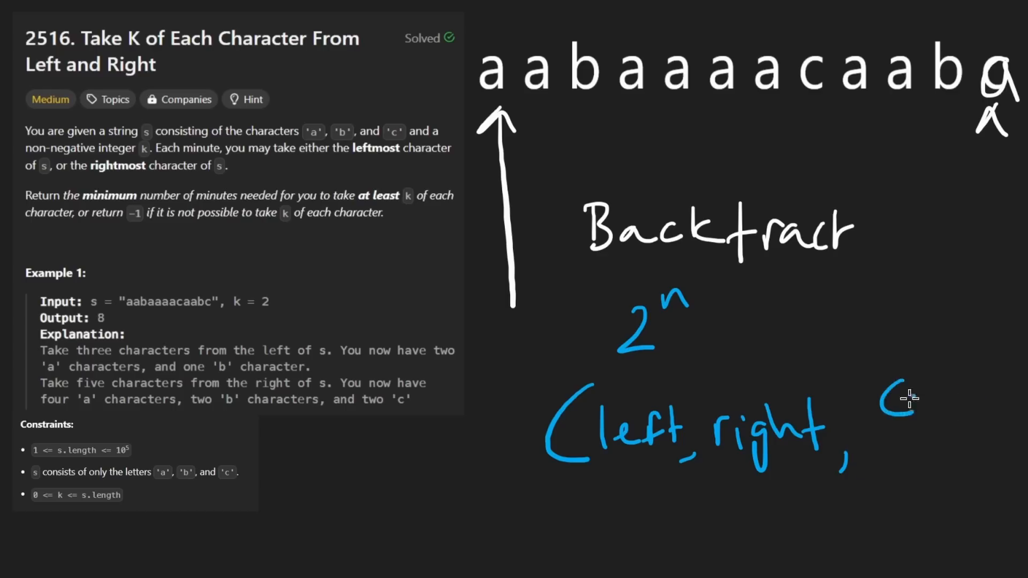
left_click_drag(891, 406, 976, 426)
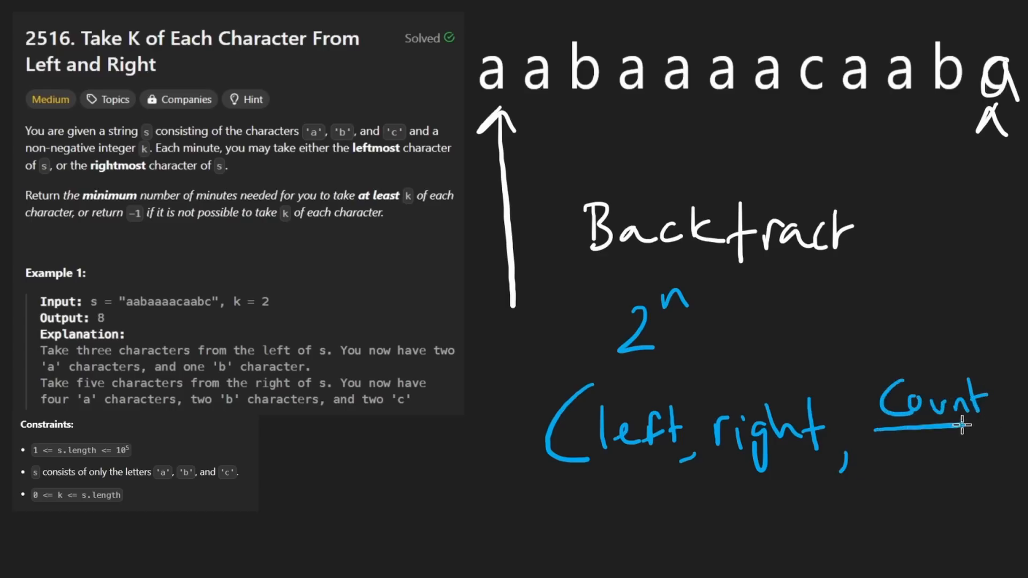
type("a,b,c")
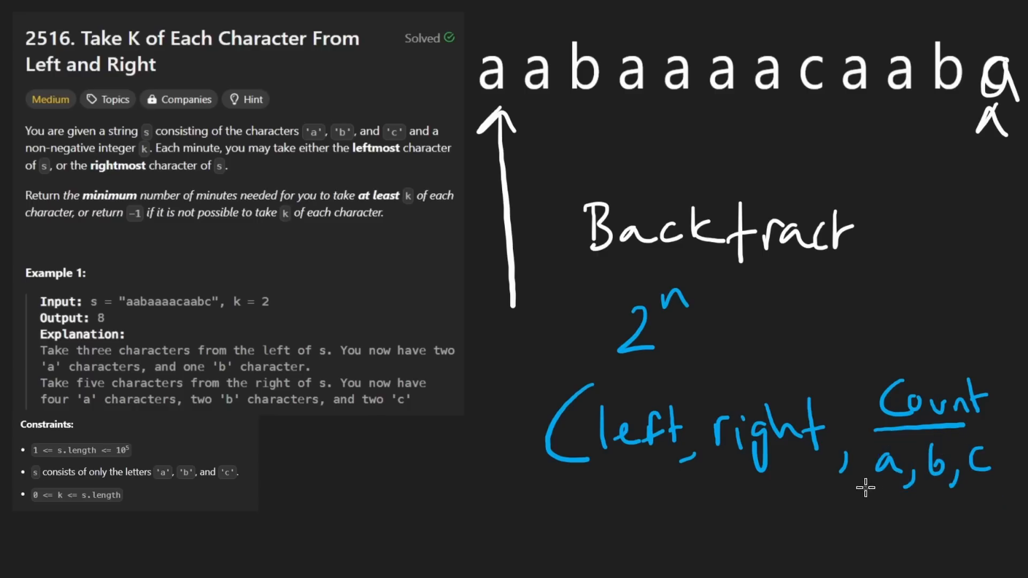
left_click_drag(865, 488, 964, 491)
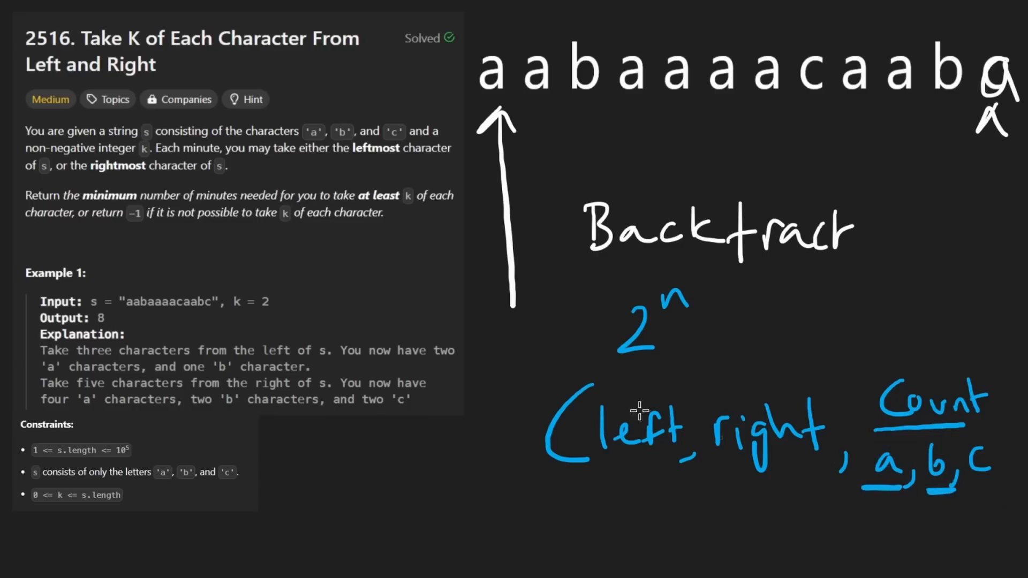
left_click_drag(210, 283, 308, 327)
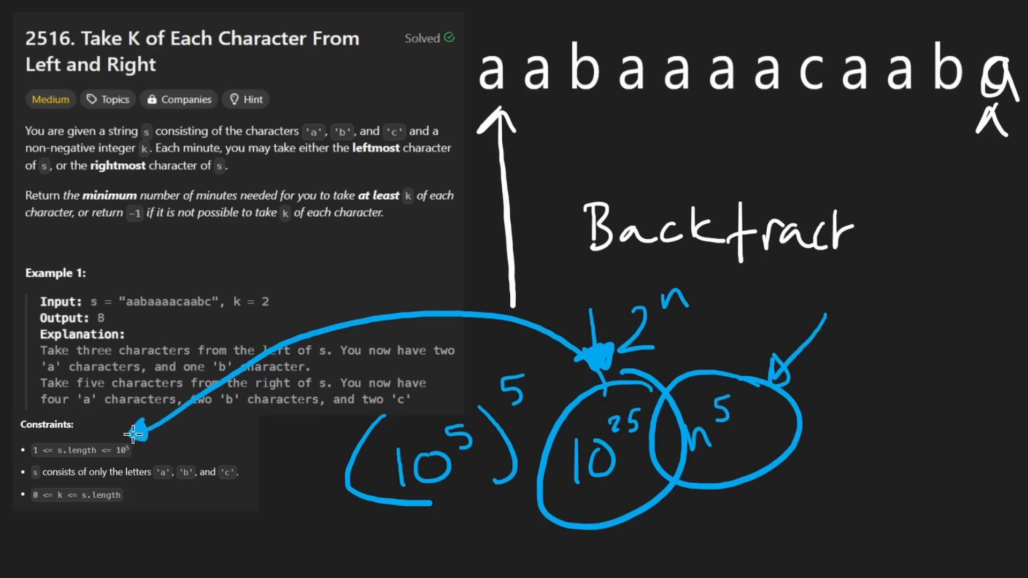
mouse_move(842, 186)
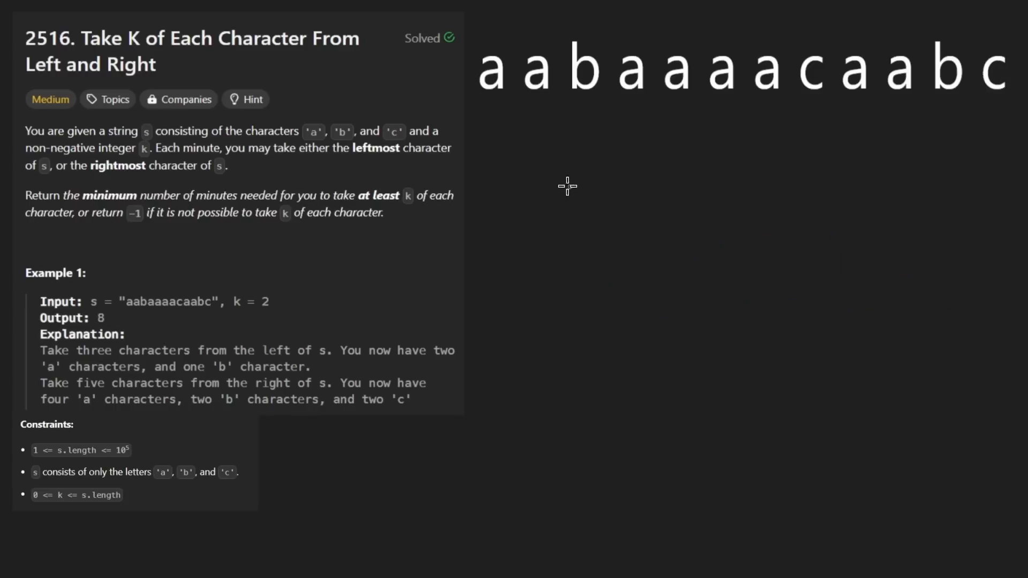
- Draw blue arrows pointing up at the first a and the last c
left_click_drag(491, 220, 490, 105)
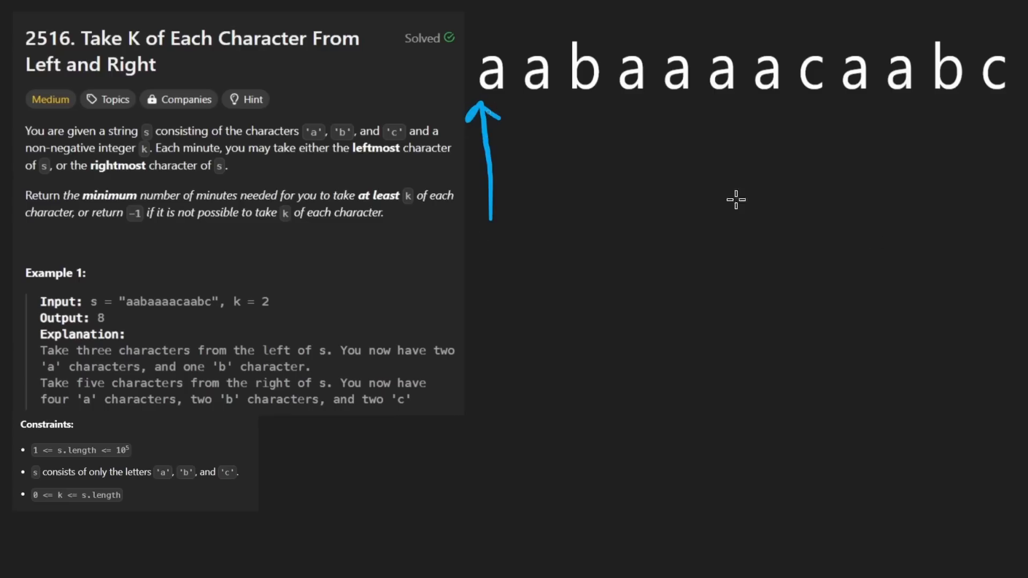
left_click_drag(992, 213, 991, 118)
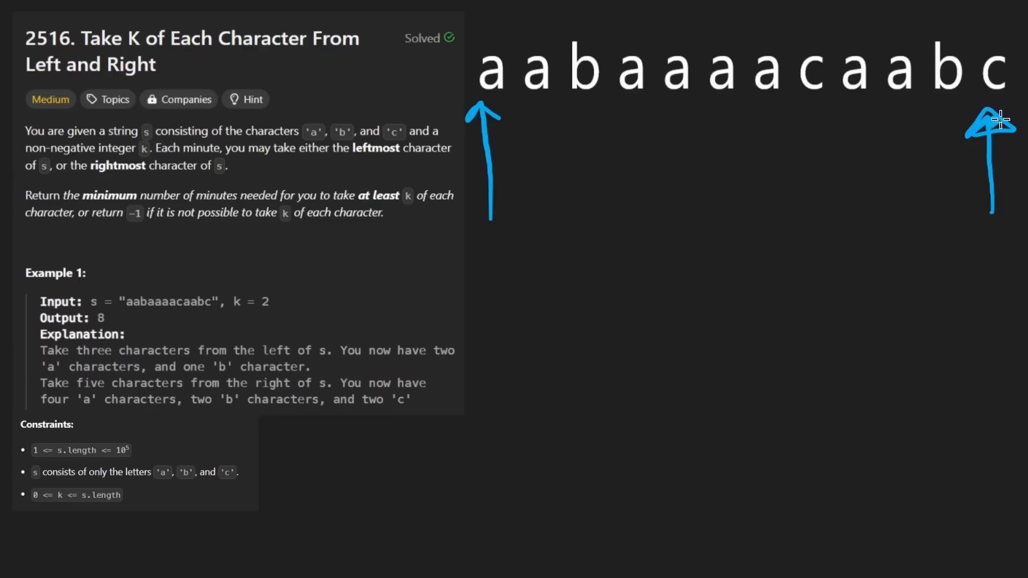
left_click_drag(751, 194, 938, 167)
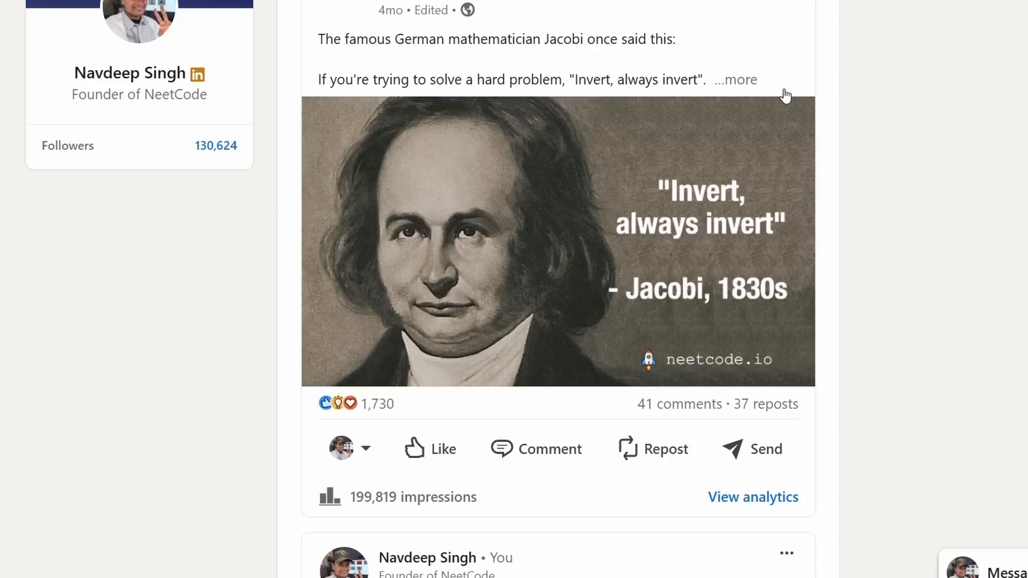
mouse_move(735, 79)
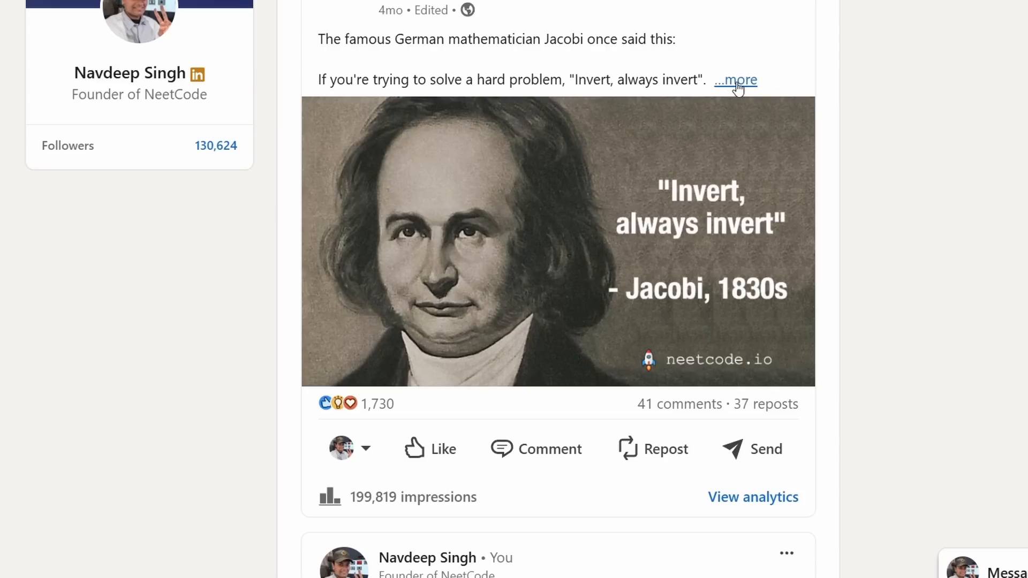
- Expand the Jacobi 'Invert, always invert' LinkedIn post and scroll through it
left_click(735, 79)
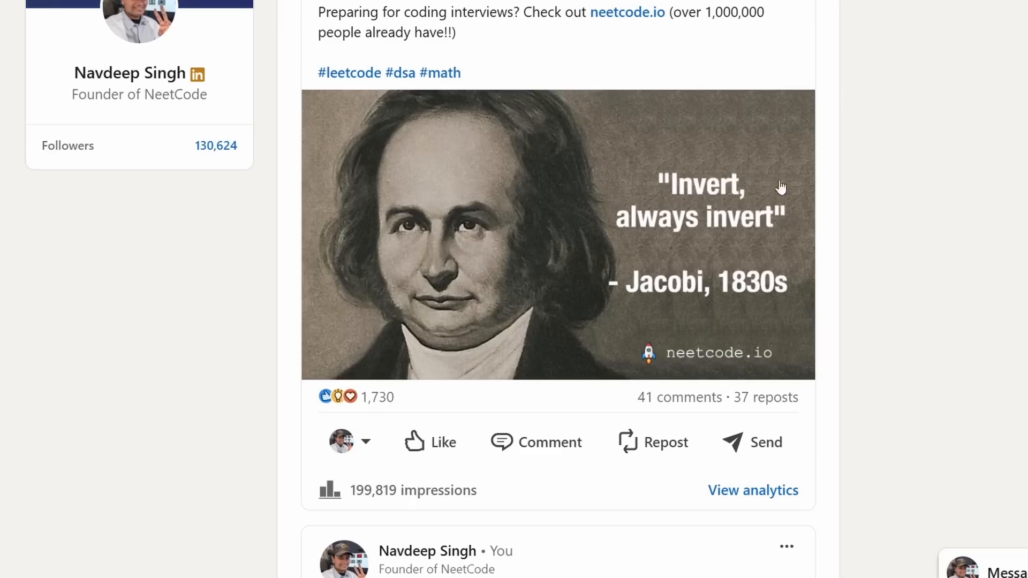
mouse_move(710, 172)
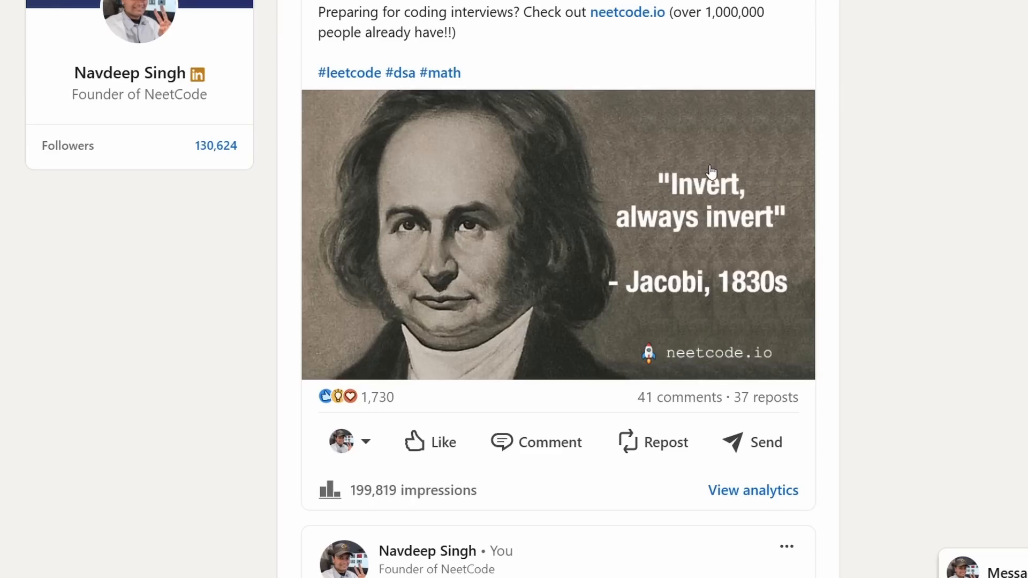
mouse_move(803, 230)
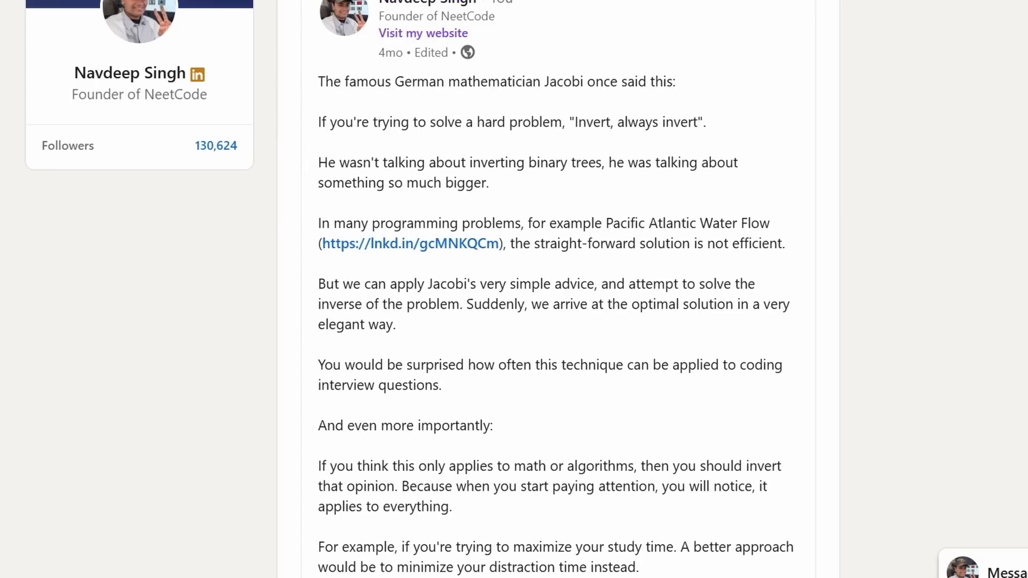
scroll("down", 3)
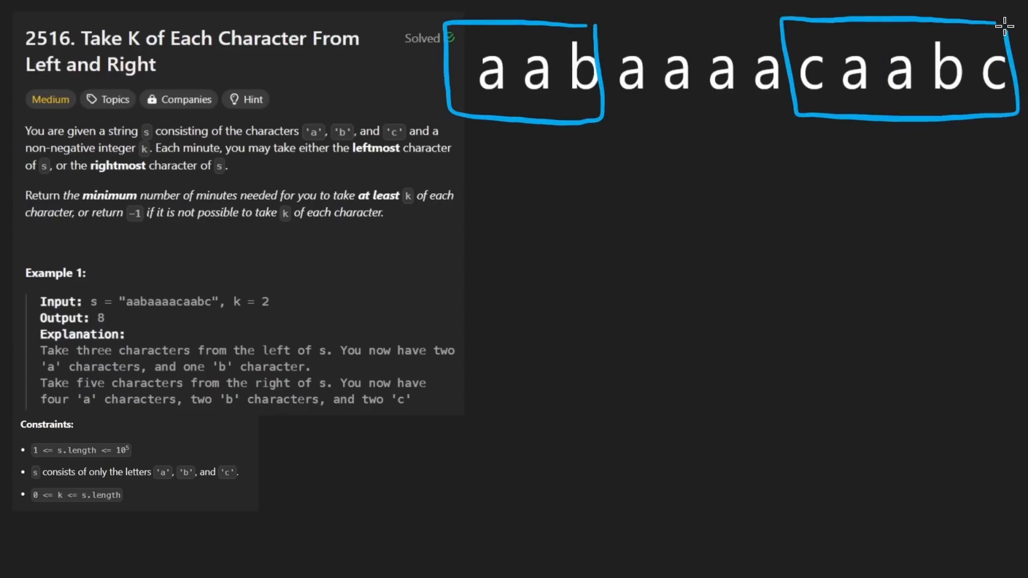
left_click_drag(593, 289, 532, 141)
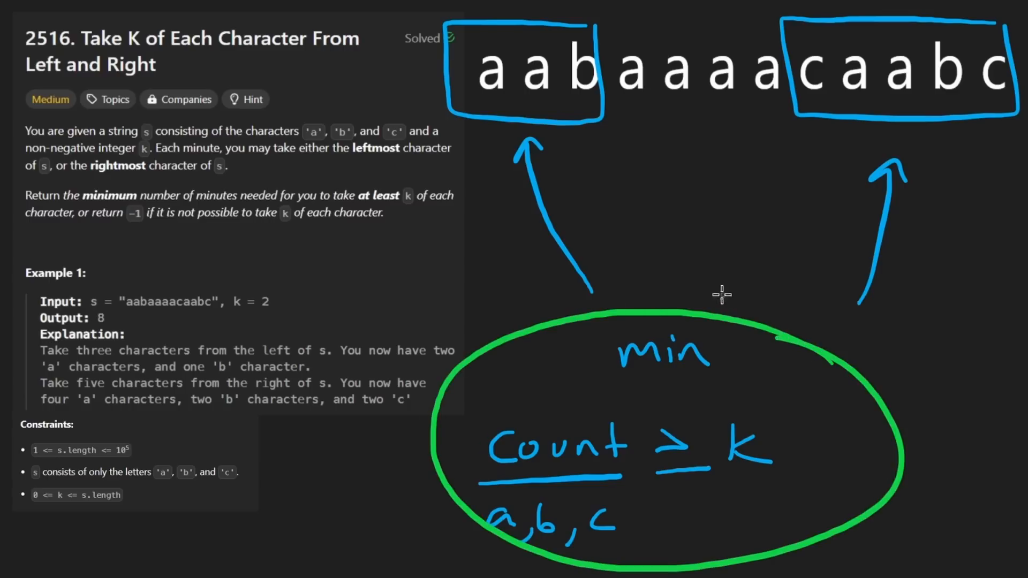
mouse_move(501, 43)
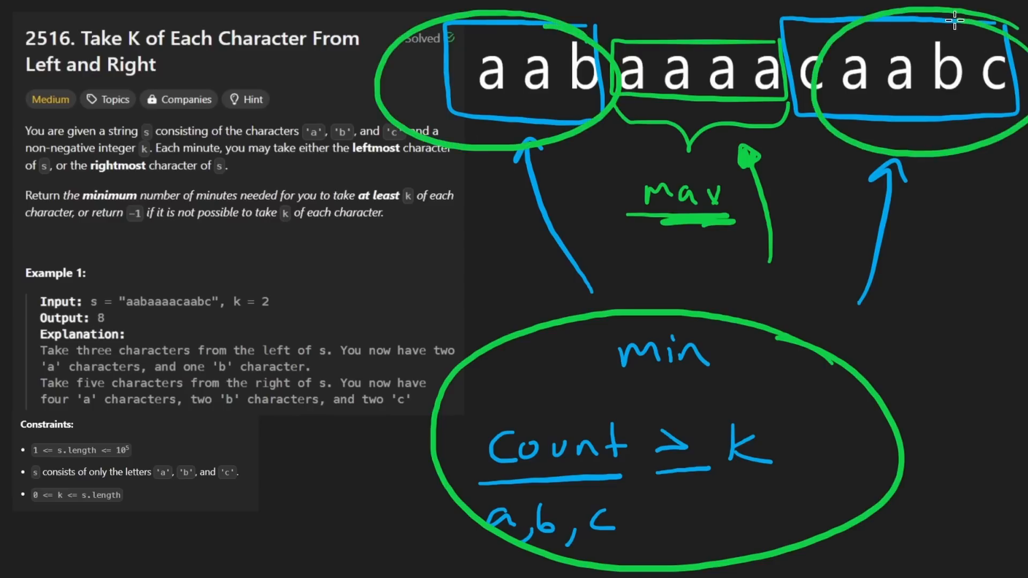
mouse_move(885, 45)
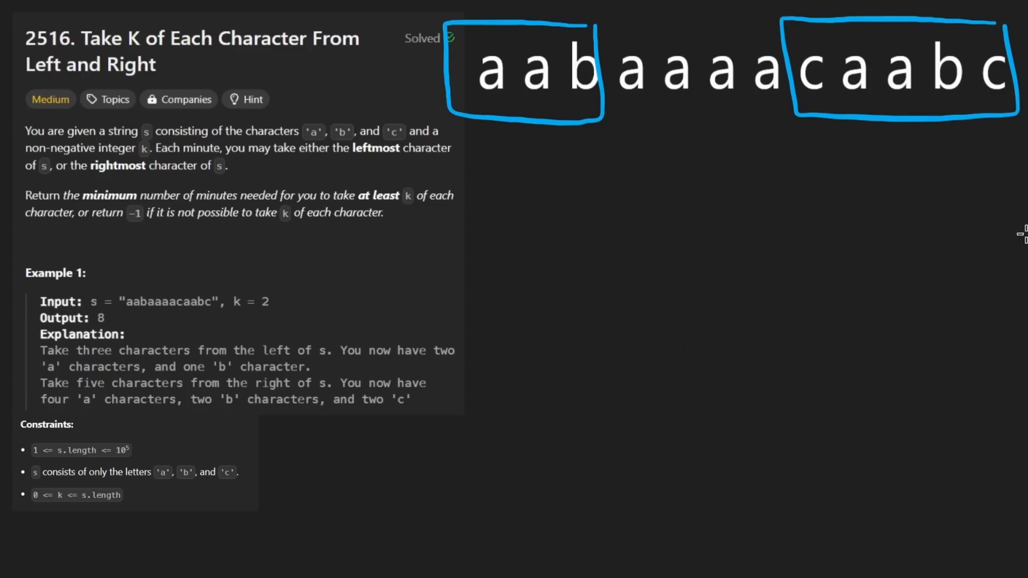
mouse_move(661, 229)
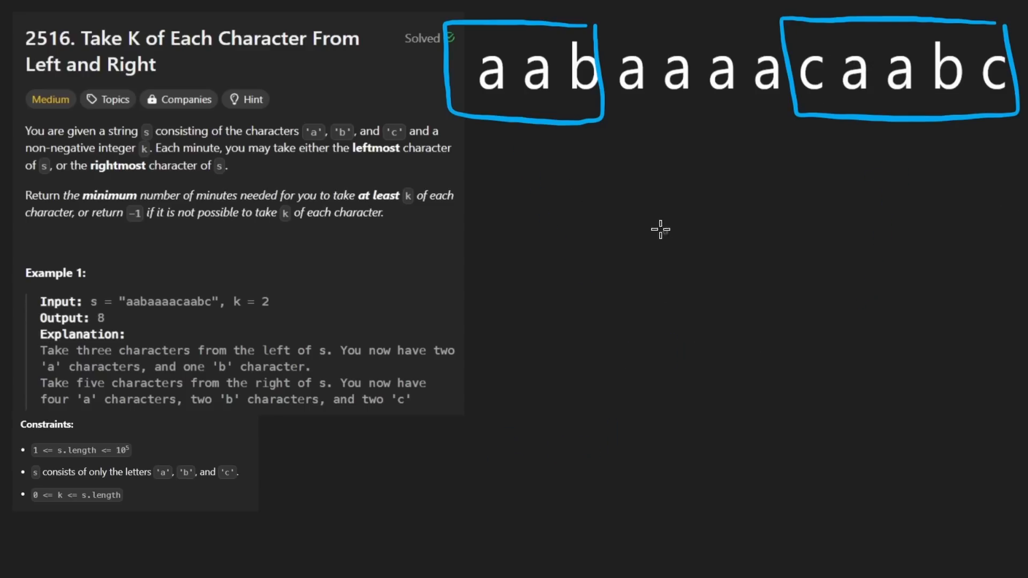
- Draw a blue-hatched outer circle around a red-shaded inner circle, plus a red arrow
left_click_drag(659, 229, 665, 339)
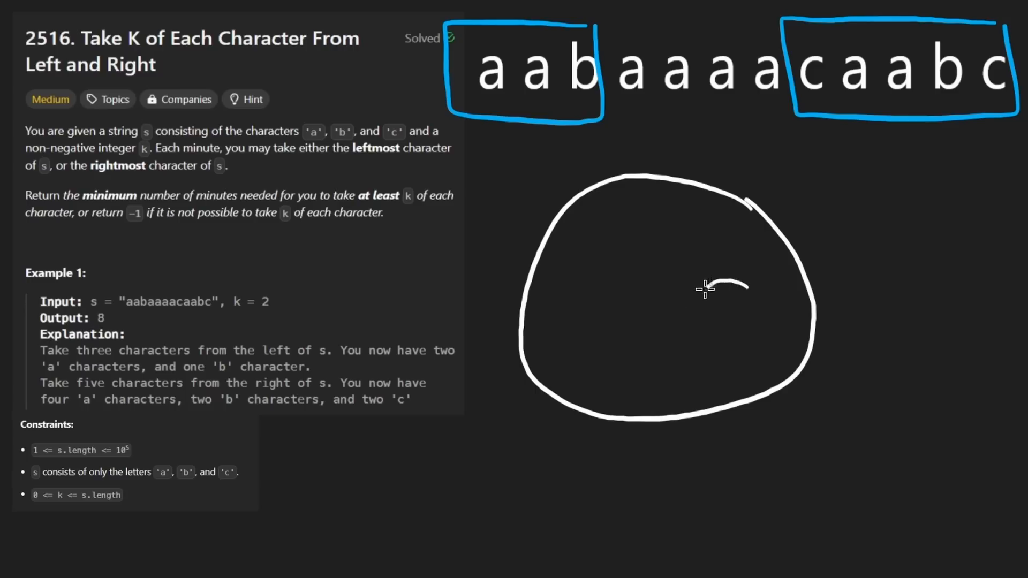
left_click_drag(705, 287, 744, 281)
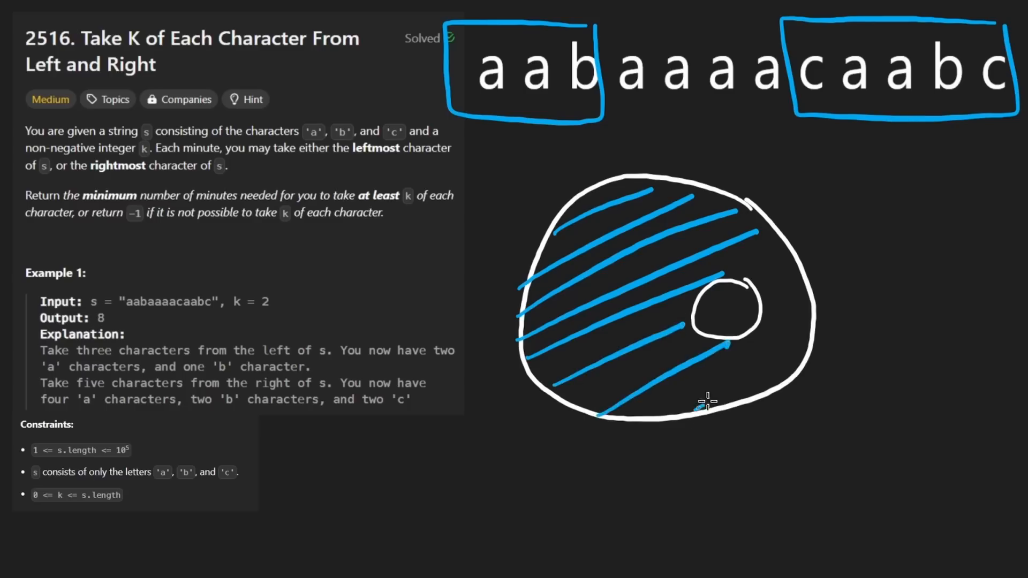
left_click_drag(704, 403, 786, 262)
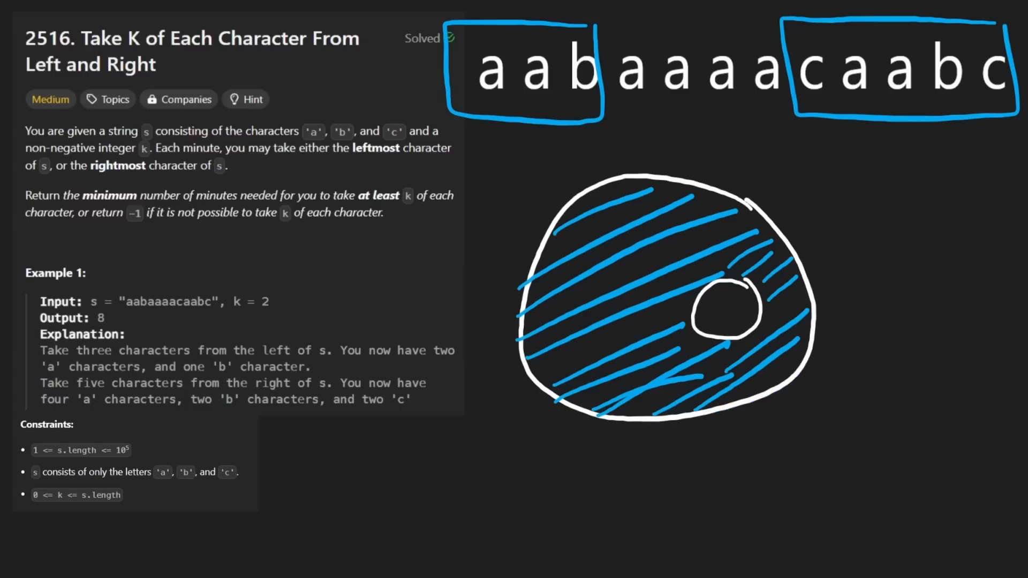
left_click_drag(705, 298, 734, 321)
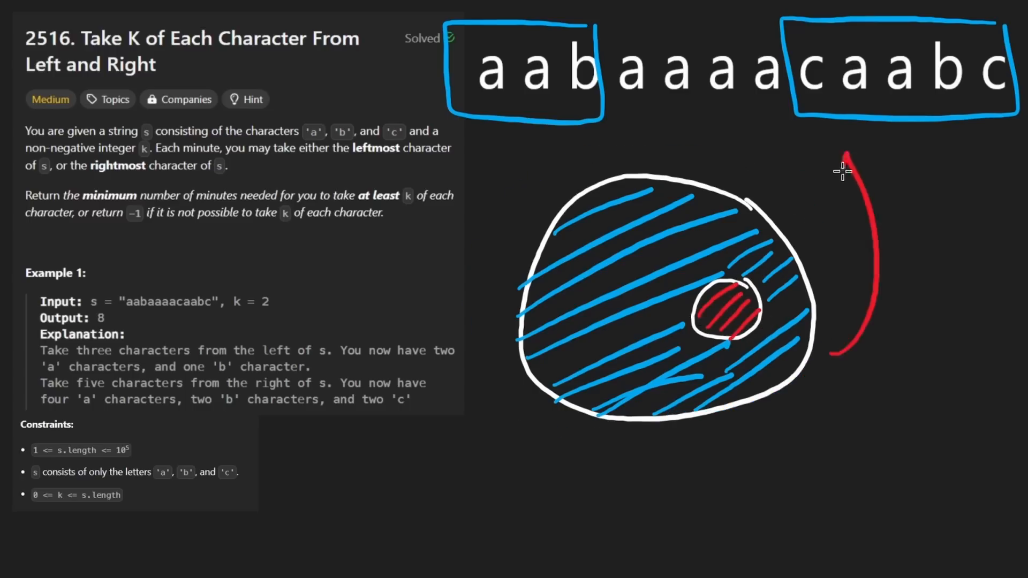
left_click_drag(846, 164, 813, 190)
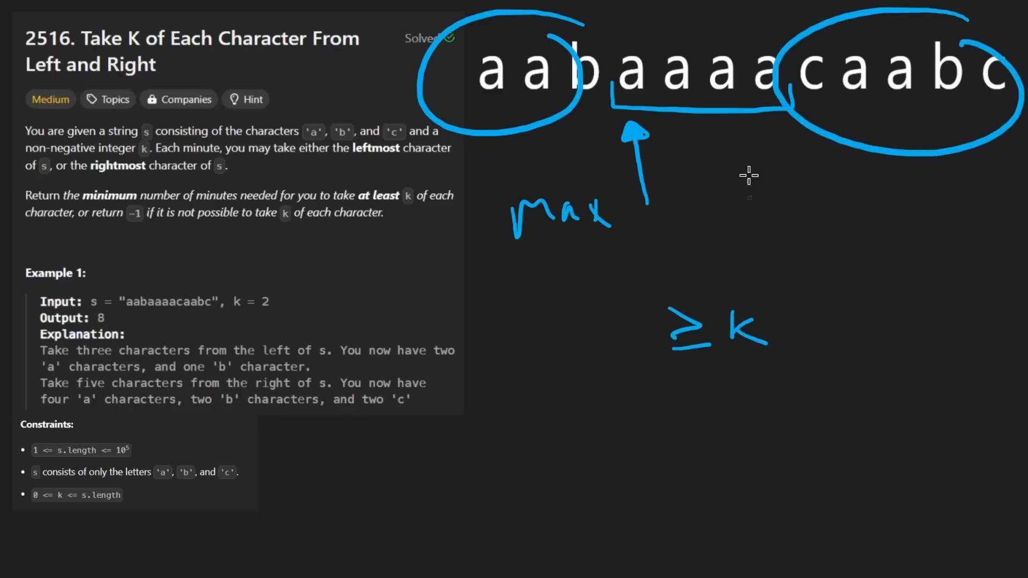
- Draw an arrow and write 'Template' beneath the '≥ k' note
left_click_drag(669, 164, 794, 164)
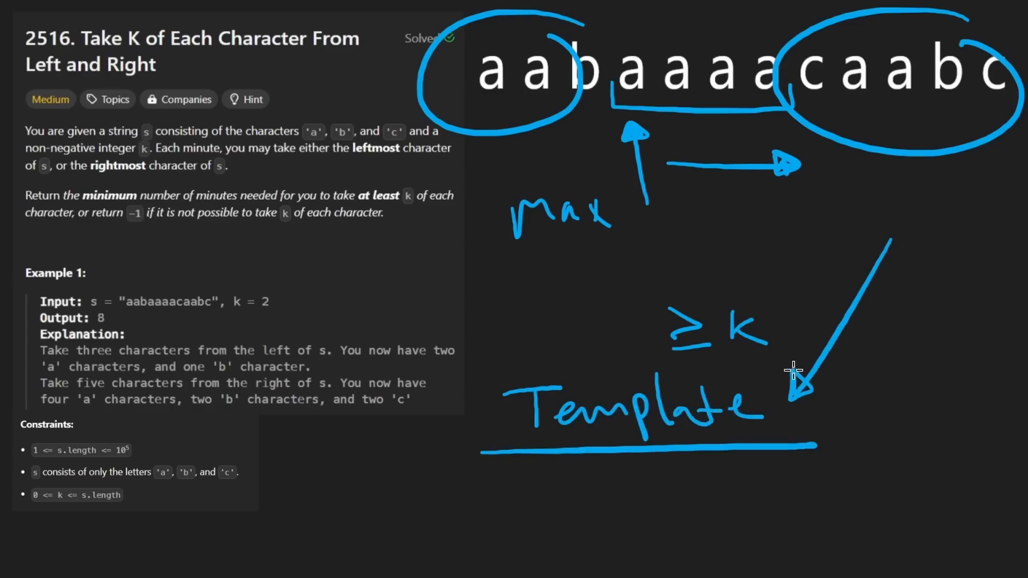
mouse_move(807, 392)
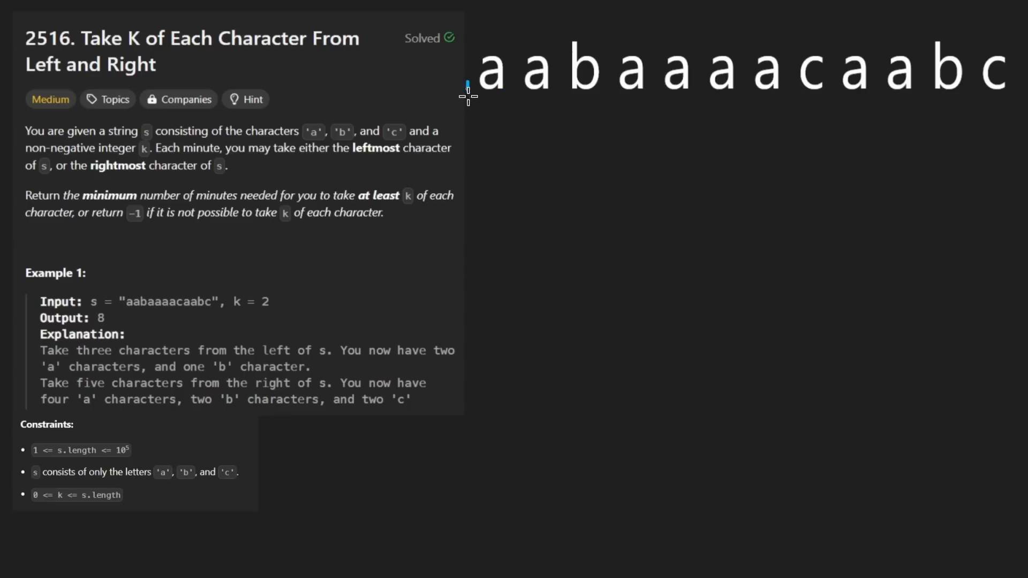
- Underline the first characters, box the string's left part and remainder, then mark the a after c
left_click_drag(467, 85, 555, 85)
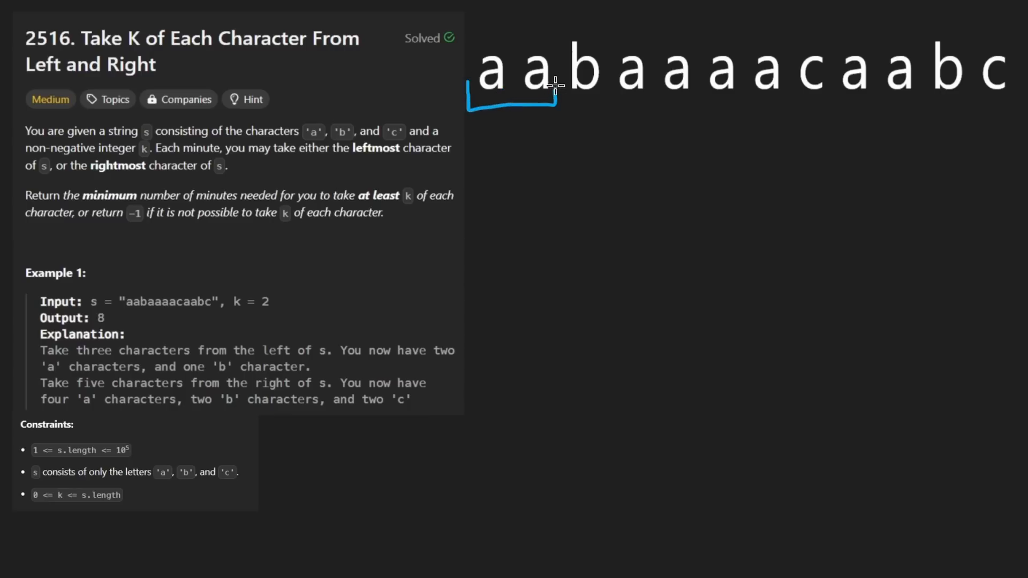
left_click_drag(560, 88, 1007, 105)
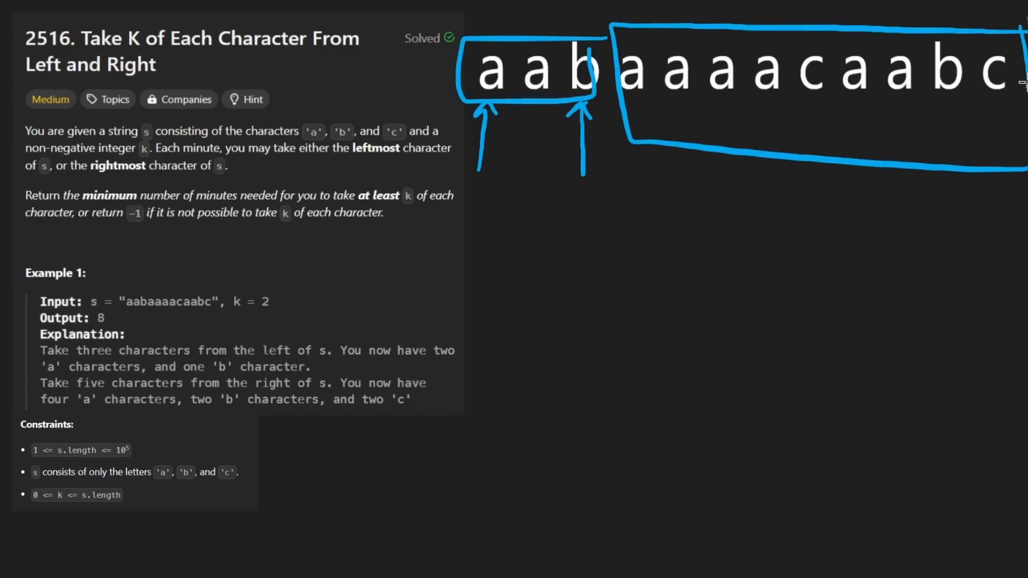
left_click_drag(584, 132, 728, 301)
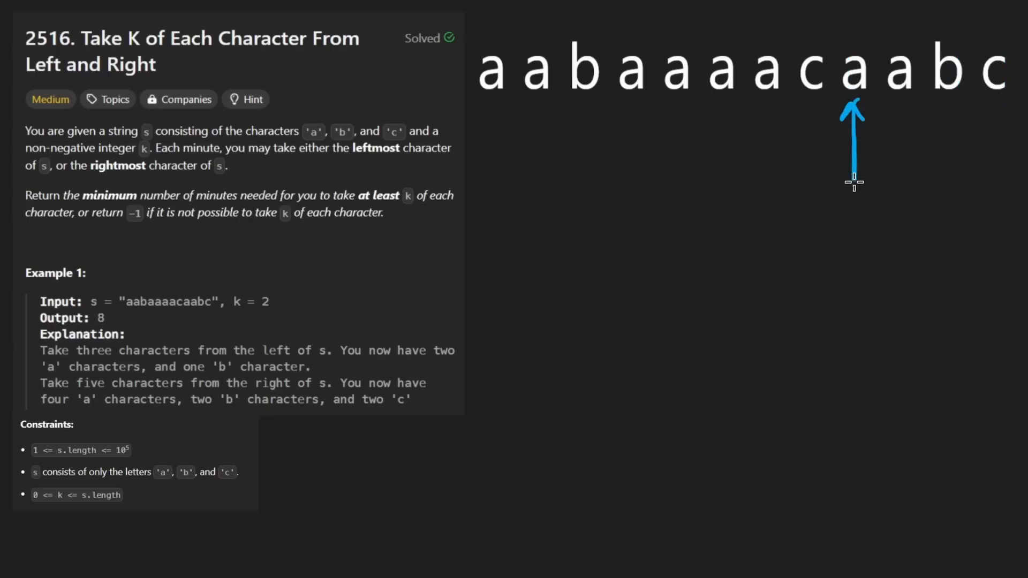
- Box the middle 'aaaa', bracket the ends, and write 12 − 4 = 8 with 8 boxed
left_click_drag(871, 187, 872, 102)
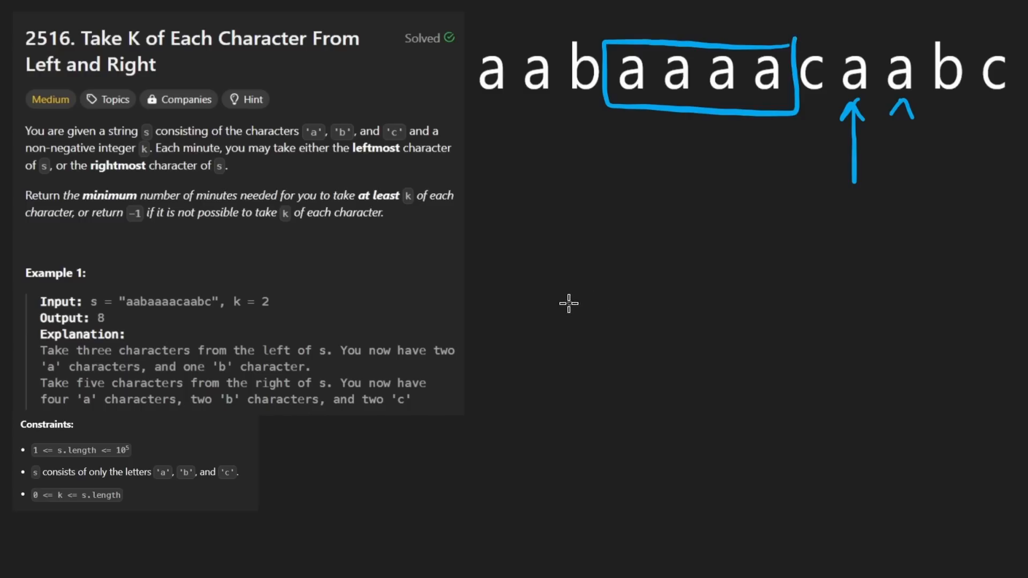
left_click_drag(518, 295, 571, 315)
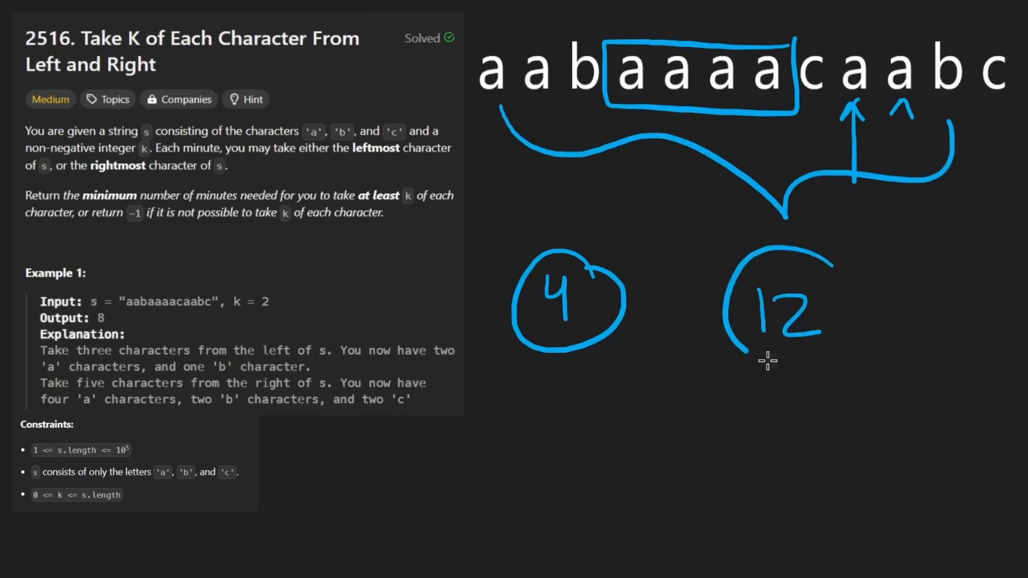
left_click_drag(515, 376, 630, 372)
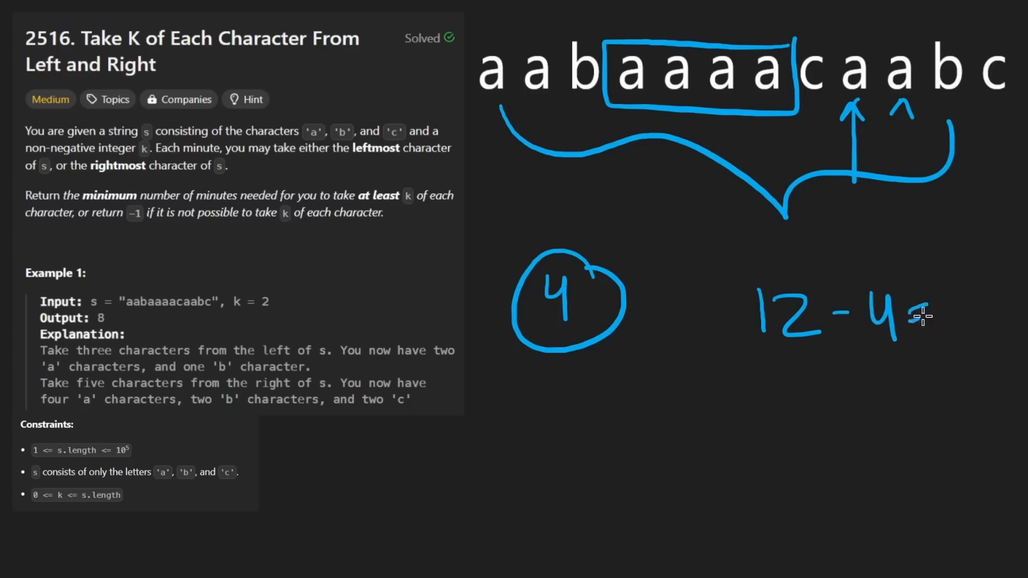
left_click_drag(604, 341, 957, 321)
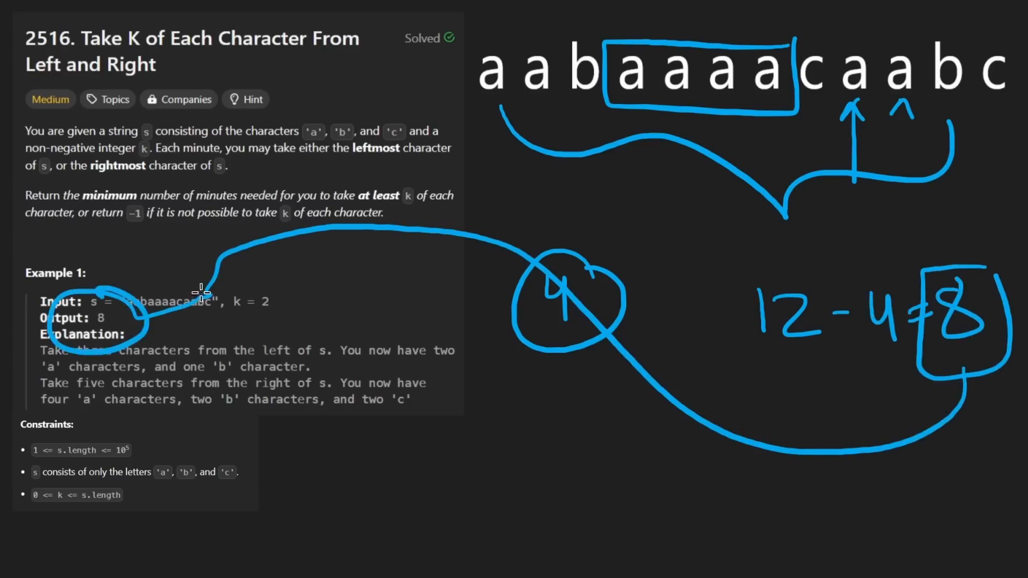
mouse_move(557, 345)
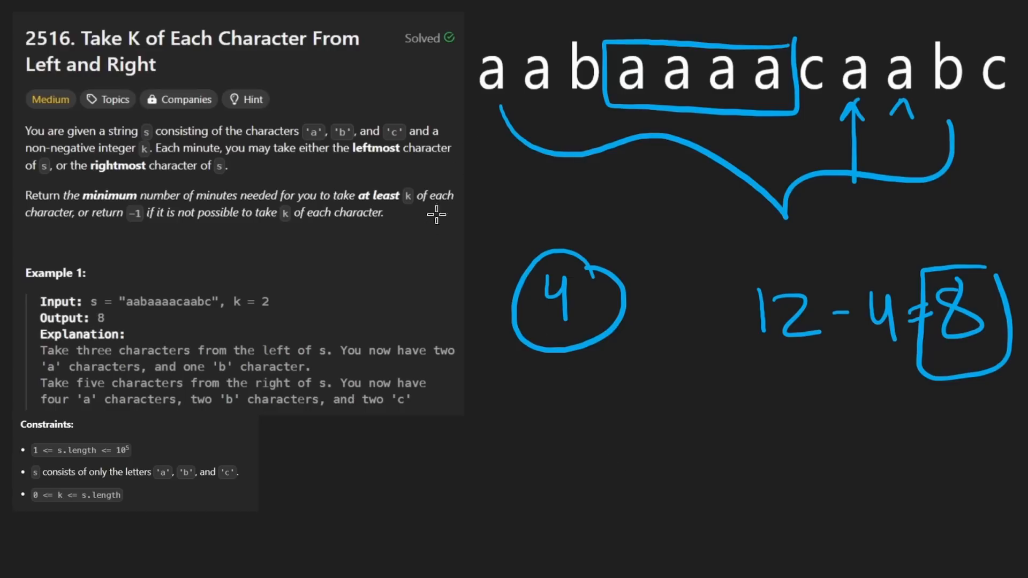
left_click_drag(472, 426, 629, 432)
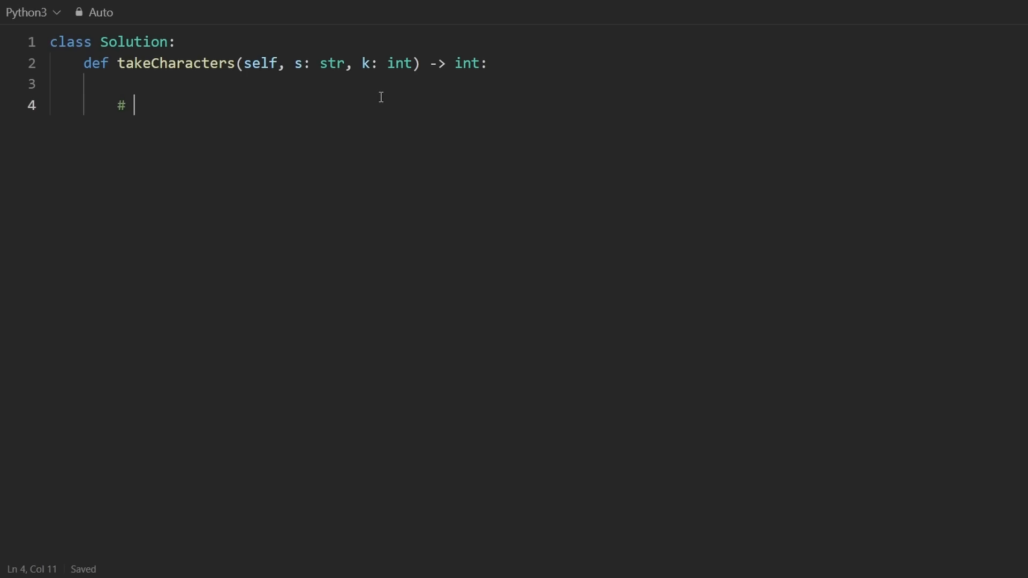
- Add the '# Total counts' and '# Sliding Window' comments to the solution
type("Total co")
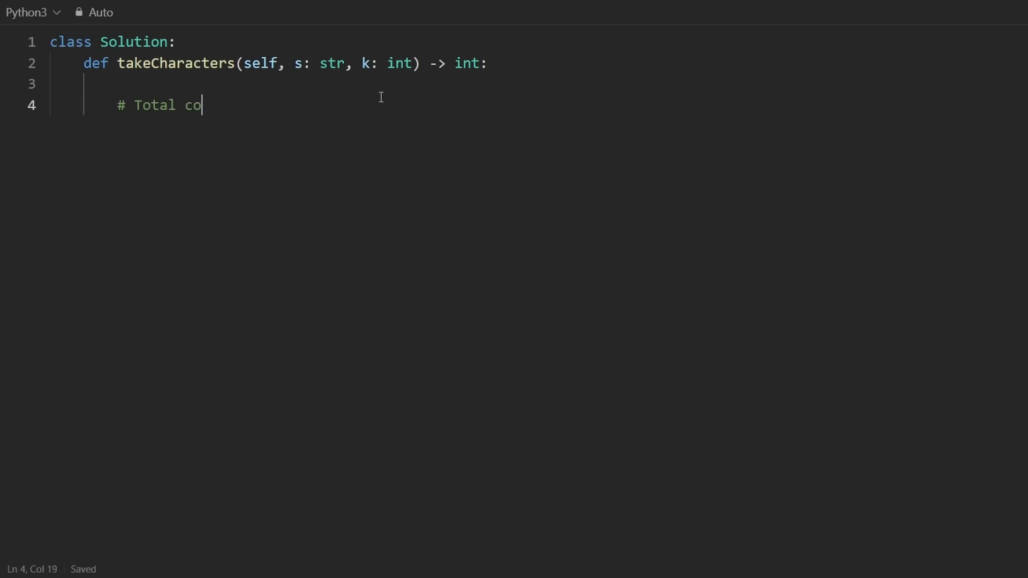
type("unts")
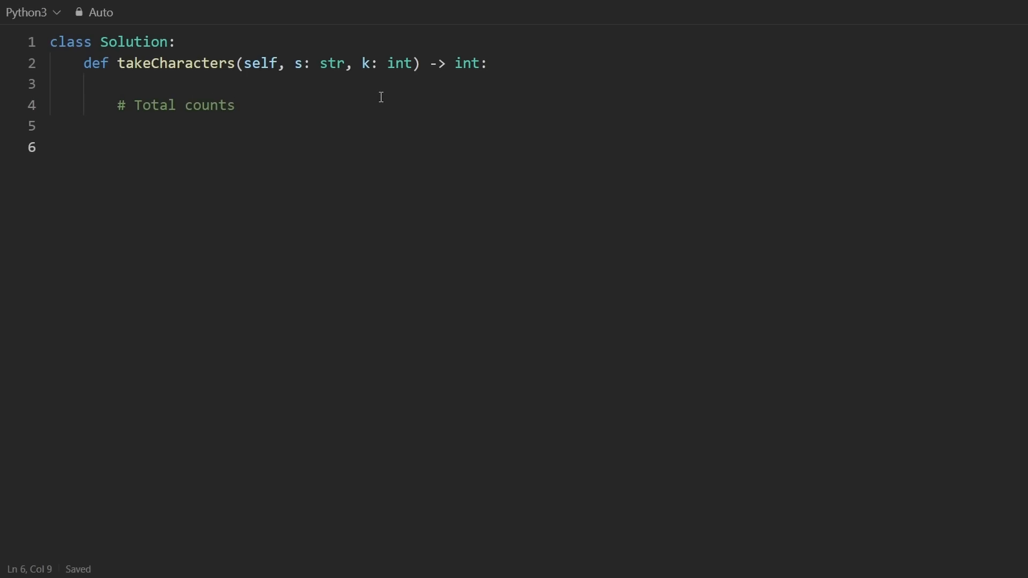
type("# Sliding W")
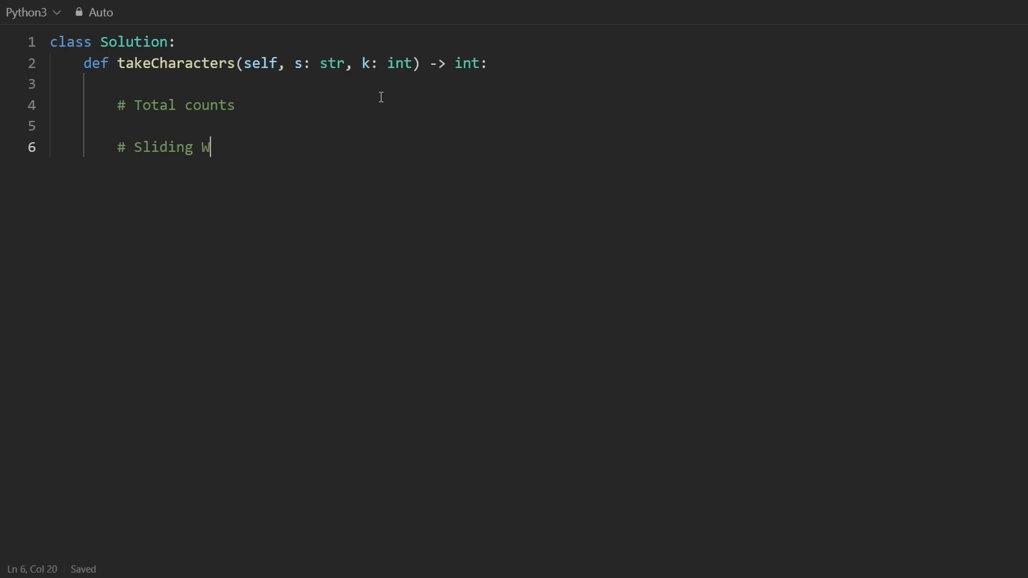
type("indow")
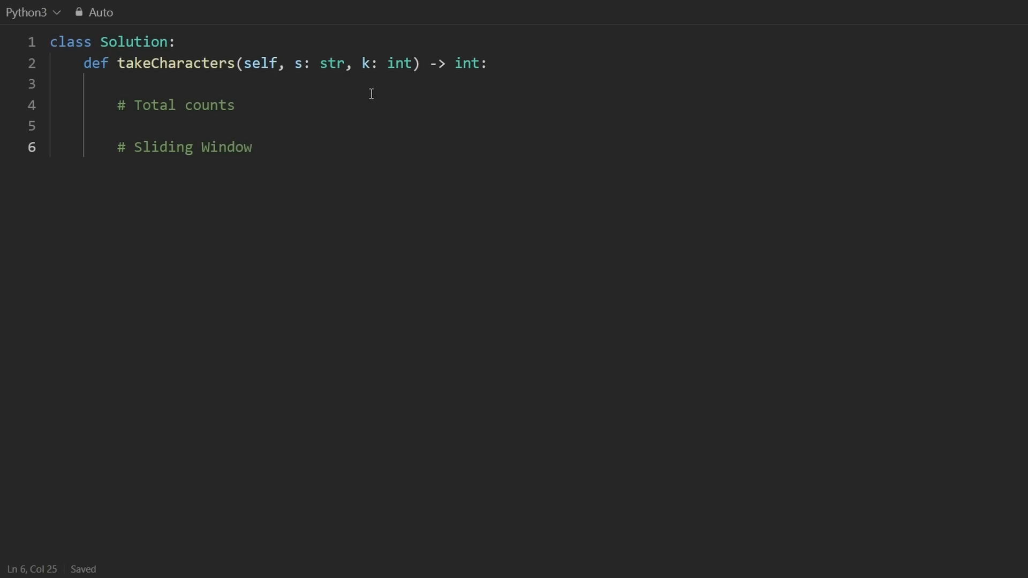
left_click(487, 63)
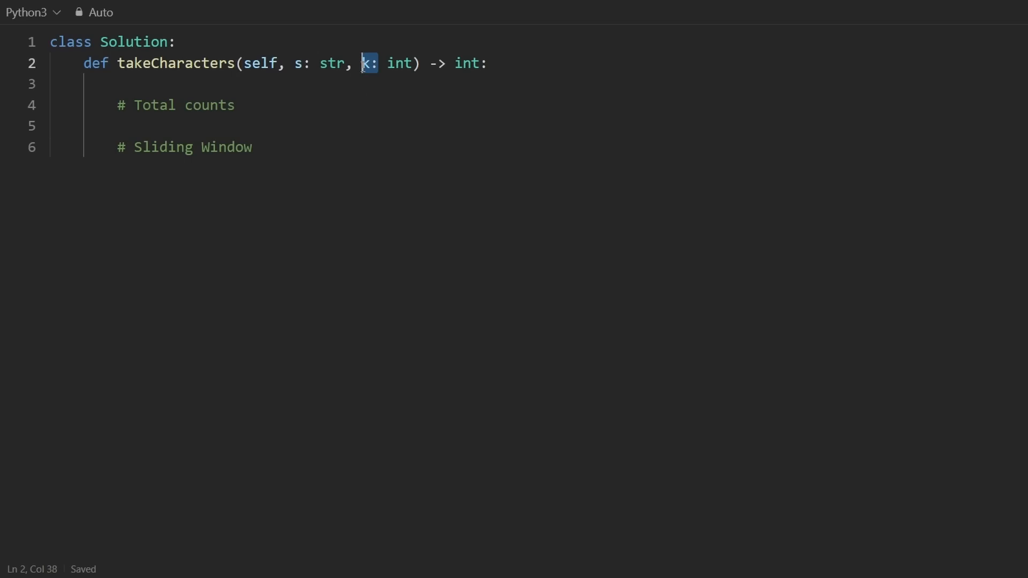
- Under Total counts, set a, b, c = 0, 0, 0 and add a loop over s checking c == "a"
left_click_drag(138, 105, 252, 146)
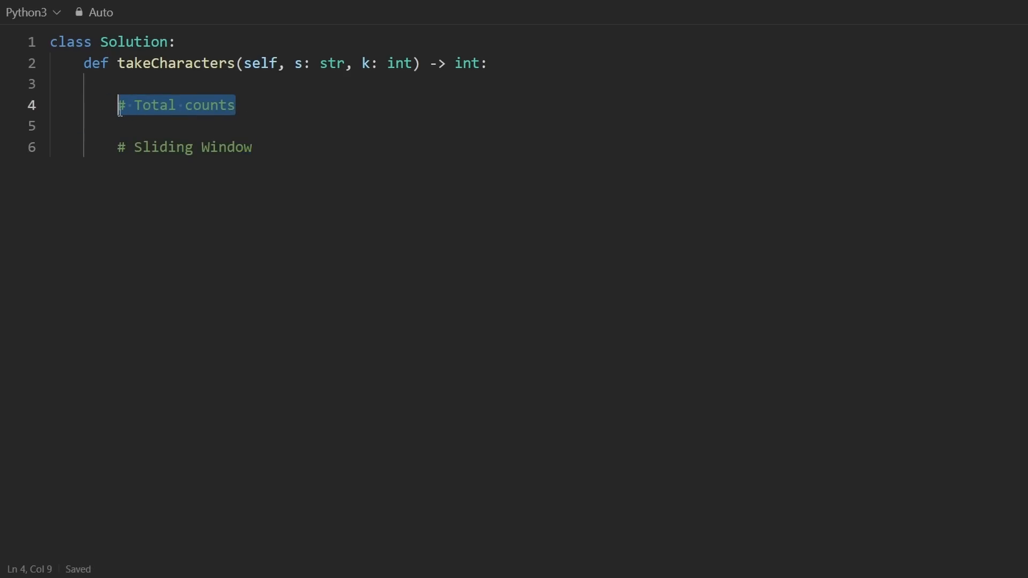
key("enter")
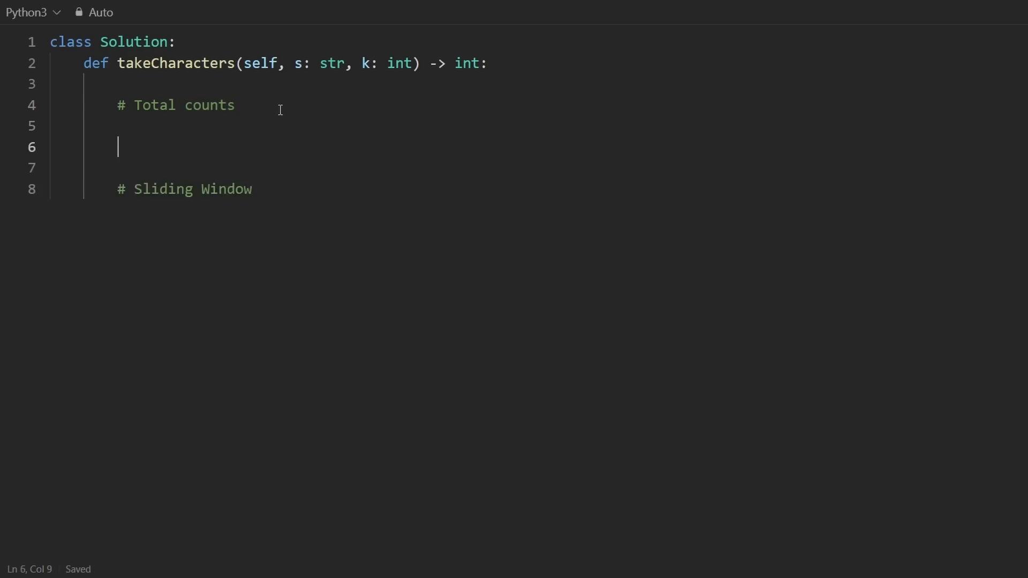
type("uf")
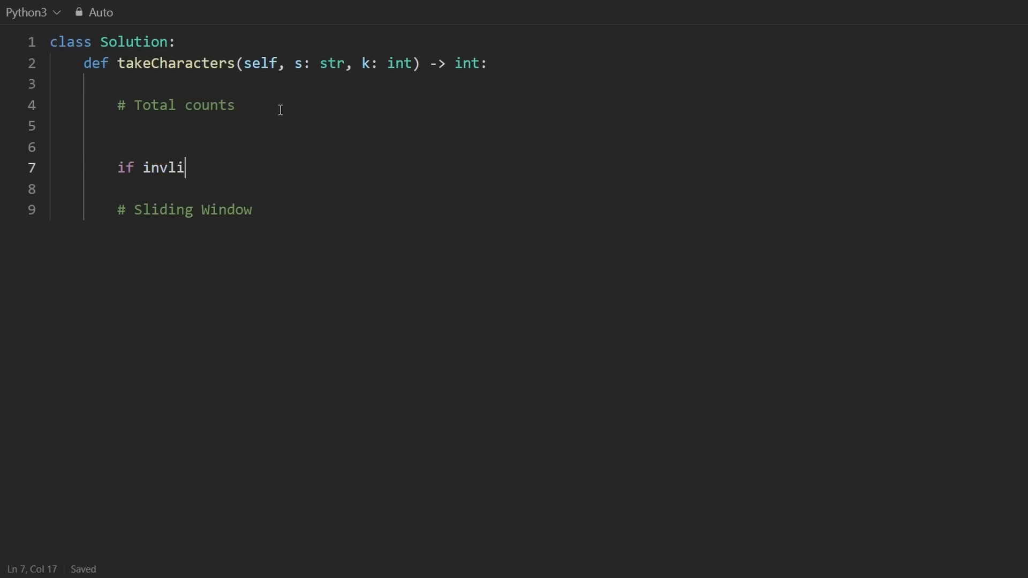
type("d:")
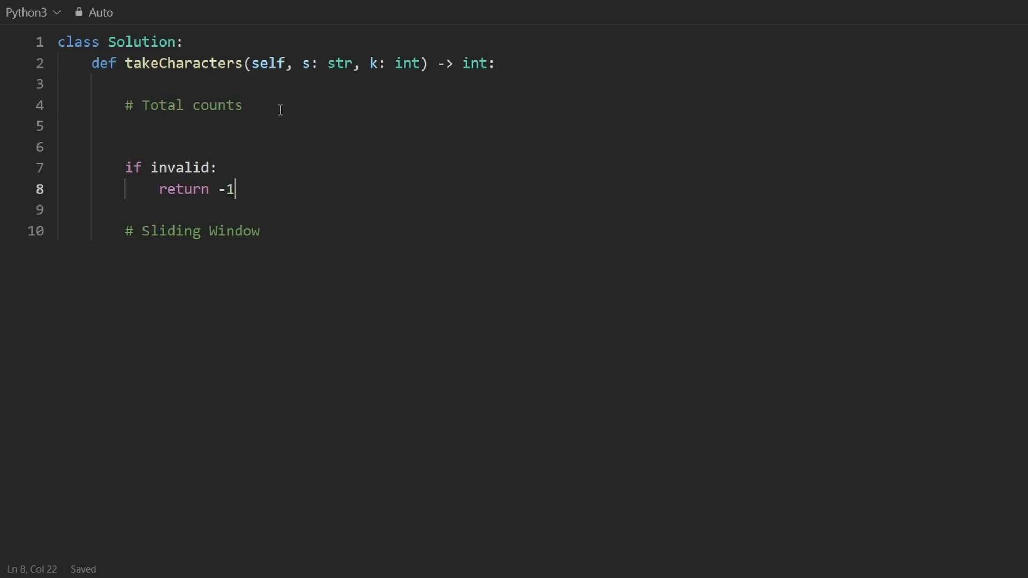
double_click(182, 168)
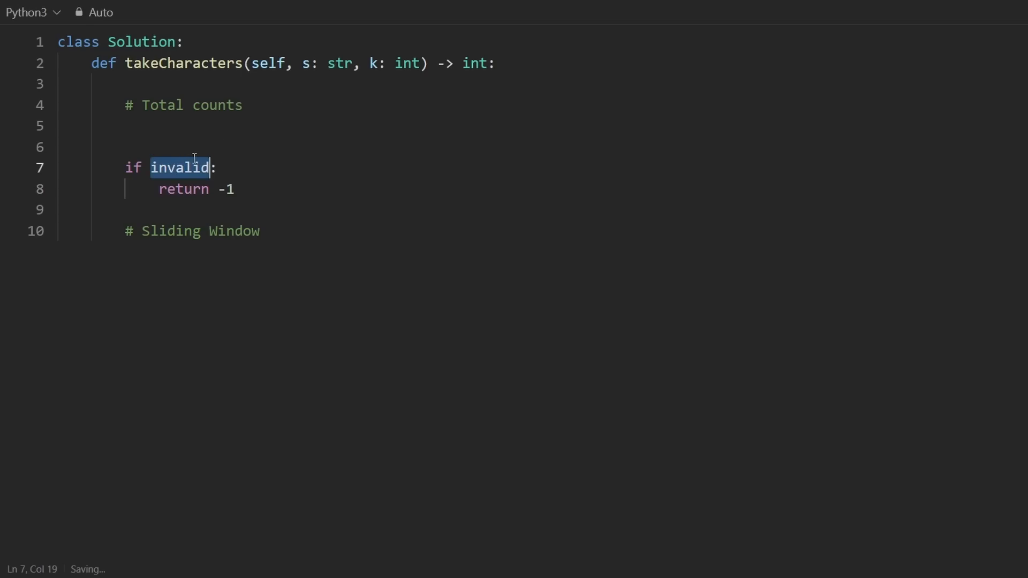
left_click(197, 125)
type("a, b,")
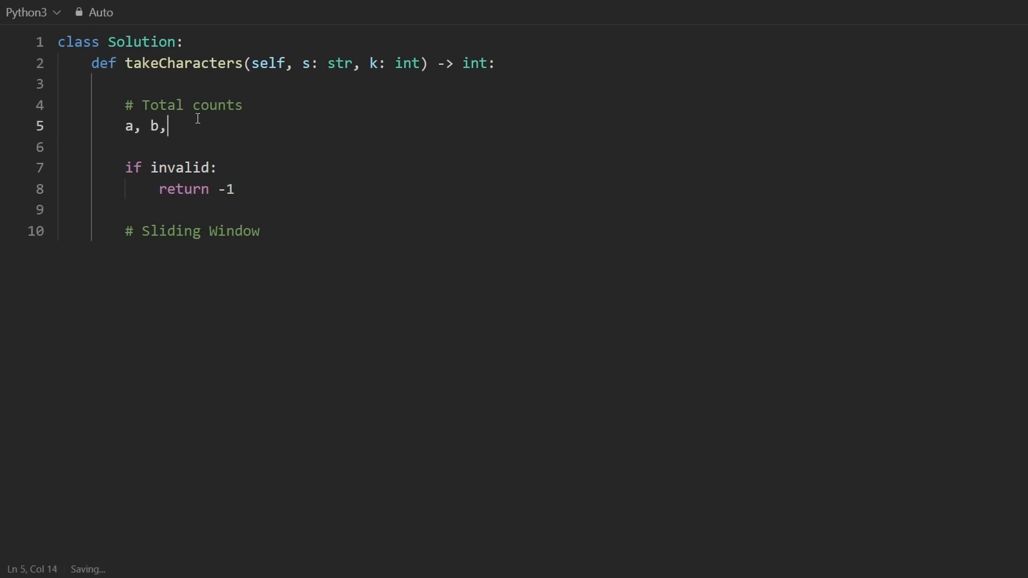
type("c = 0, 0 ,0")
type("for c in s:")
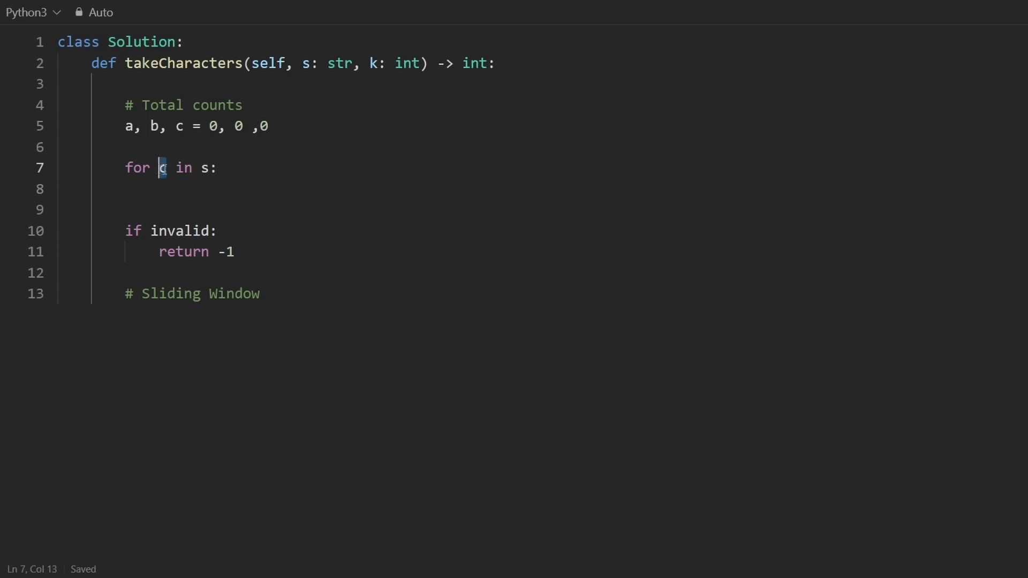
left_click_drag(138, 126, 268, 126)
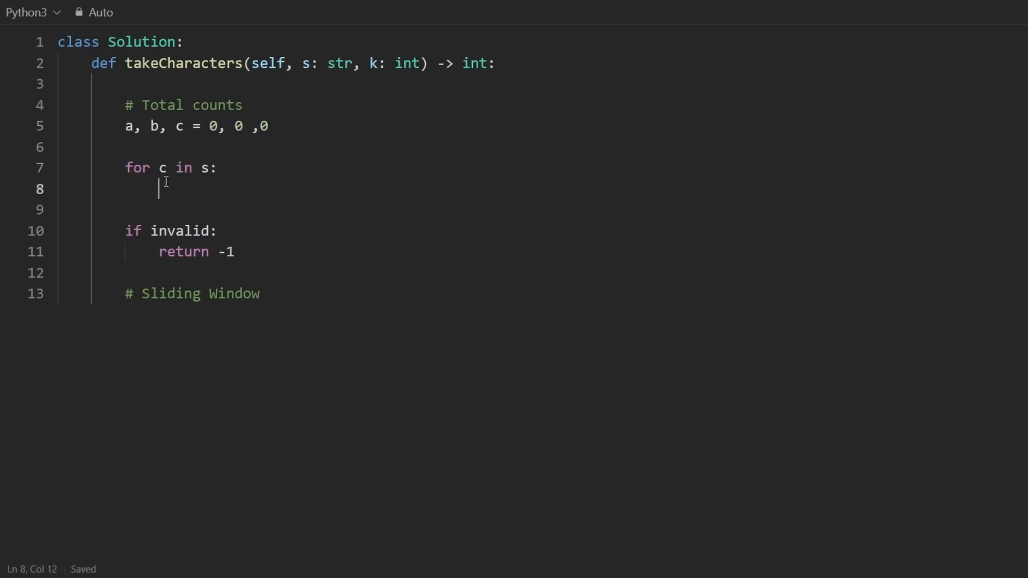
type("if c == \"")
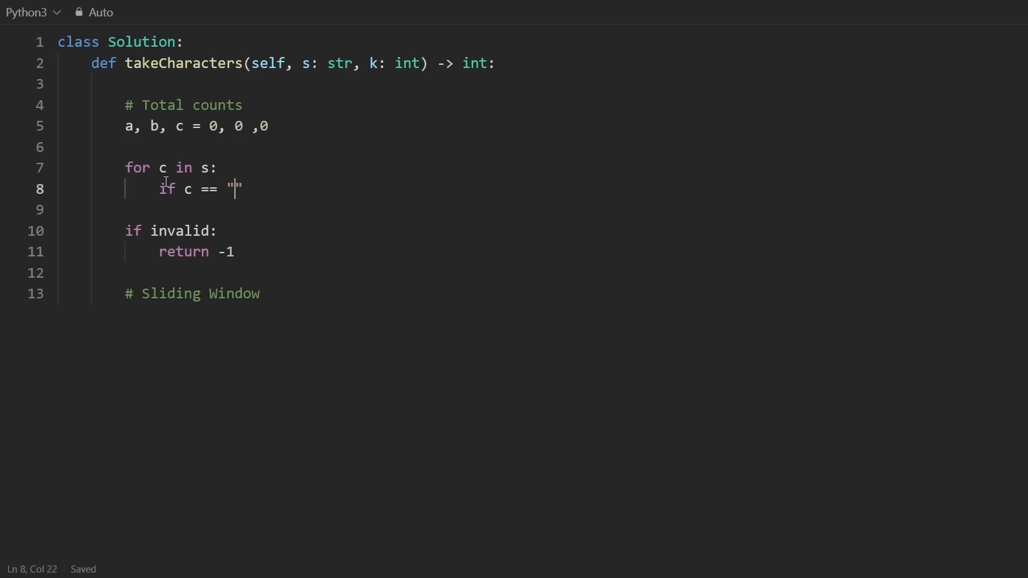
type("a\":")
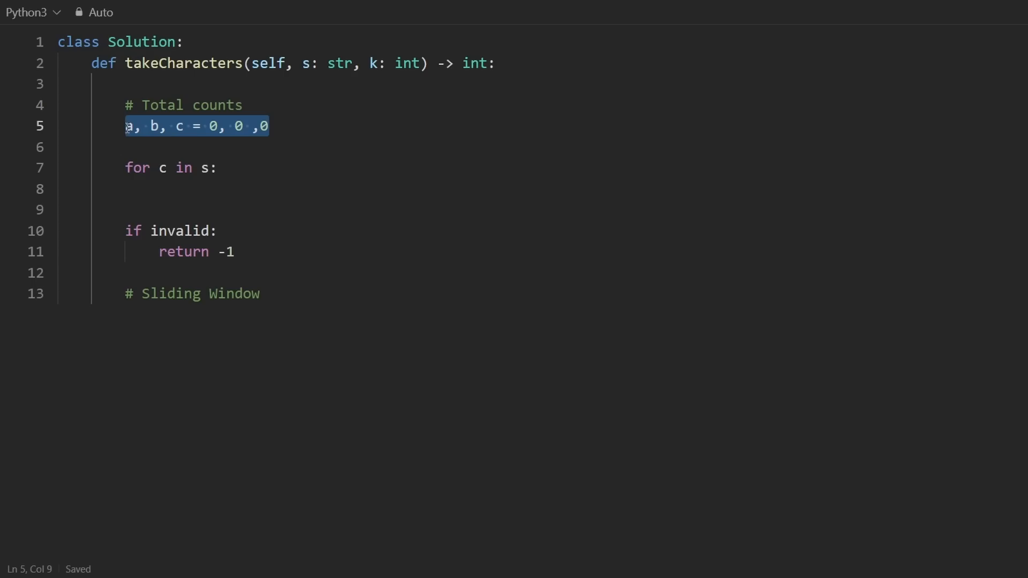
- Replace the counters with count = [0, 0, 0] (# a - c), indexed as count[c] in the loop
type("count = {}")
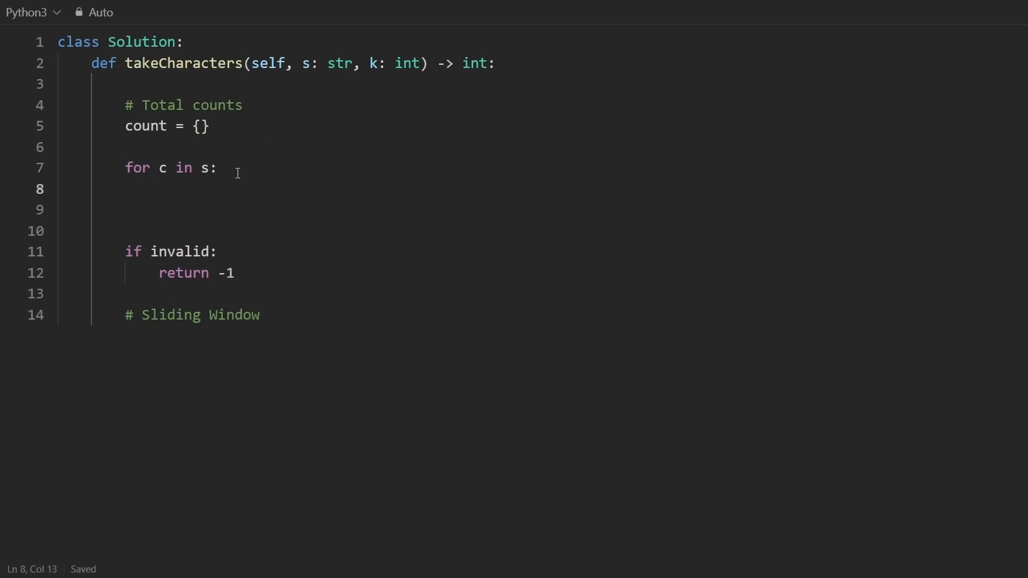
type("count[c ]")
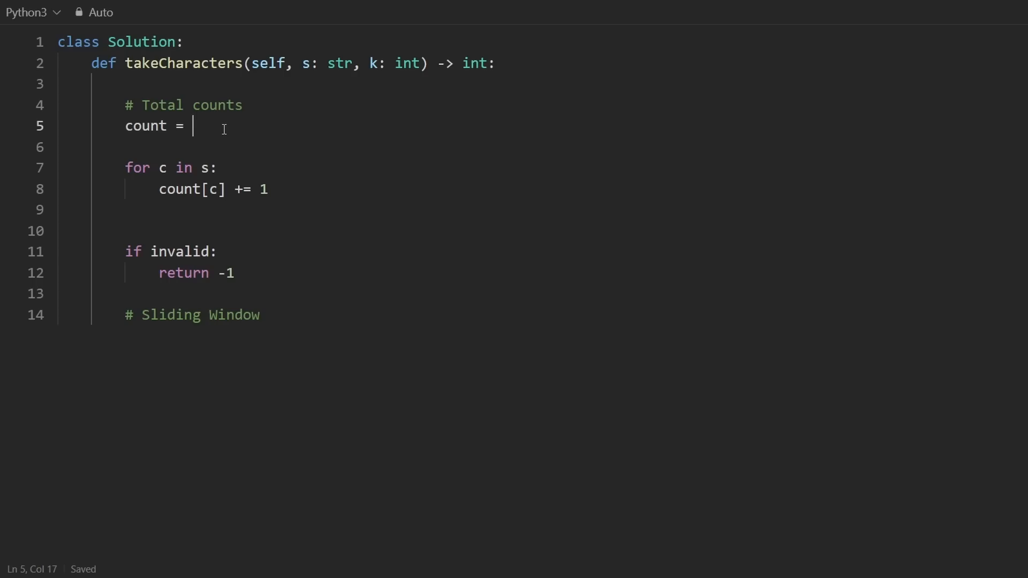
type("[]")
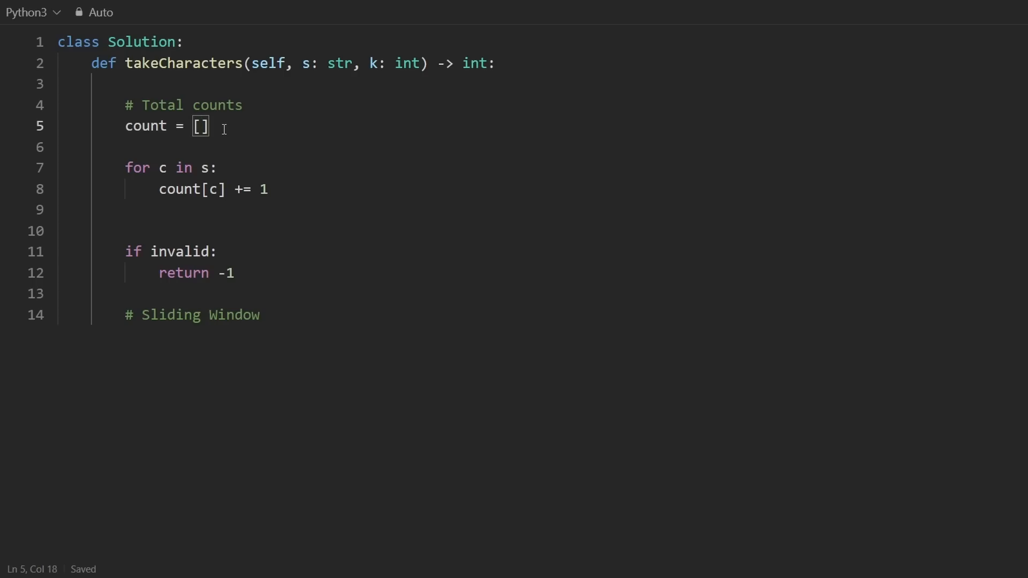
type("0")
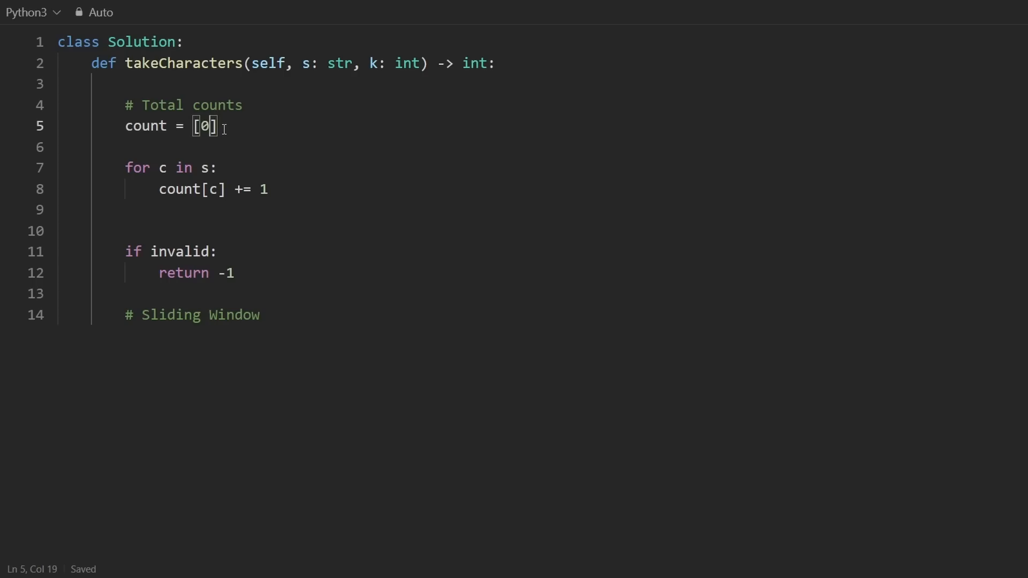
key("ctrl+s")
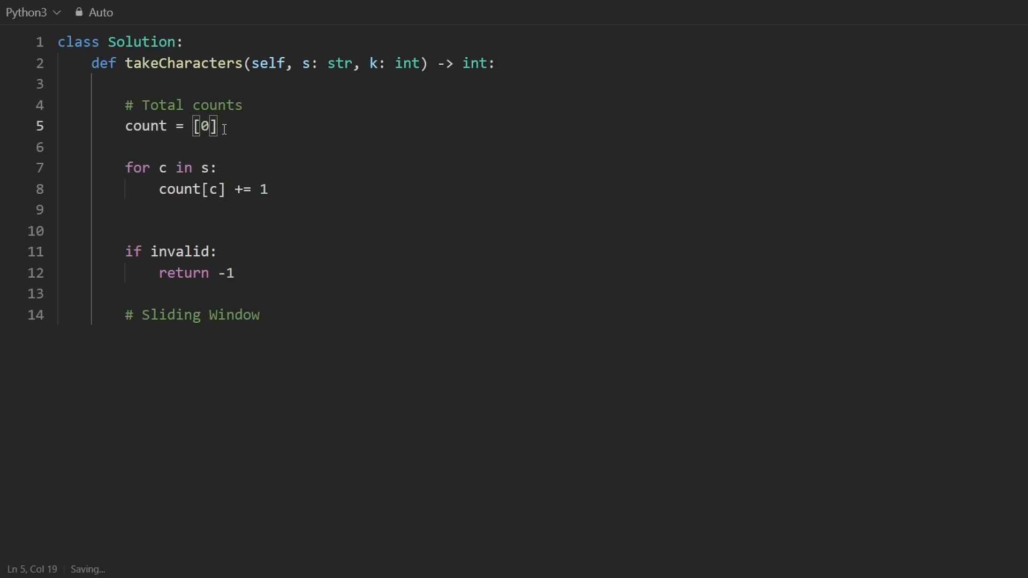
type(", 0")
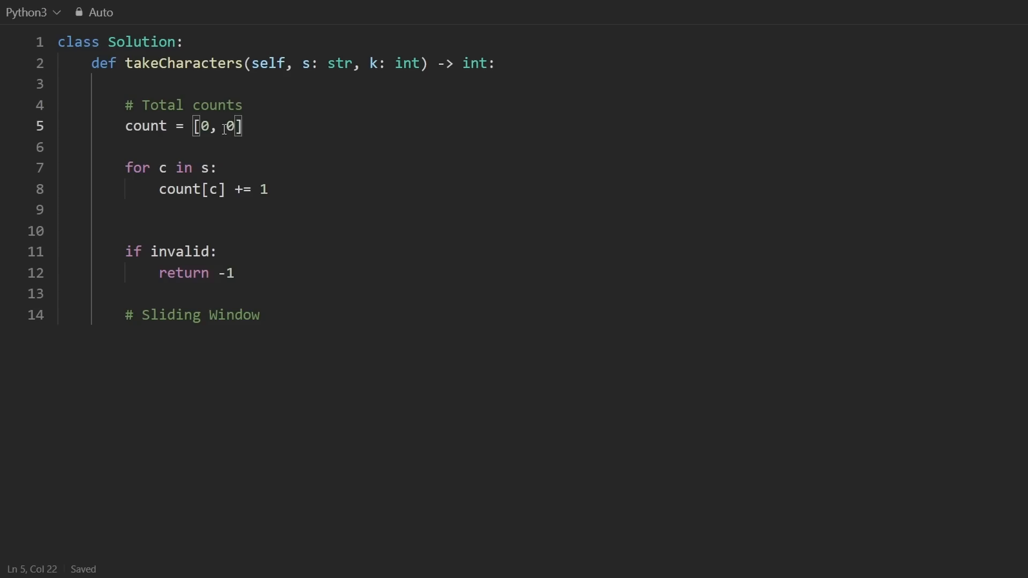
type("0, 0")
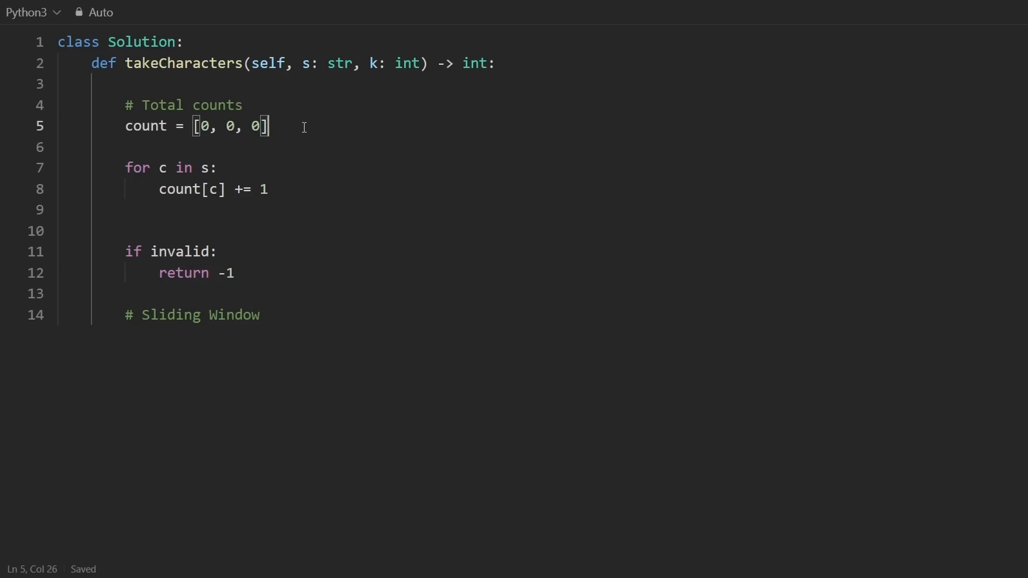
type("# a - c")
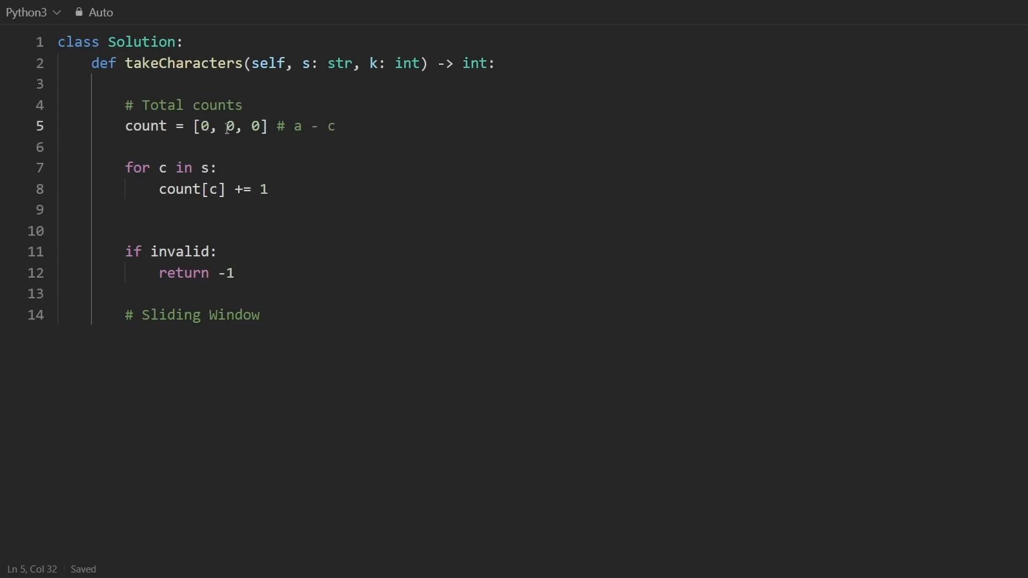
- Change count[c] to count[ord(c) - ord("a")] so each character increments its slot
double_click(257, 126)
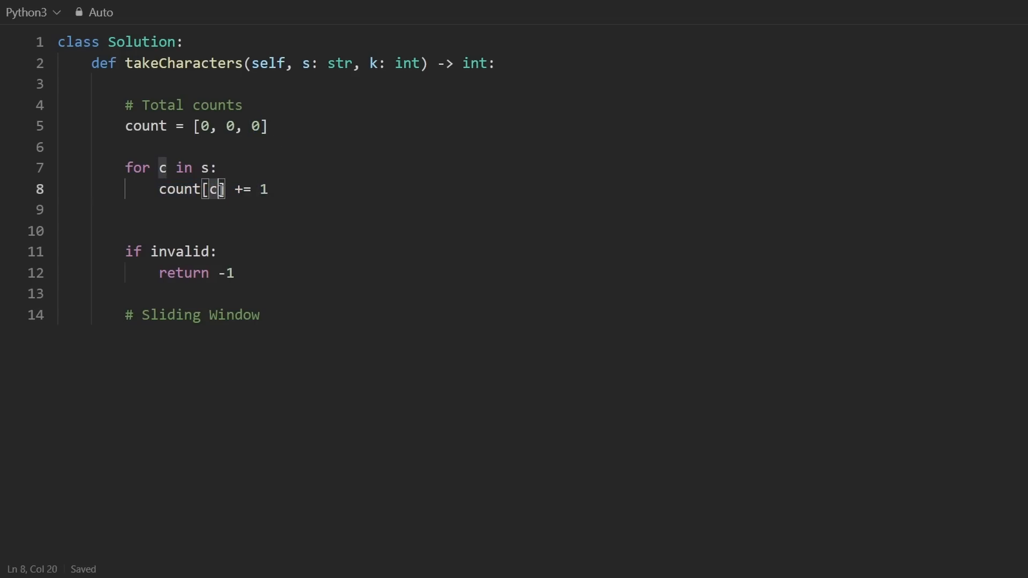
key("Backspace")
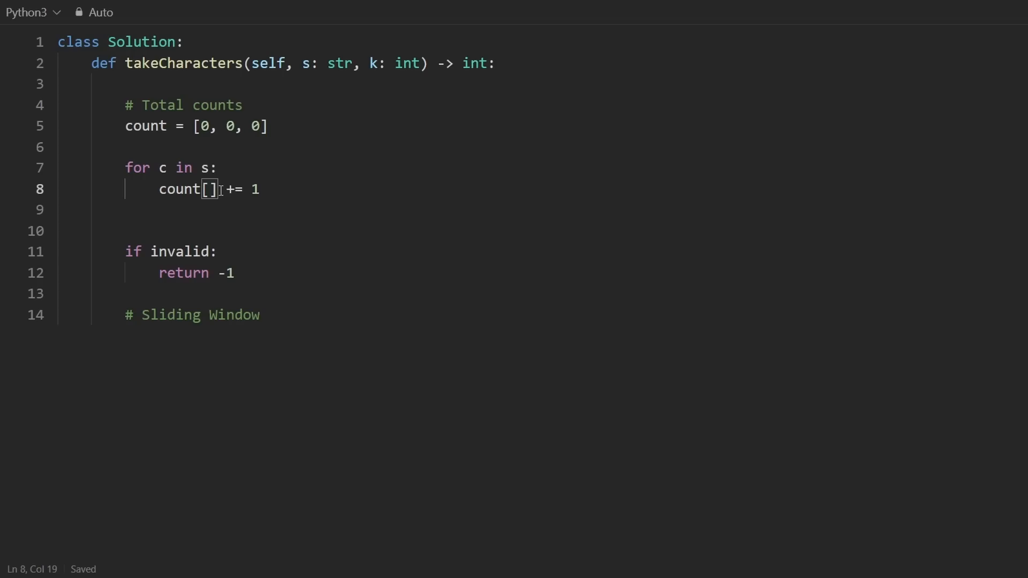
type("ord(c) -")
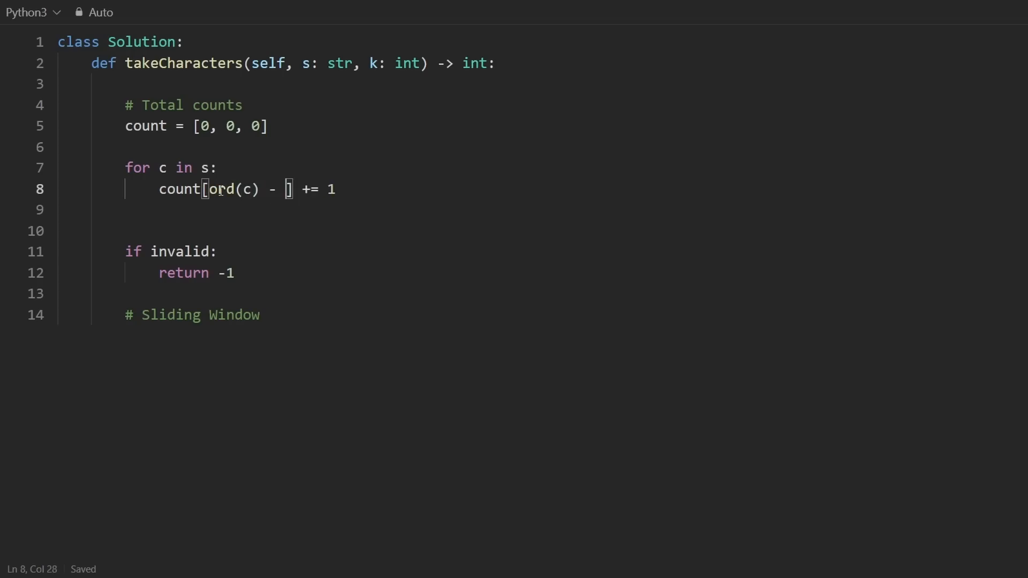
type("ord(\"a\")")
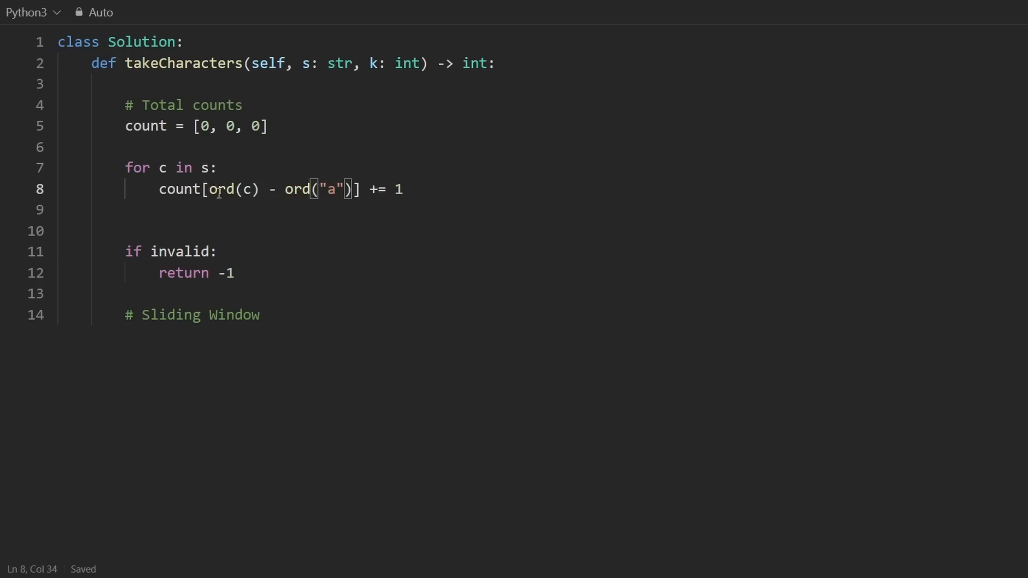
left_click_drag(210, 189, 353, 189)
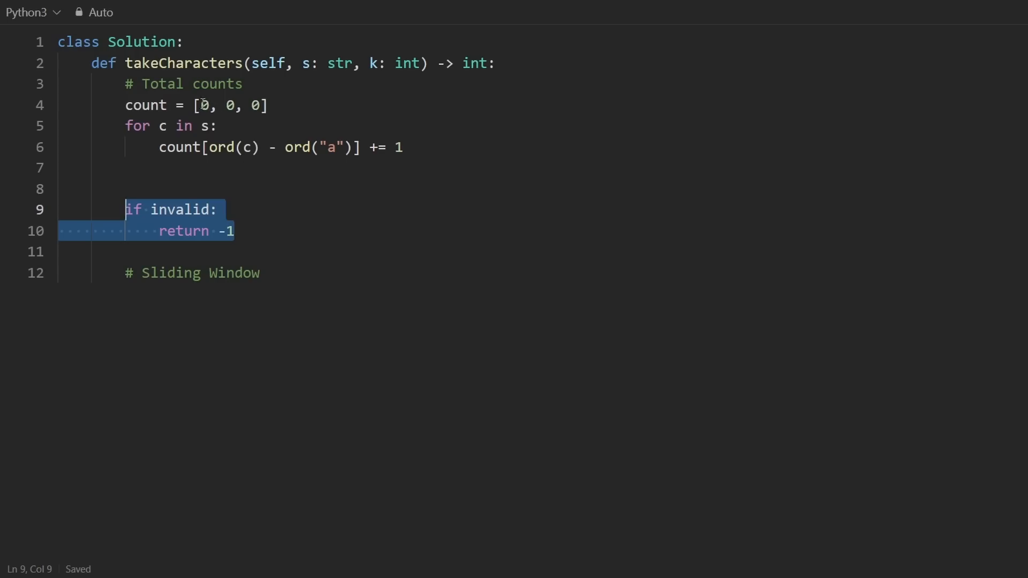
- Place the cursor at the invalid placeholder to replace it with min(count) < k
left_click(257, 105)
type("min(count) < k")
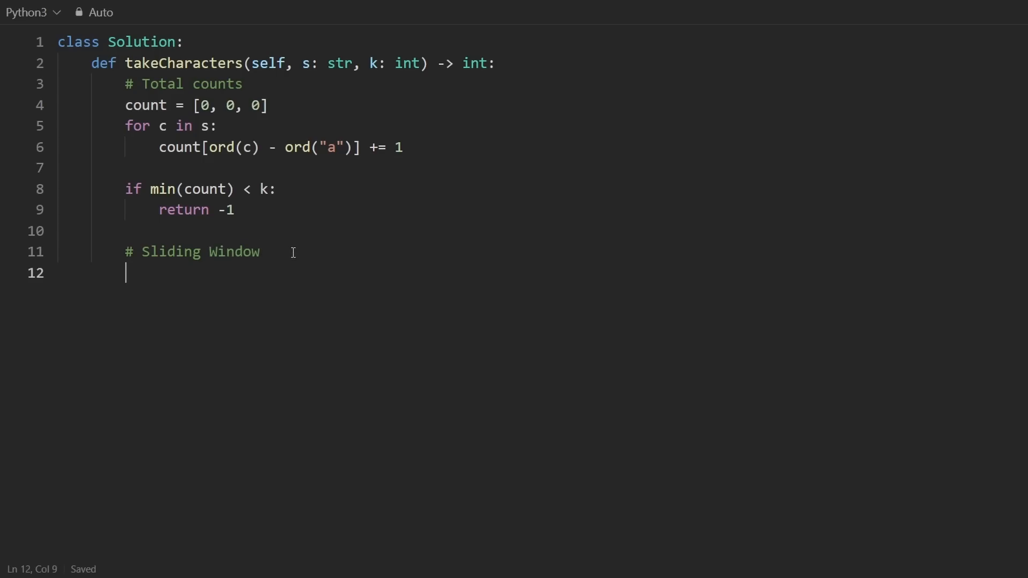
- Under Sliding Window, add res = inf, return res, and l = 0
key("ctrl+s")
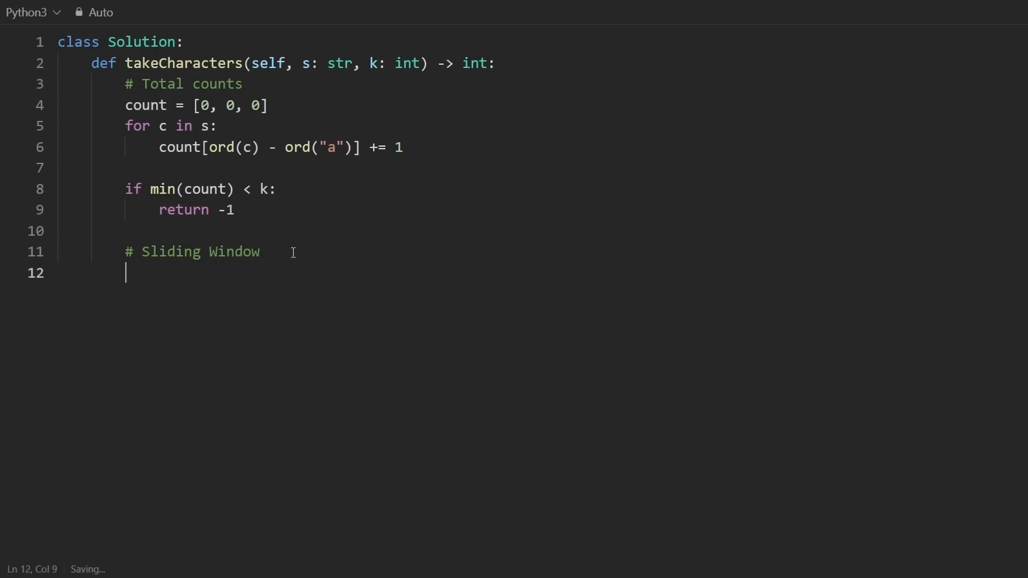
type("res =")
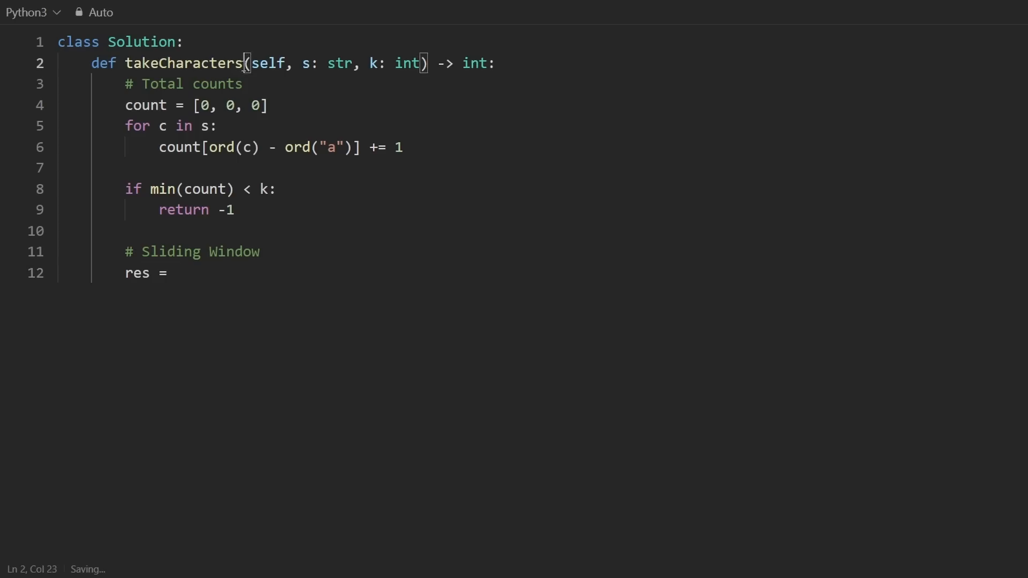
left_click_drag(141, 251, 260, 252)
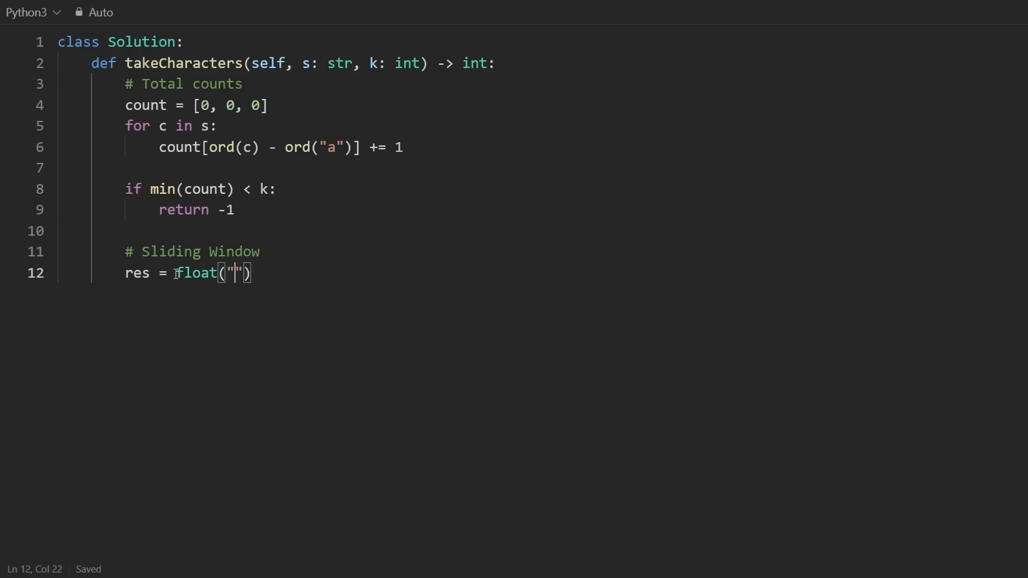
type("inf")
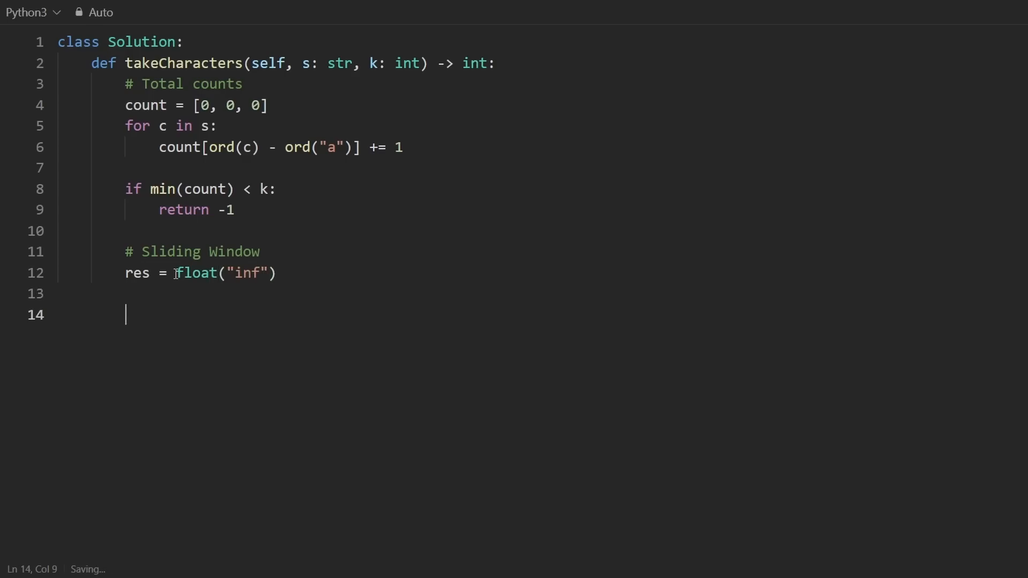
type("return res")
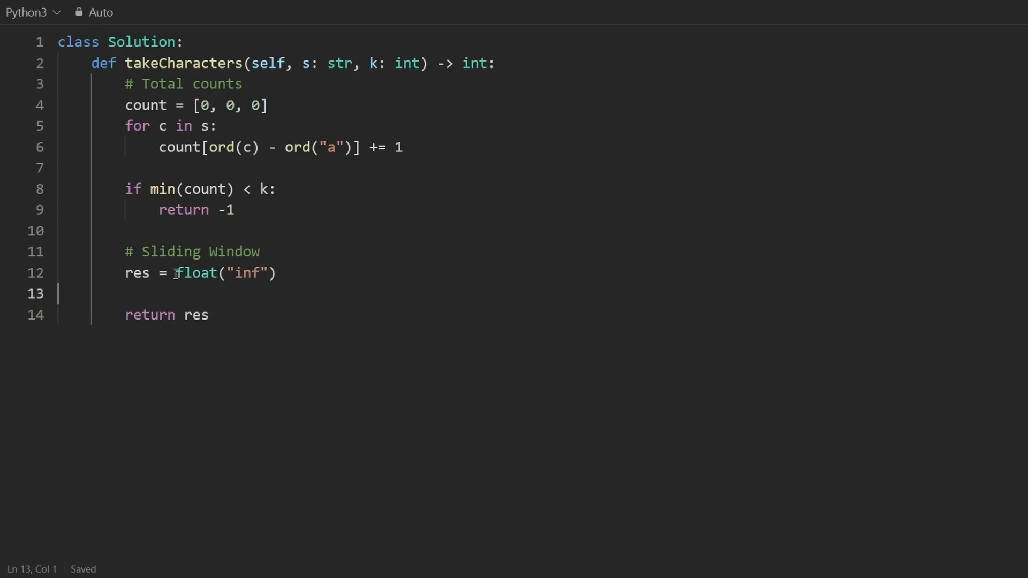
key("Enter")
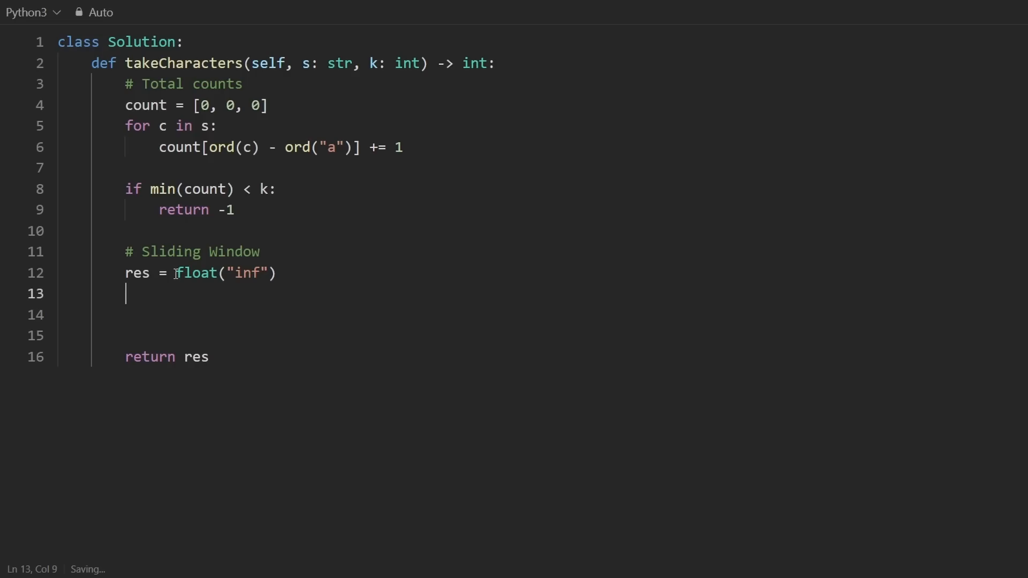
type("l = 0")
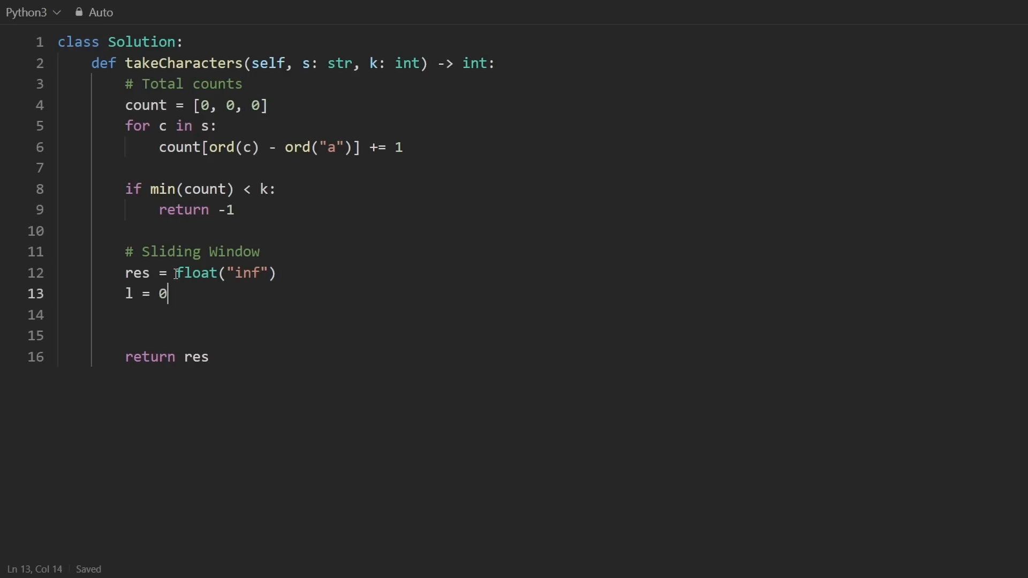
- Loop r over range(len(s)), decrementing count[ord(s[r]) - ord("a")] by 1
type("for r in")
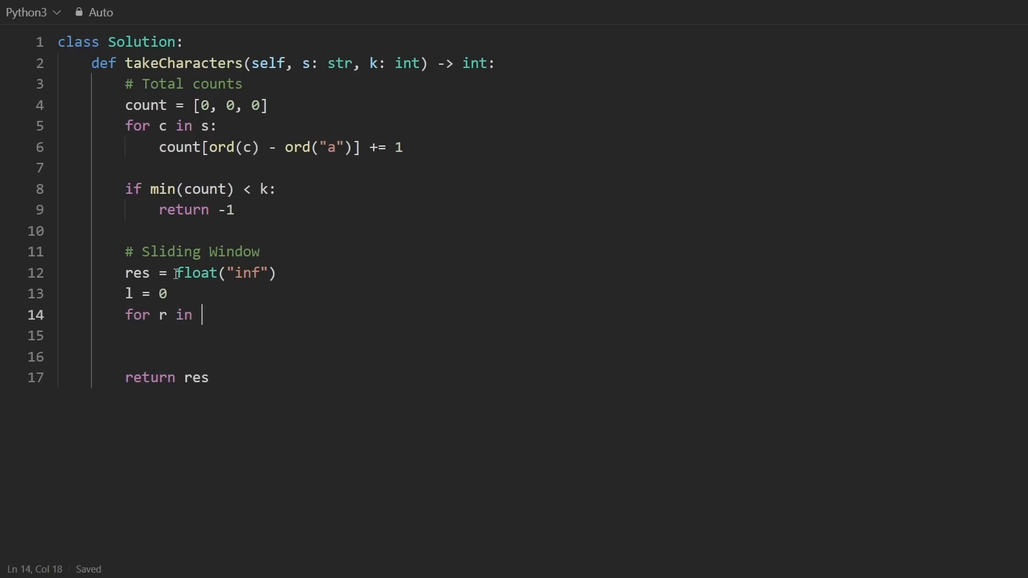
type("range(len")
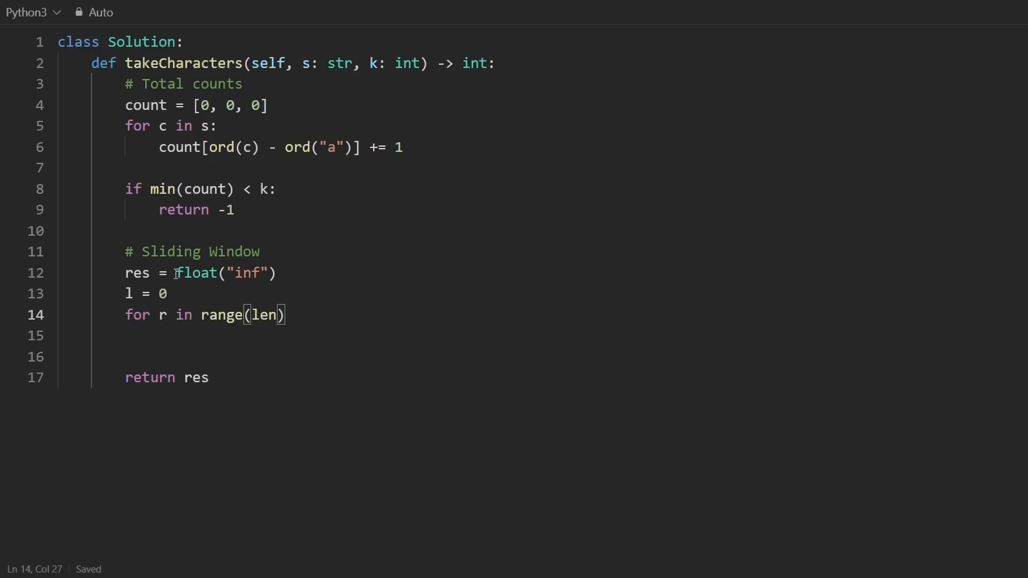
type("s")
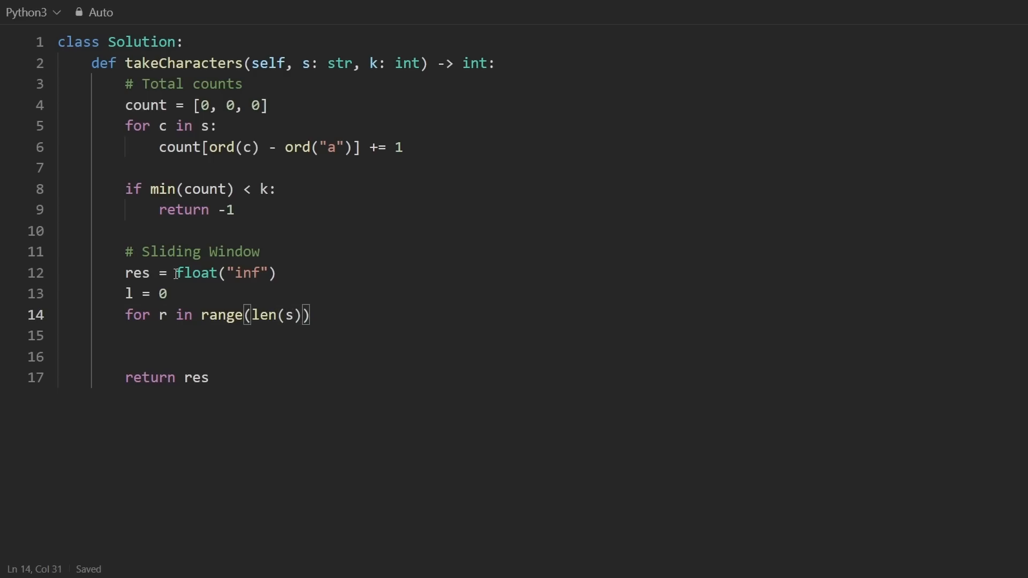
type(":")
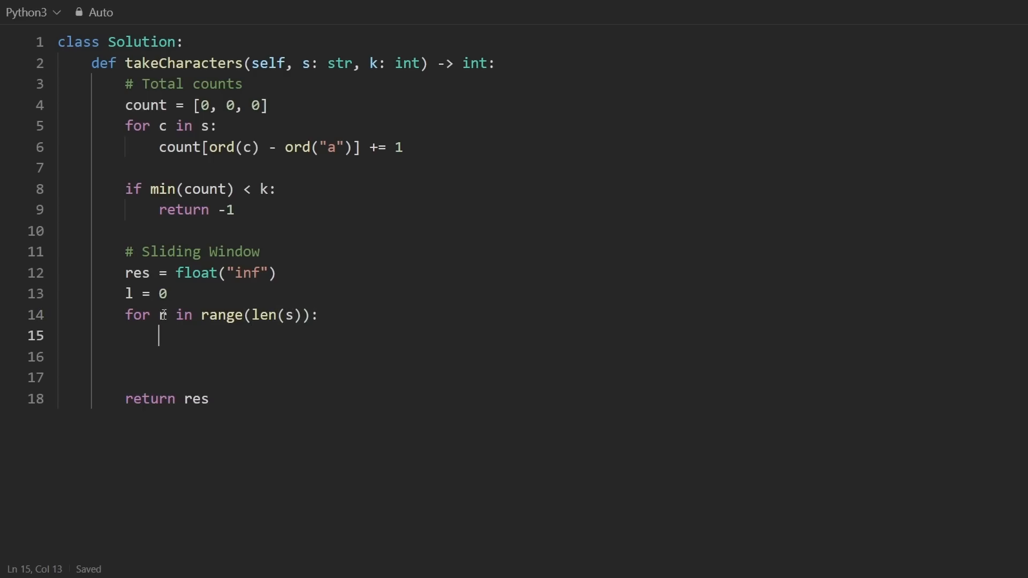
type("s[r]")
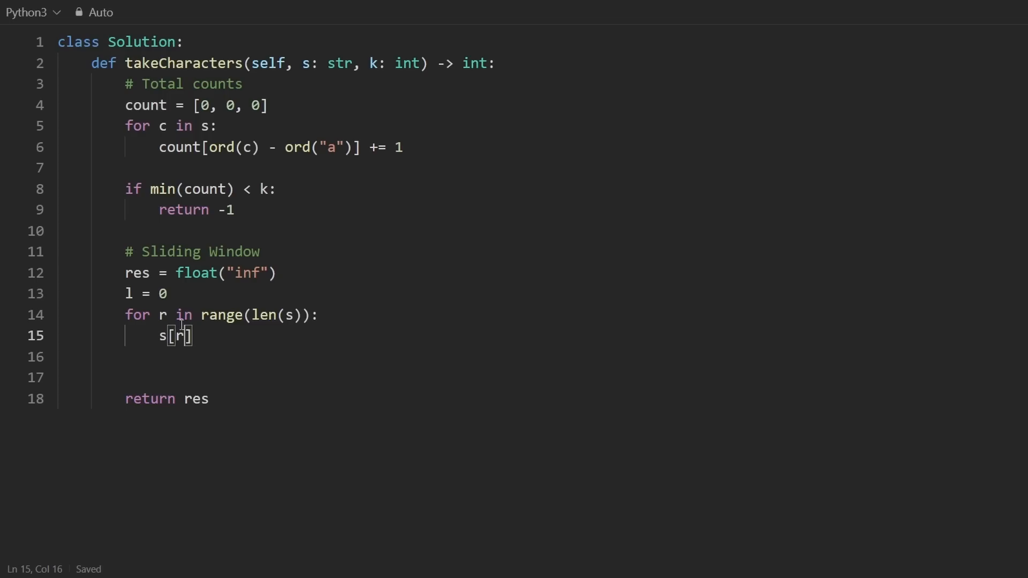
left_click_drag(192, 336, 155, 335)
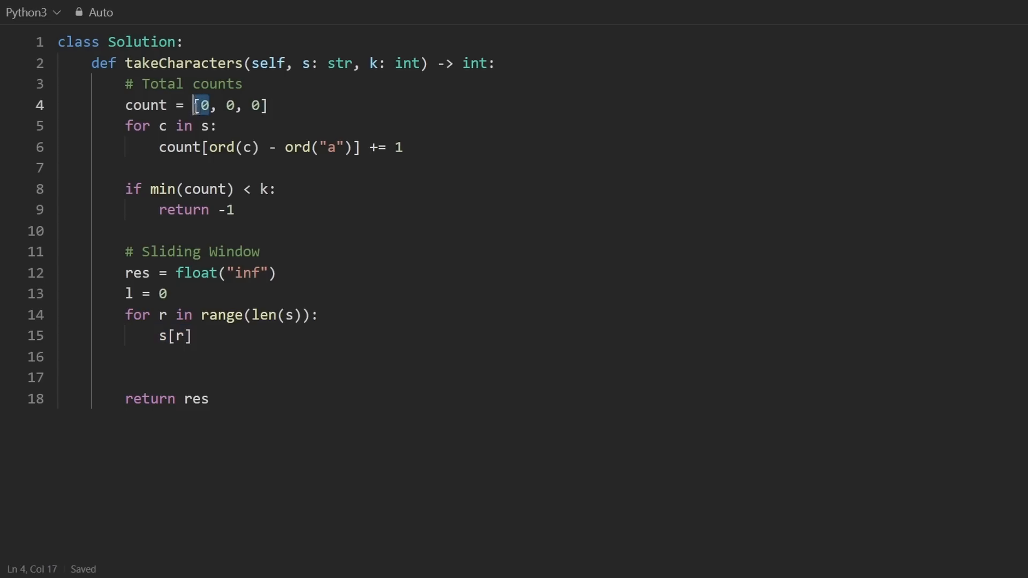
key("Right")
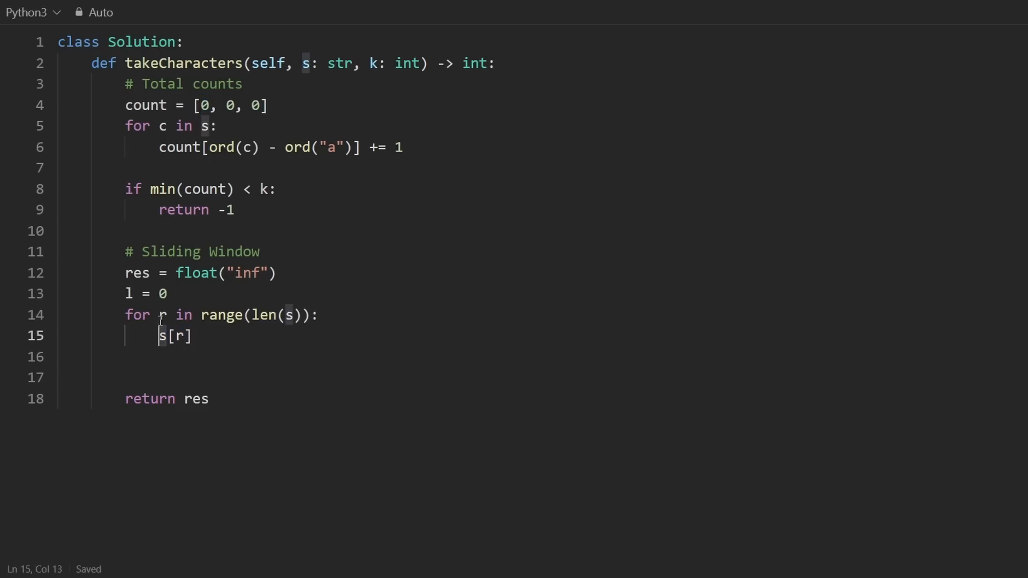
type("count[ord(")
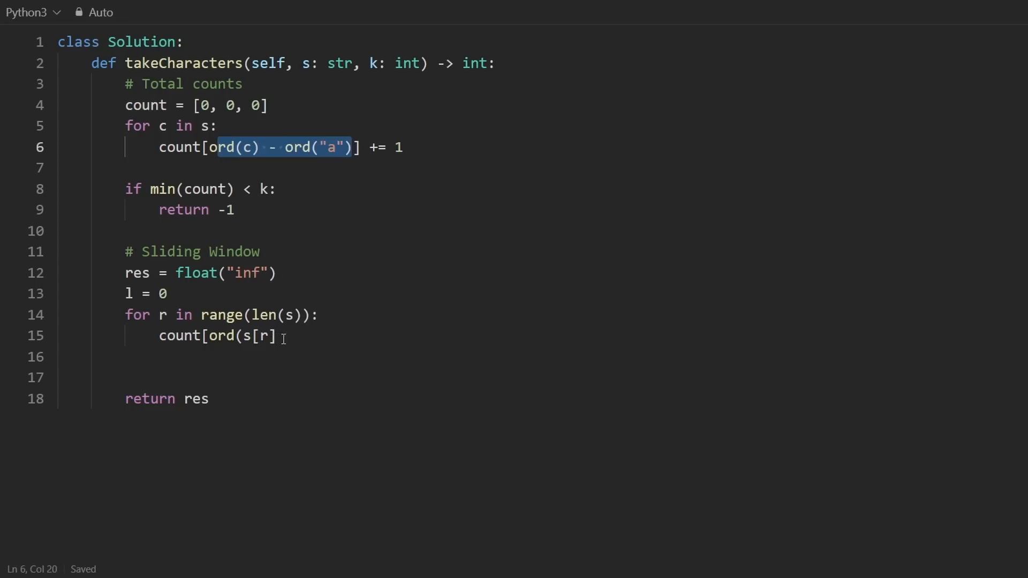
type("- ord(\"\")")
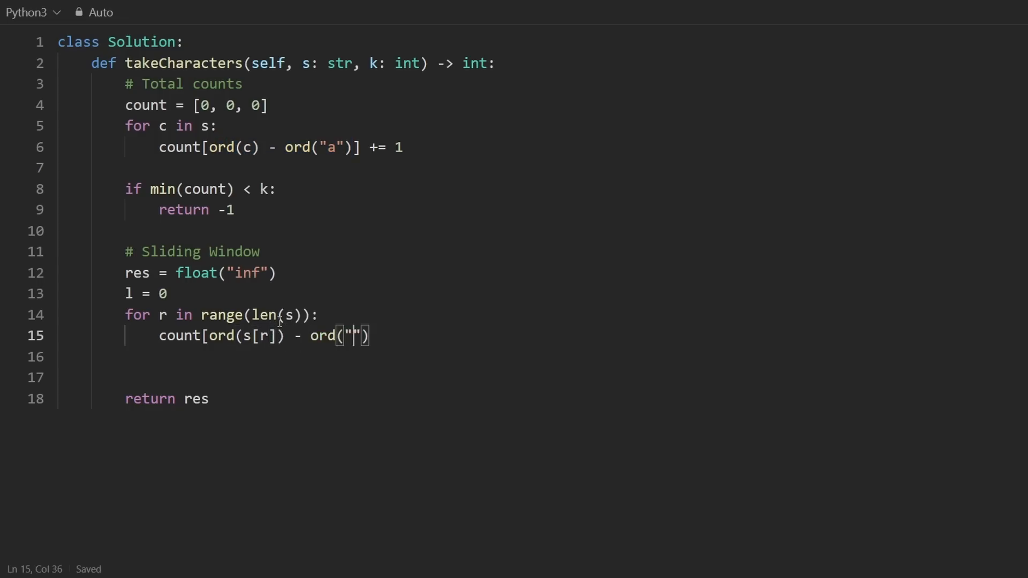
type("a\")] -=")
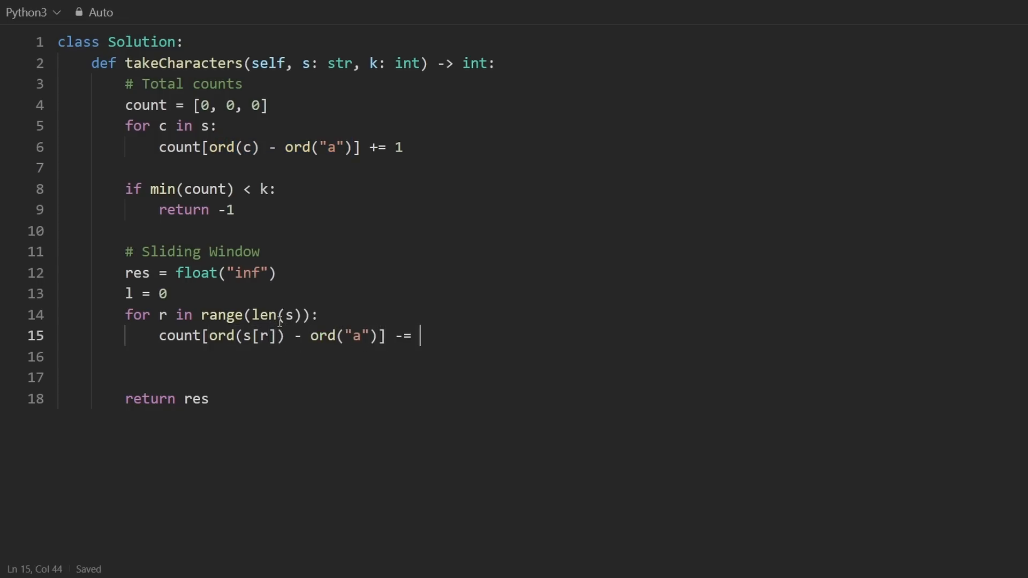
type("1")
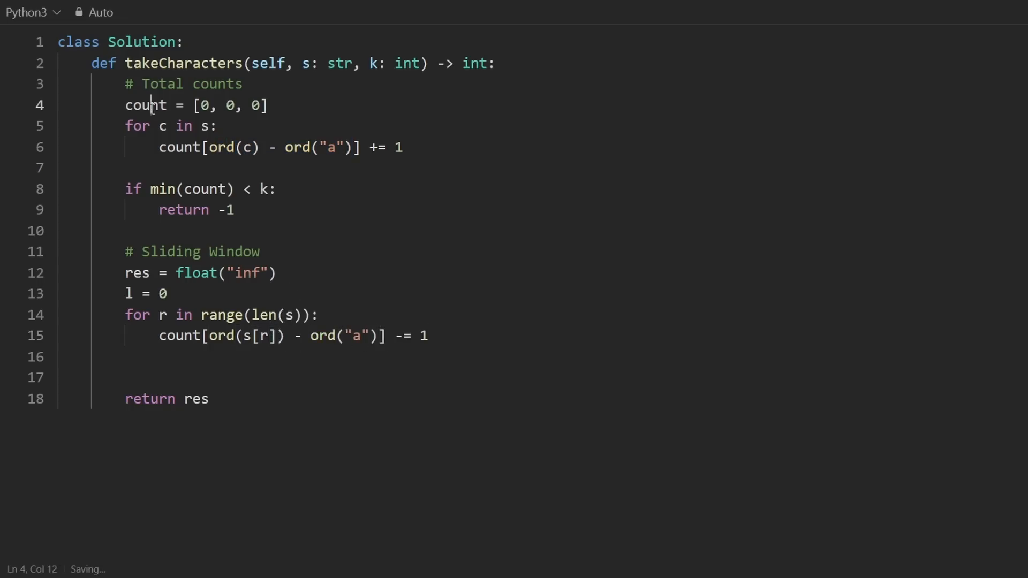
double_click(145, 104)
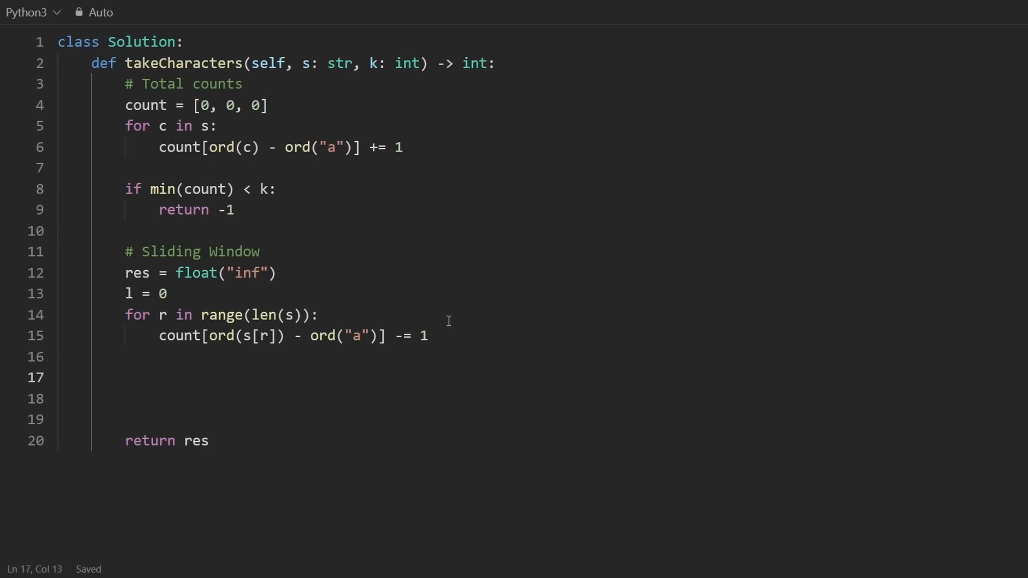
- Add a while min(count) < k loop whose body is l += 1
type("while")
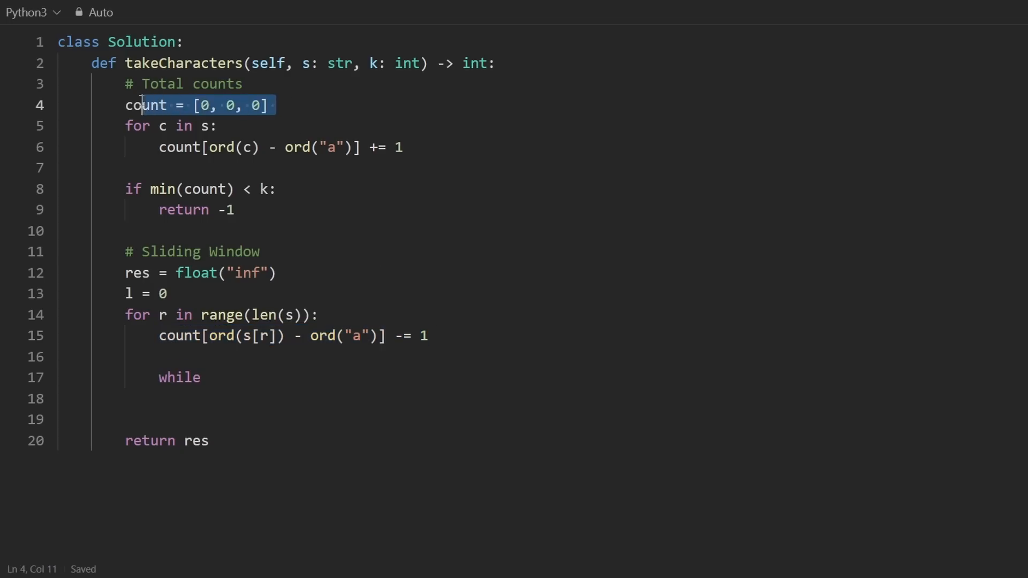
left_click(227, 377)
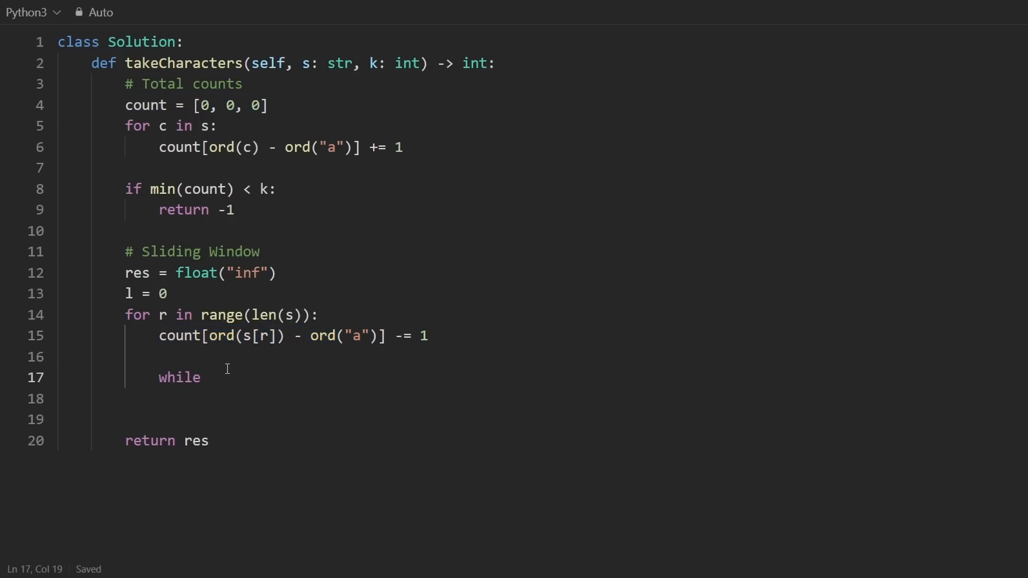
type("min(count) < k:")
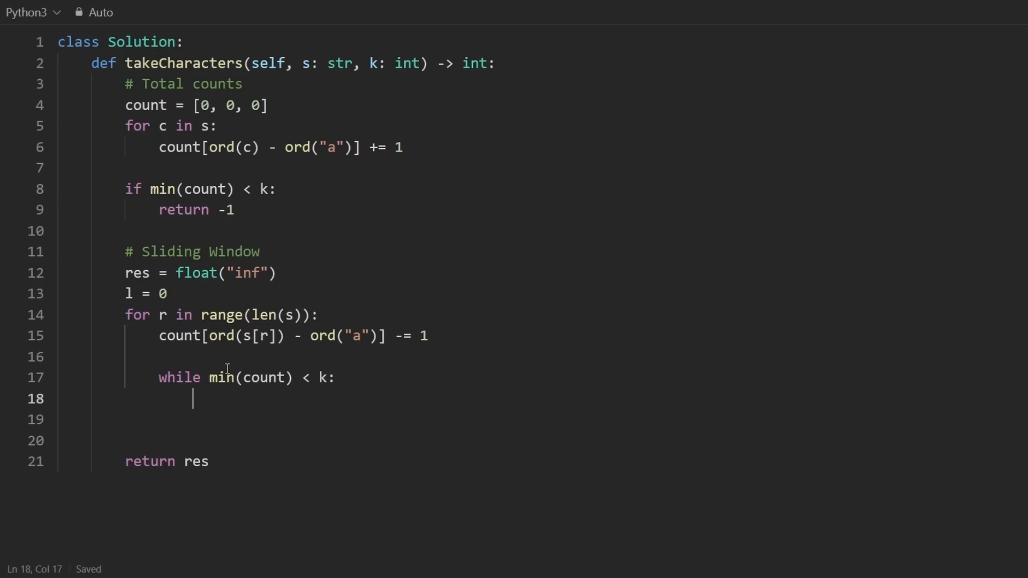
type("l += 1")
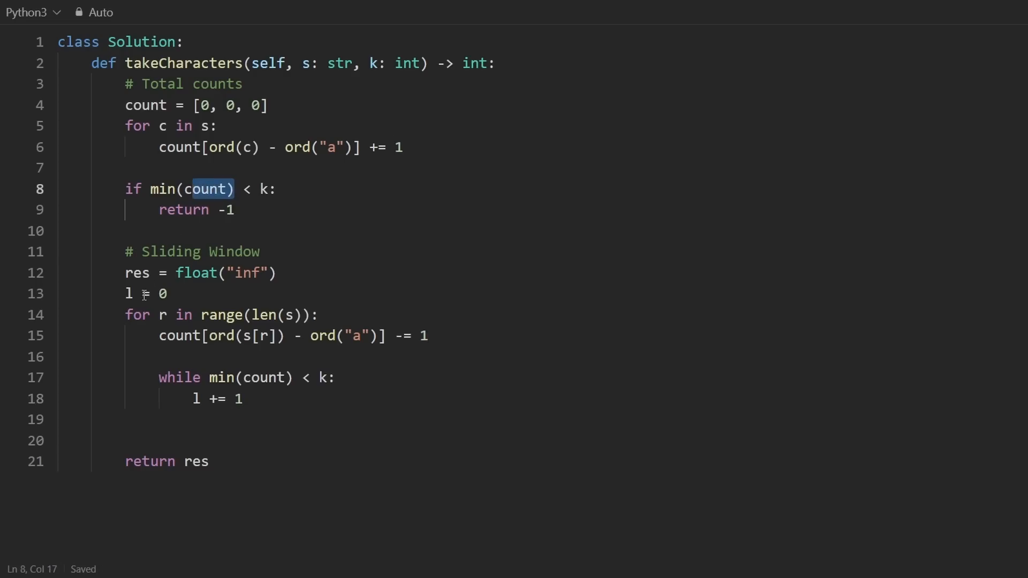
left_click_drag(125, 252, 256, 409)
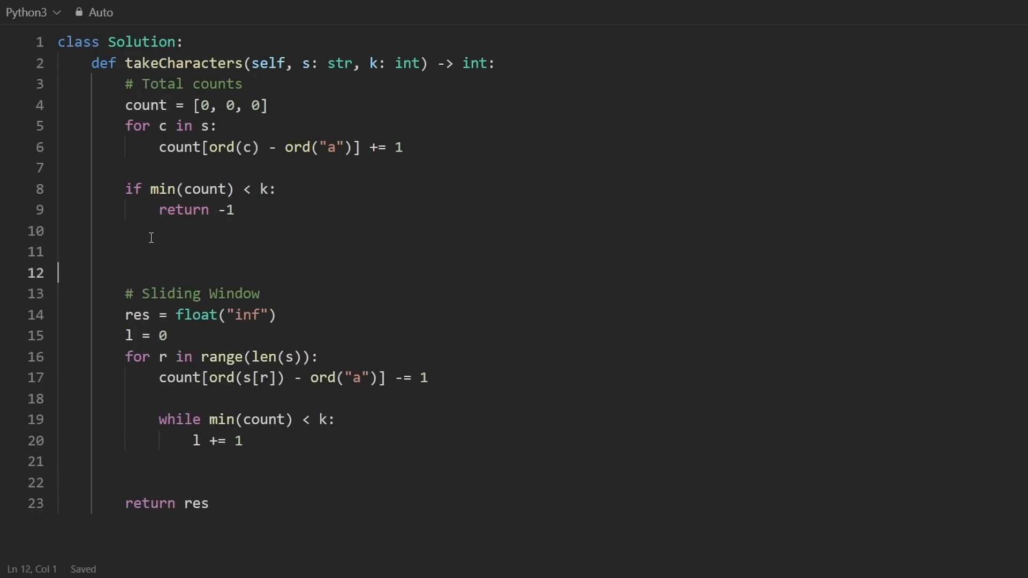
type("[2]")
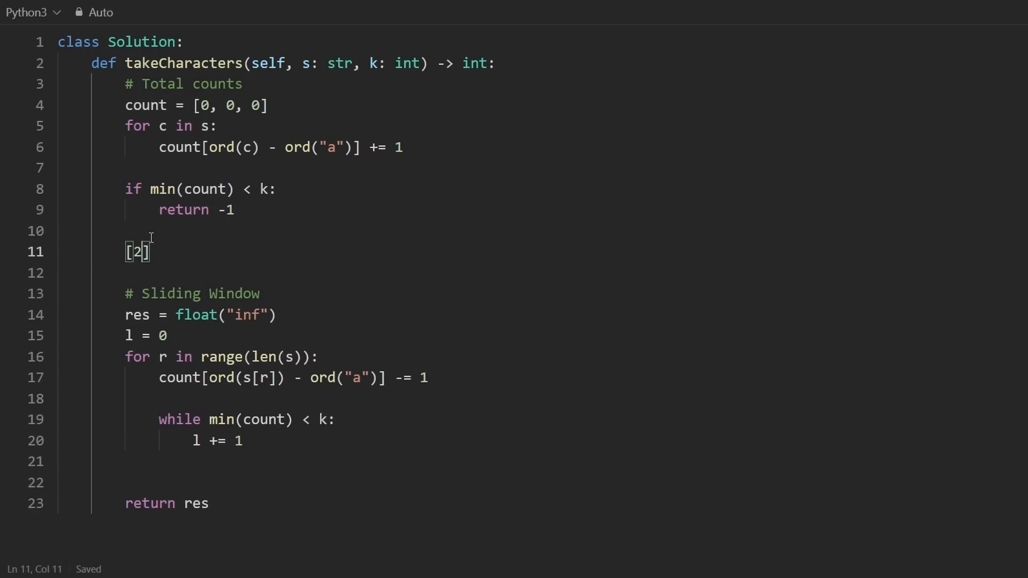
type(", 2, 2")
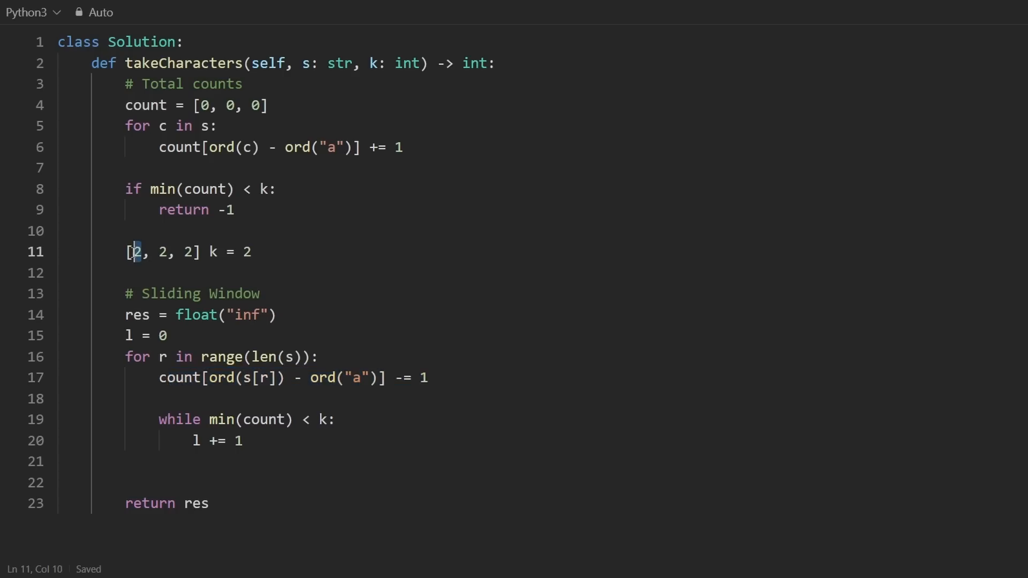
left_click_drag(134, 251, 190, 252)
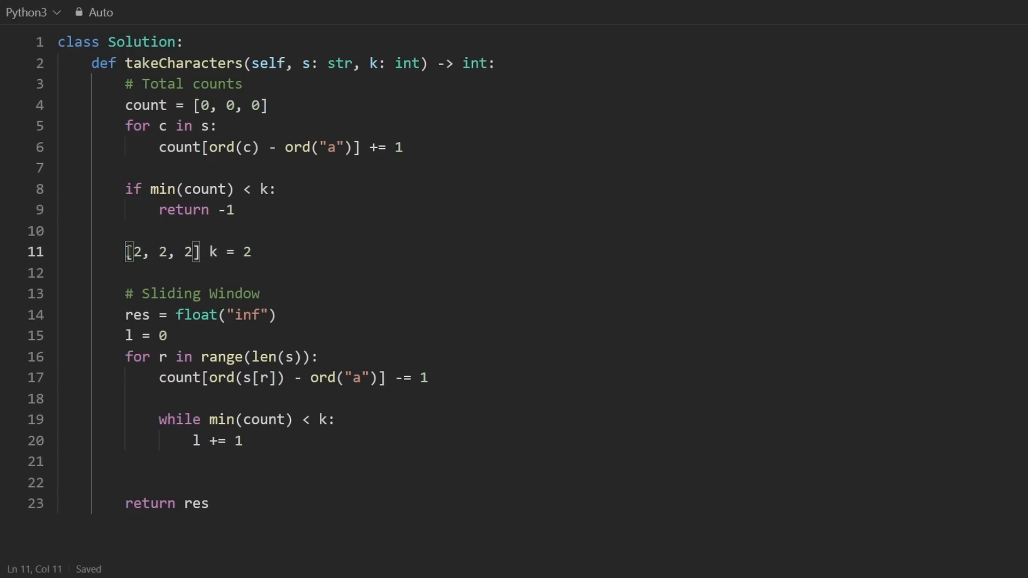
type("1")
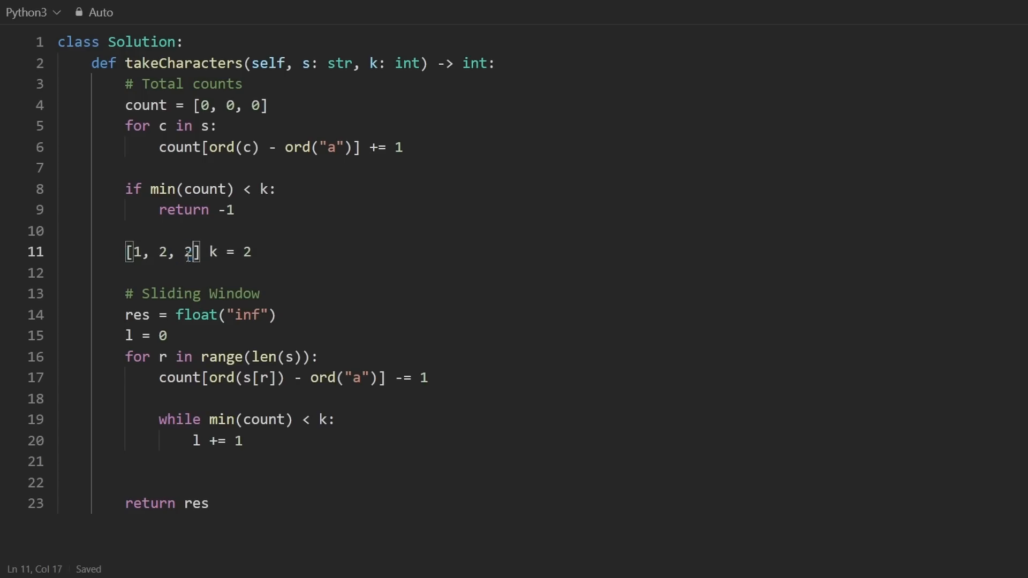
left_click(294, 420)
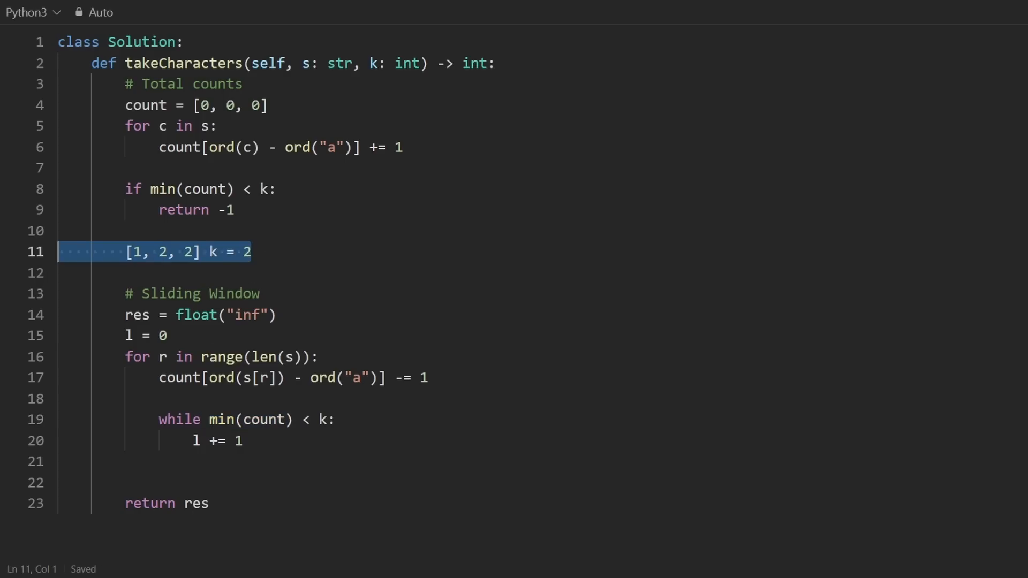
key("Delete")
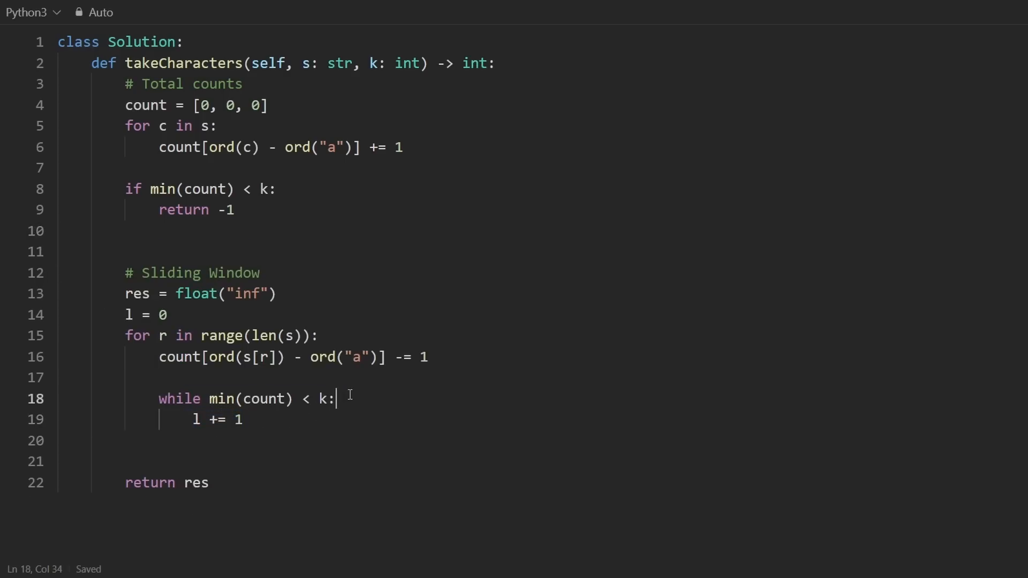
- Add count[ord(s[l]) - ord("a")] += 1 inside the while loop before l += 1
type("count[]")
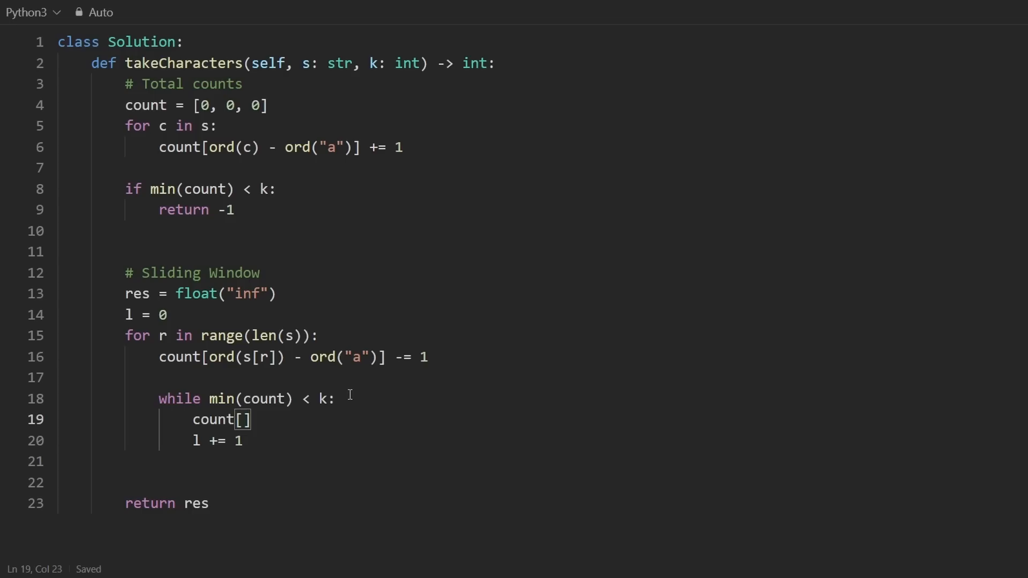
type("ord")
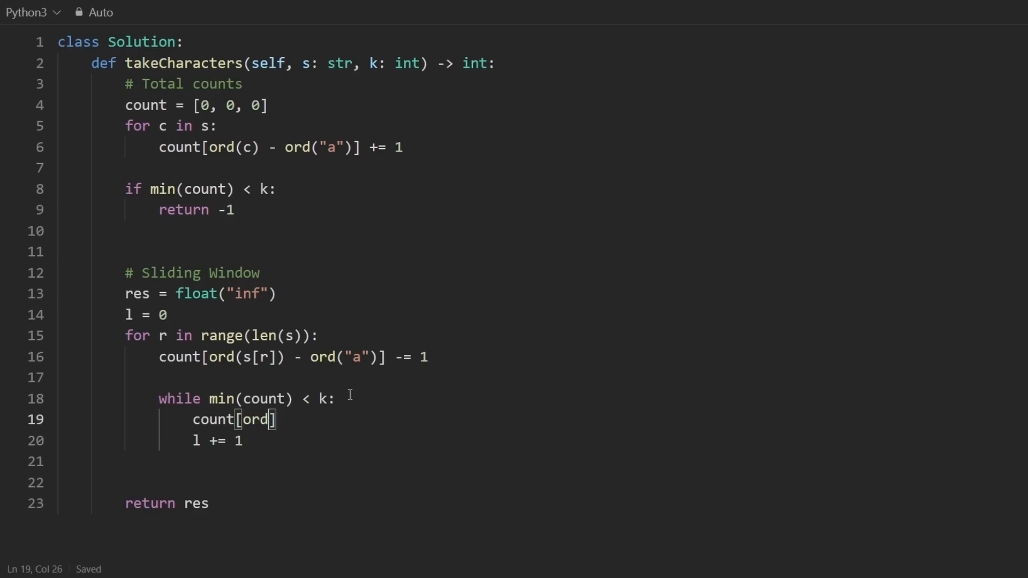
type("(s[l])]")
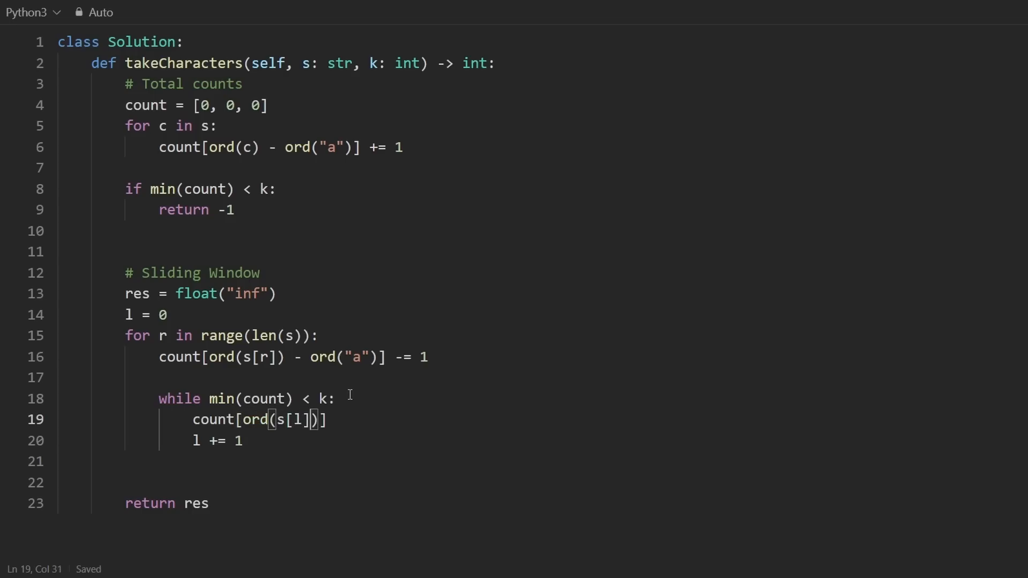
type("- ord(")
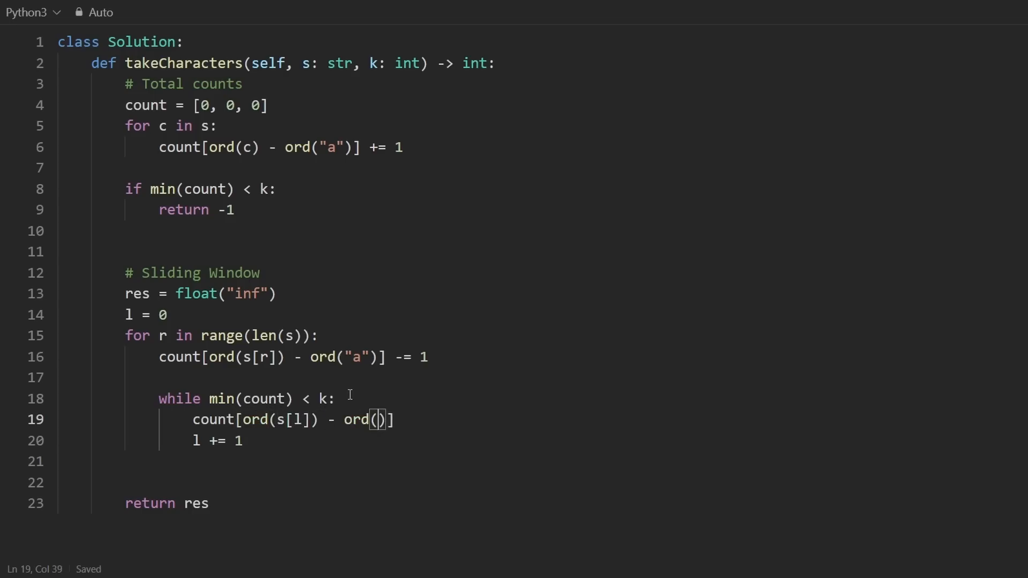
type("\"a\"")
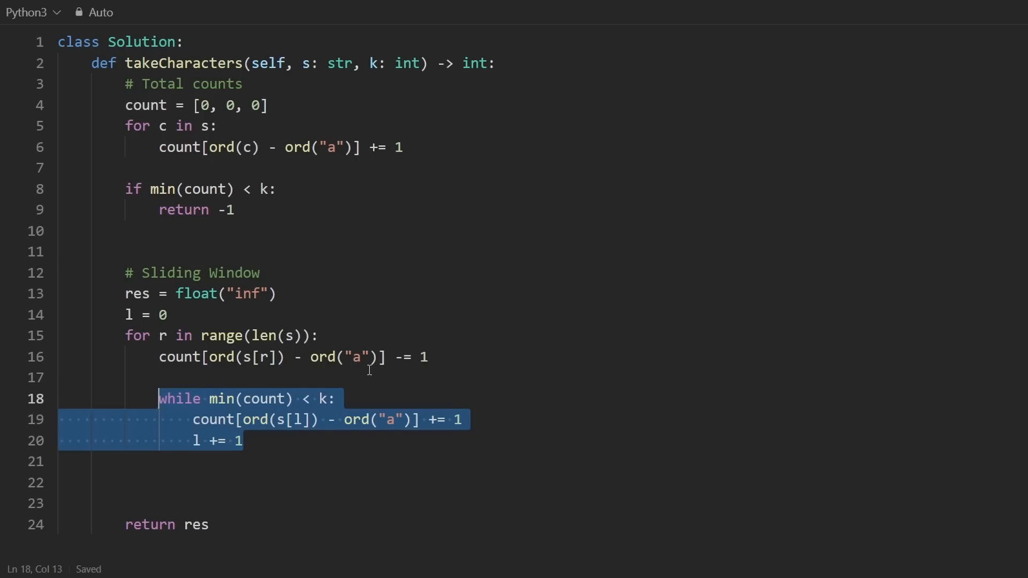
left_click(246, 440)
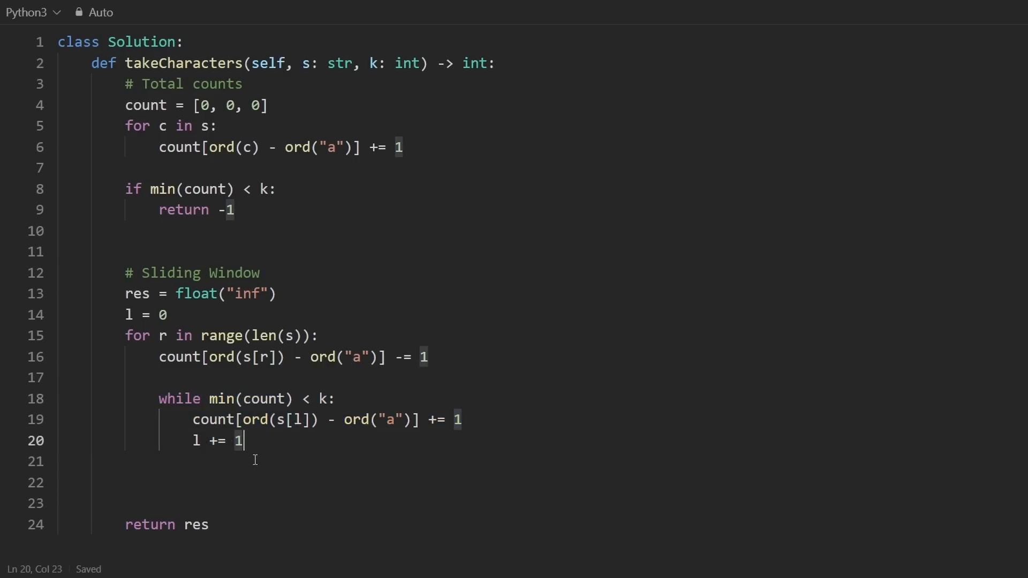
mouse_move(220, 415)
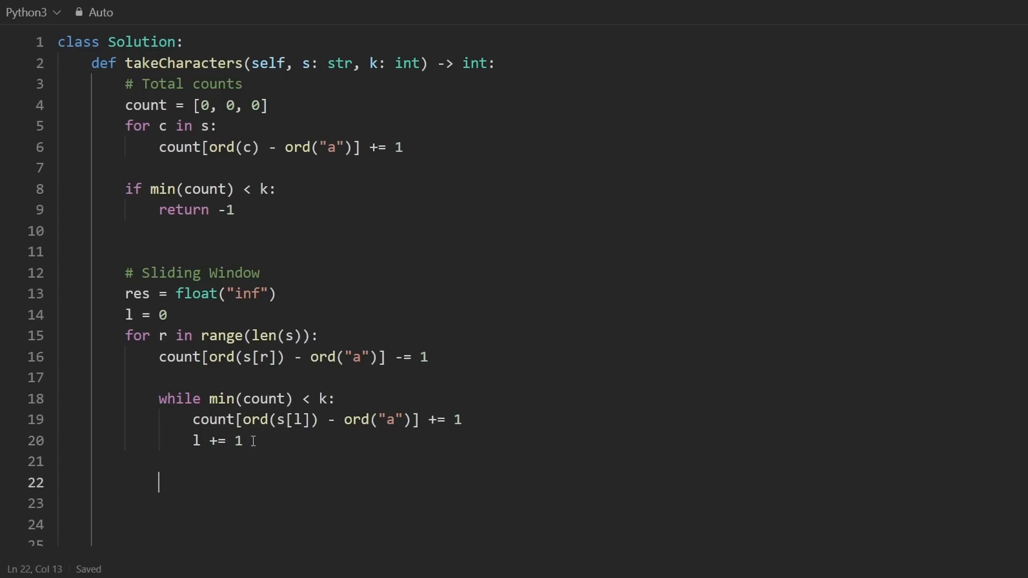
- After the while loop, write res = min(res, len(s) - (r - l + 1))
type("res = min(res,")
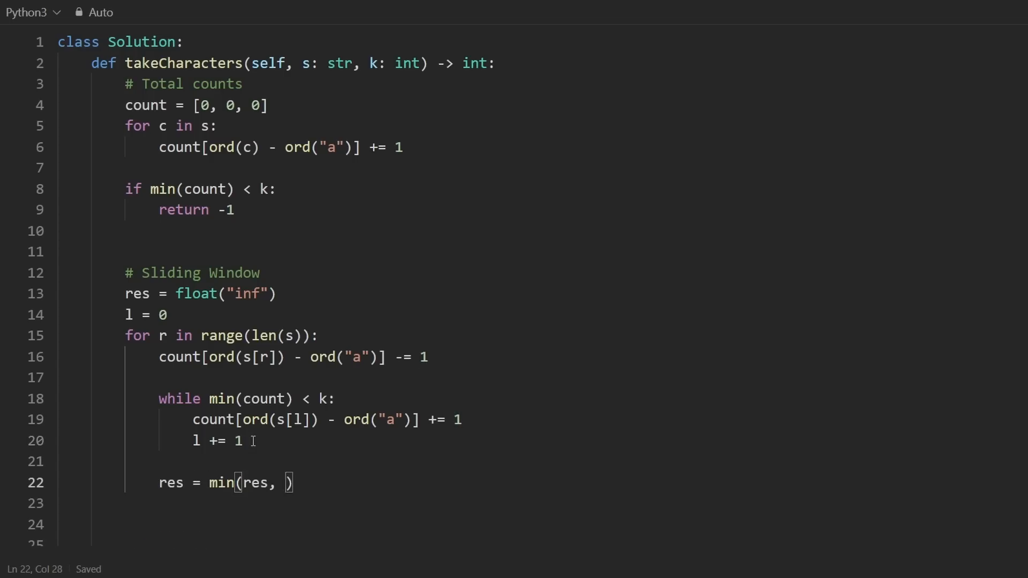
type("len(s)")
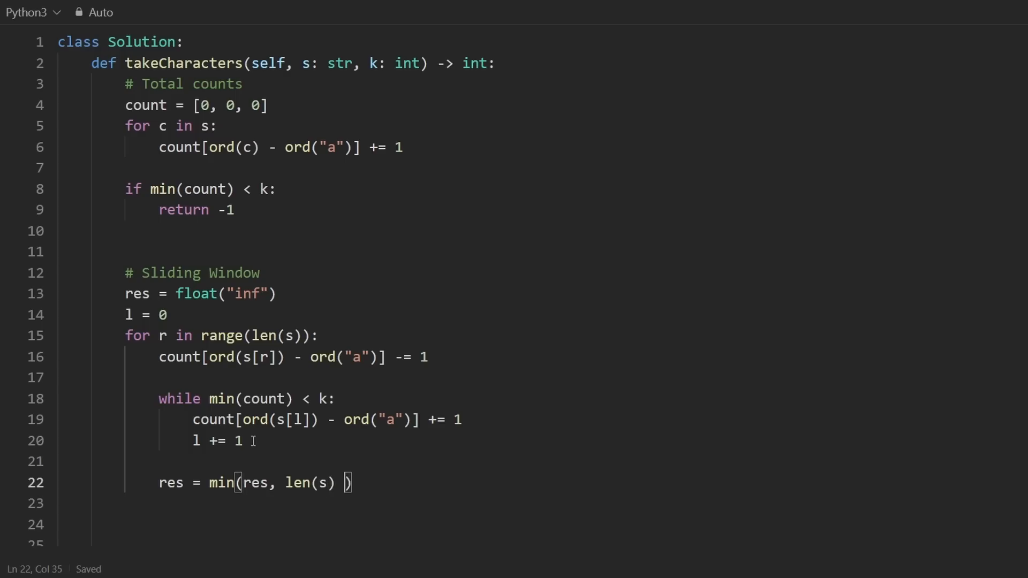
type("- ()")
left_click(248, 399)
type(" l <")
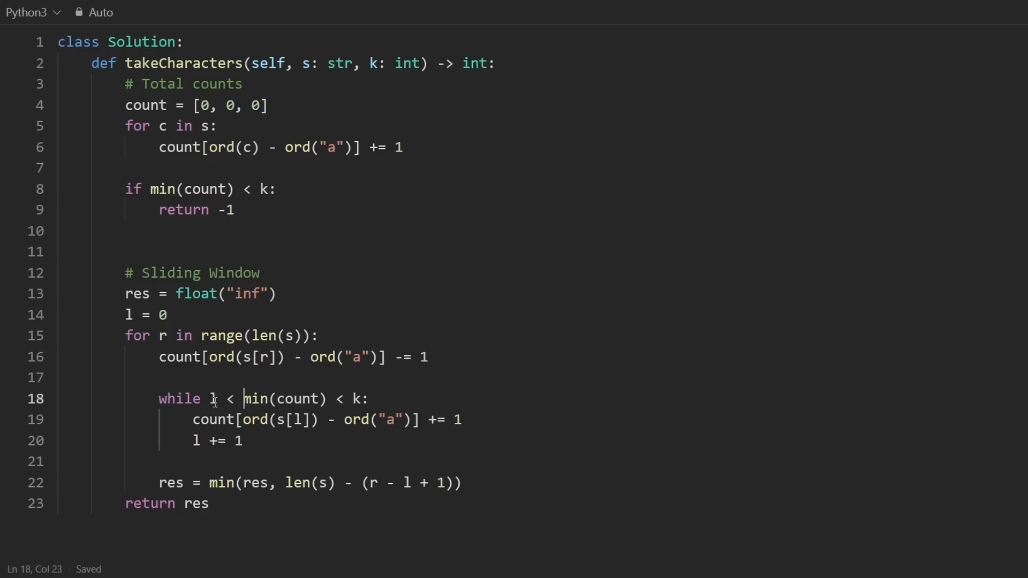
type("len(s)")
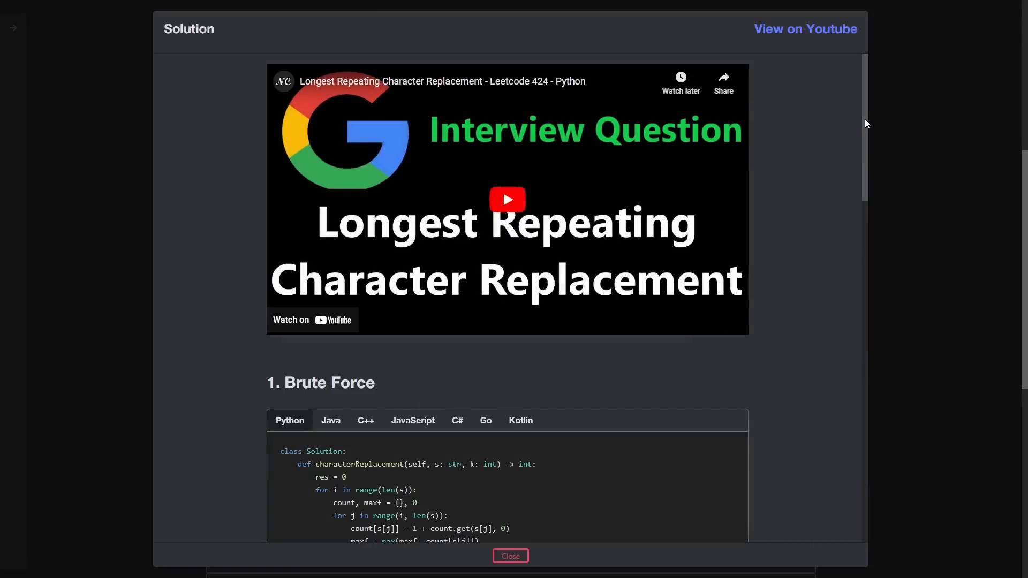
- Scroll the NeetCode.io solution panel to the brute-force Python code
scroll("down", 3)
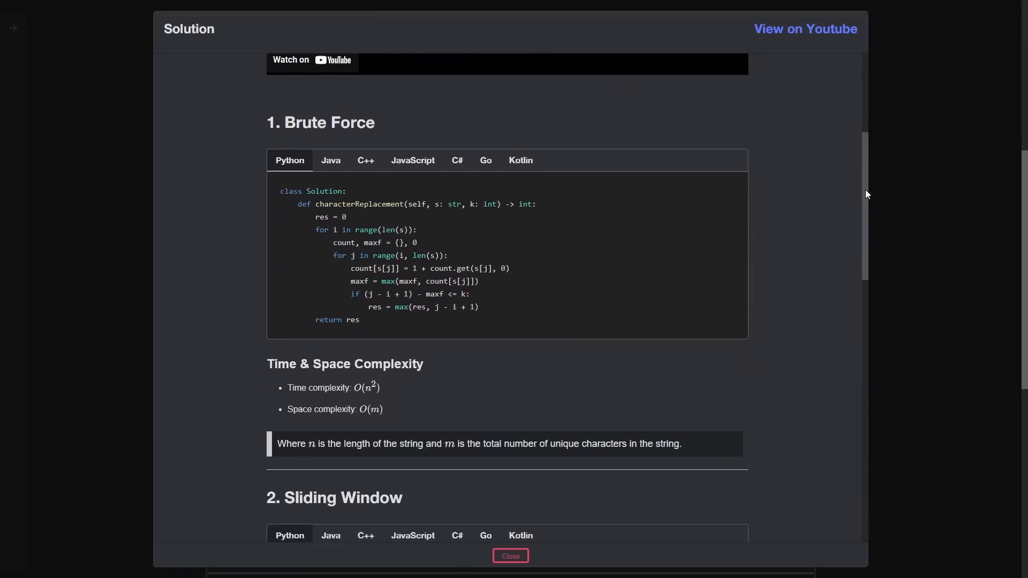
scroll("down", 3)
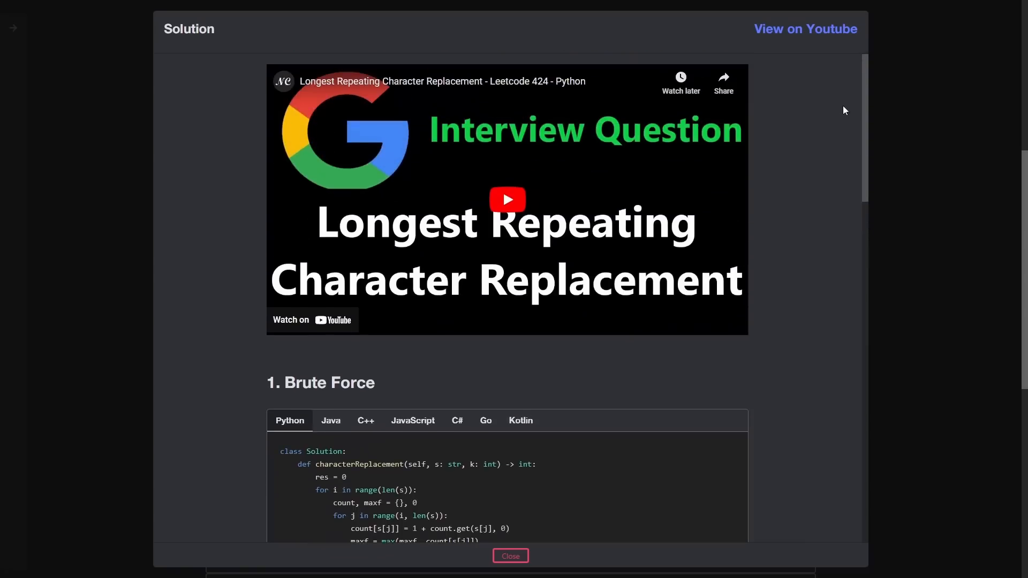
mouse_move(479, 216)
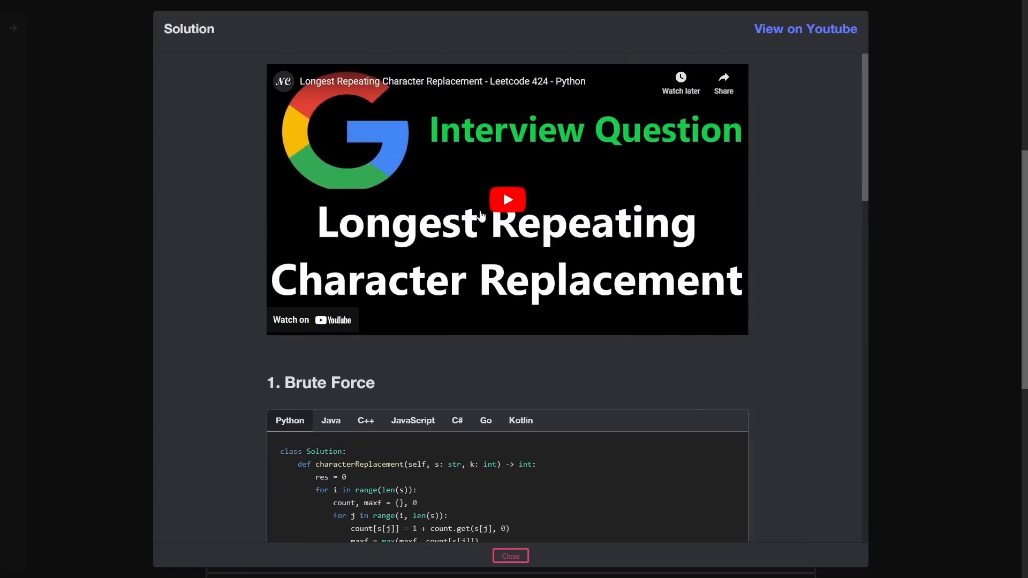